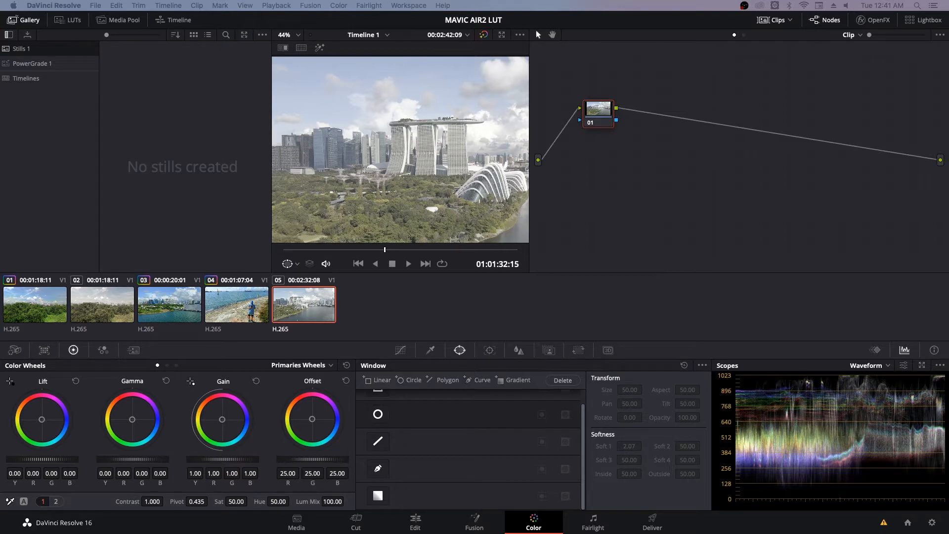
pyautogui.moveTo(530, 213)
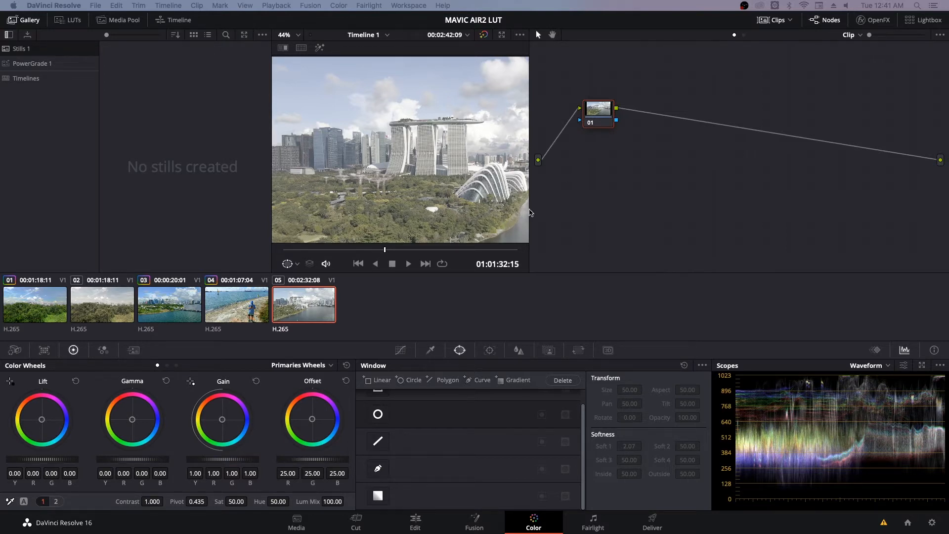
pyautogui.moveTo(838, 384)
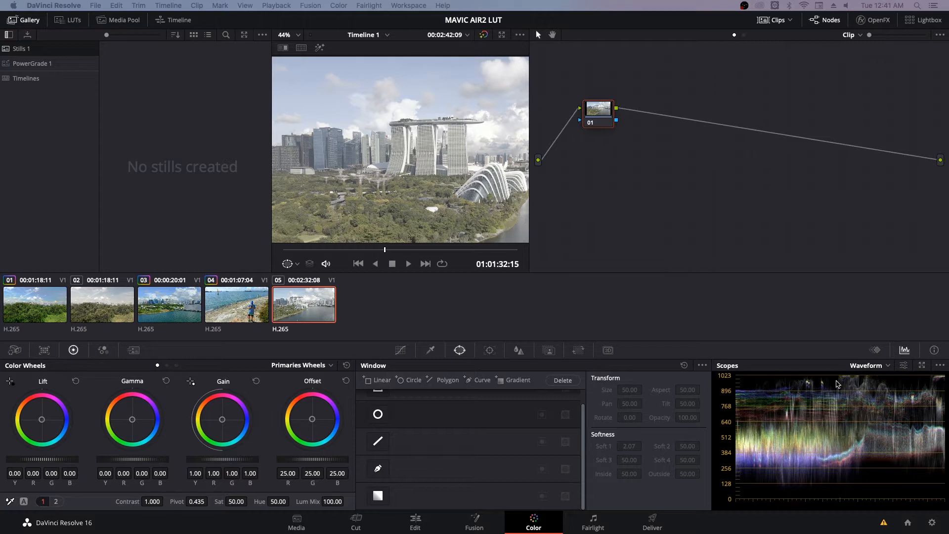
pyautogui.moveTo(846, 382)
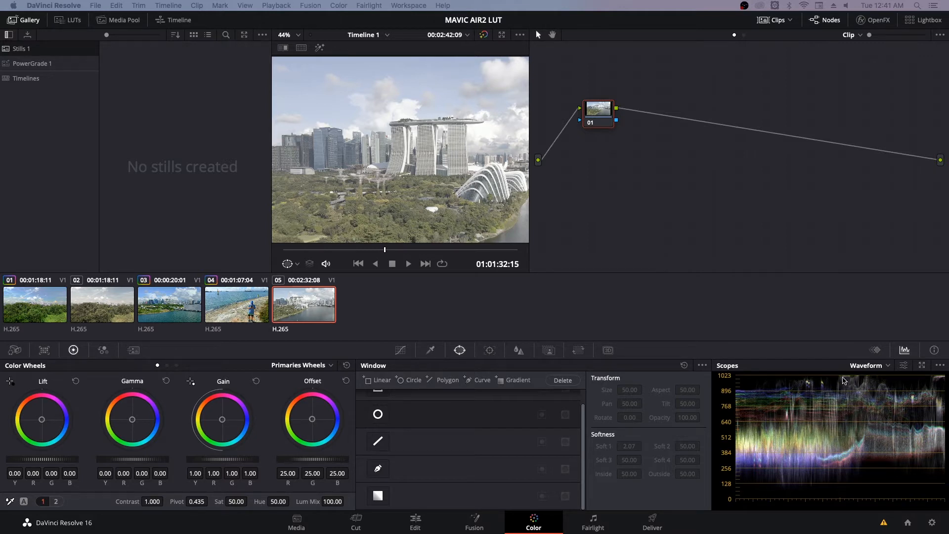
pyautogui.moveTo(840, 383)
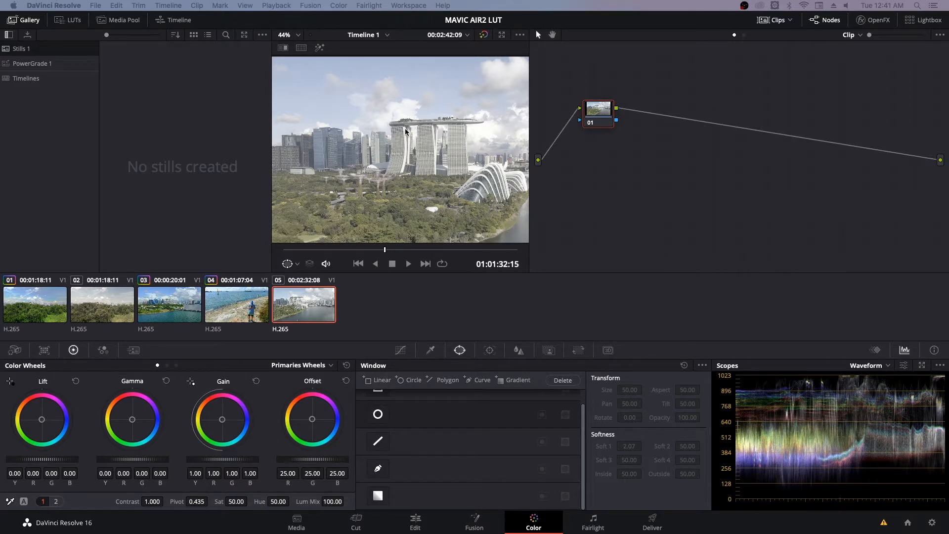
pyautogui.moveTo(846, 468)
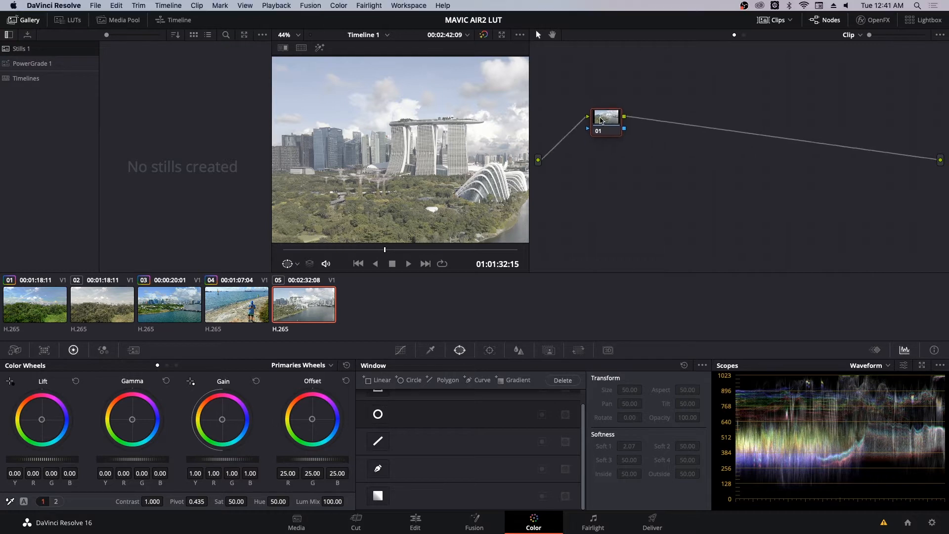
# Reposition node 01, then open and dismiss its options menu without changes.
pyautogui.moveTo(605, 118); pyautogui.dragTo(602, 109)
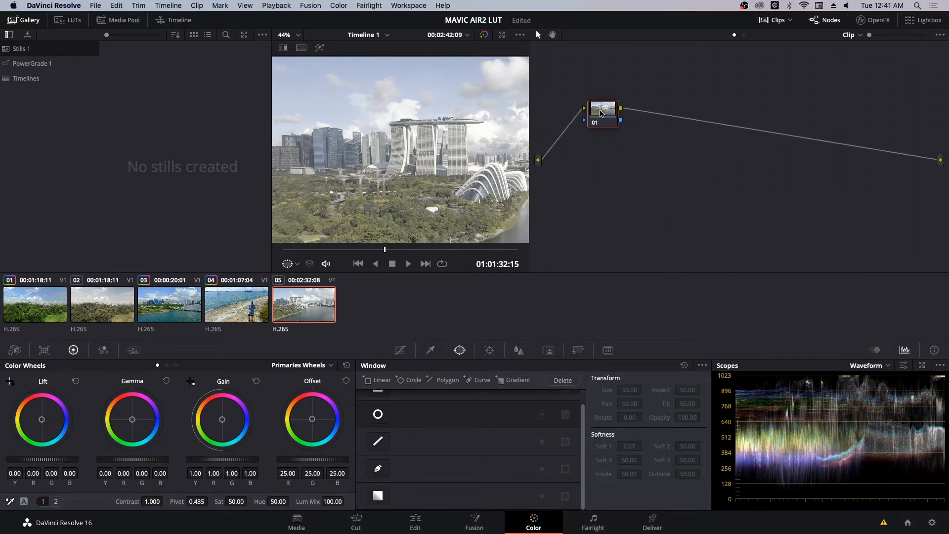
pyautogui.rightClick(602, 113)
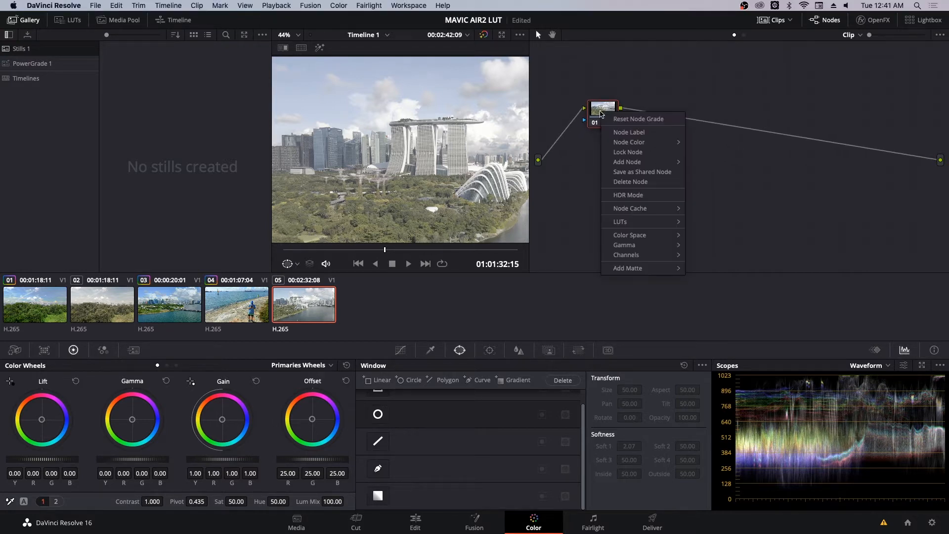
pyautogui.click(405, 309)
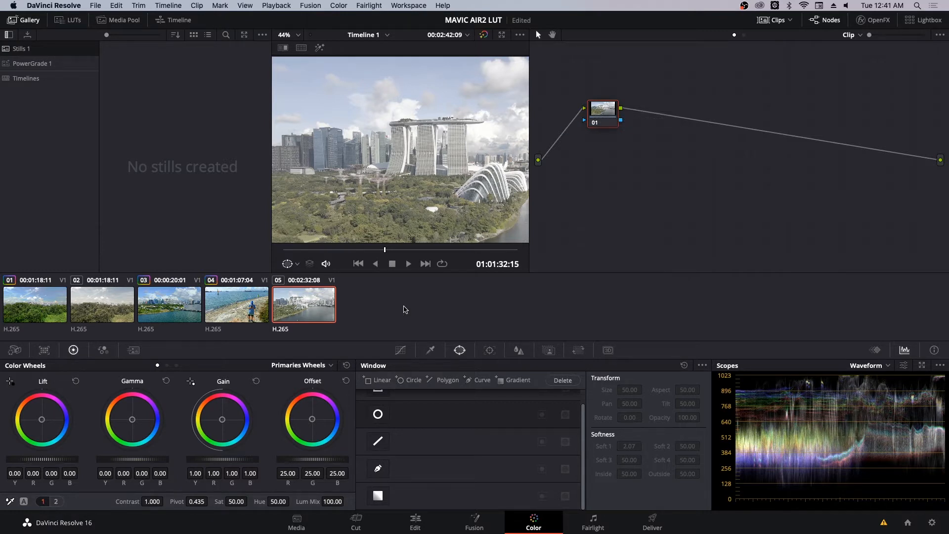
pyautogui.moveTo(486, 252)
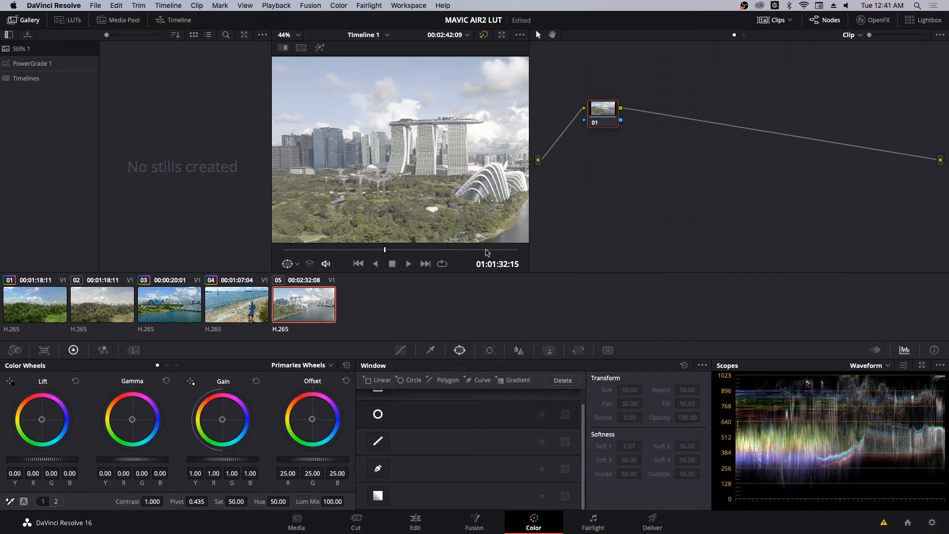
pyautogui.moveTo(74, 442)
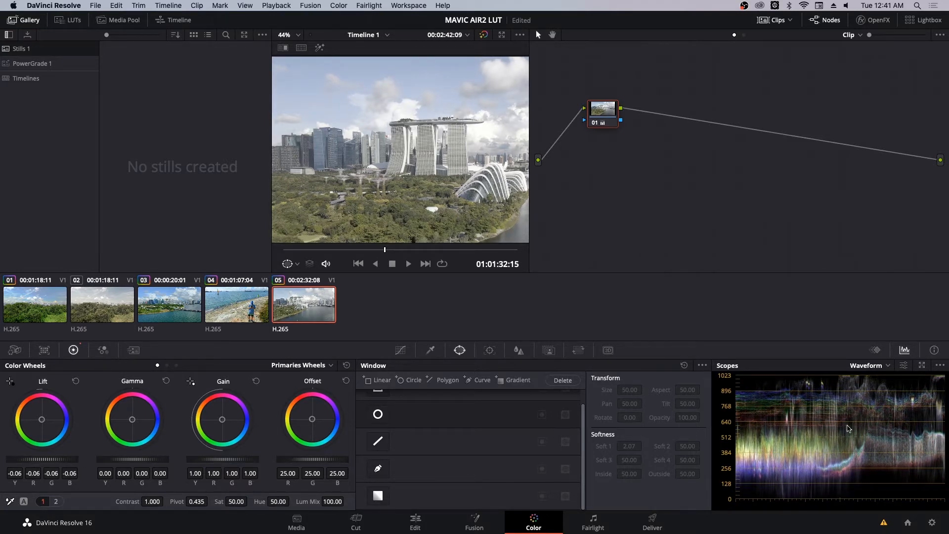
pyautogui.moveTo(787, 499)
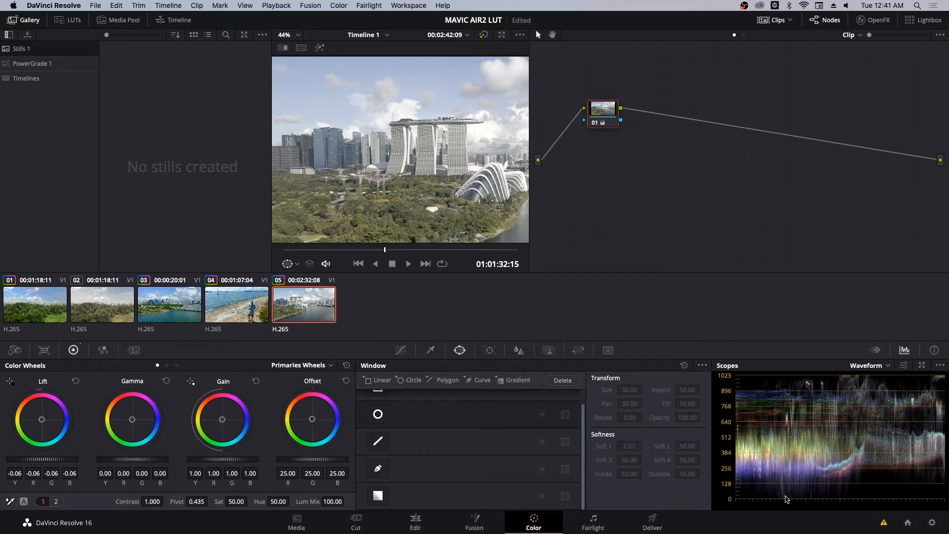
pyautogui.moveTo(777, 498)
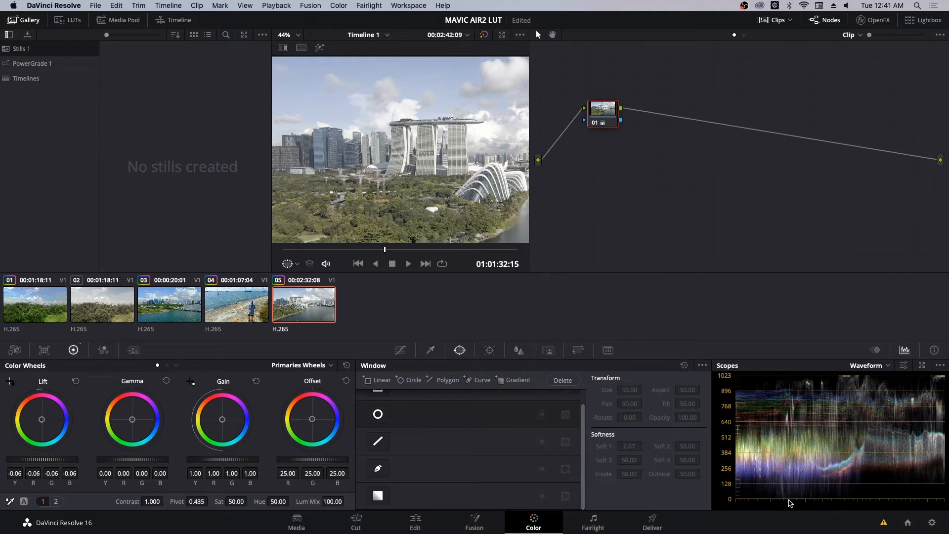
pyautogui.moveTo(779, 502)
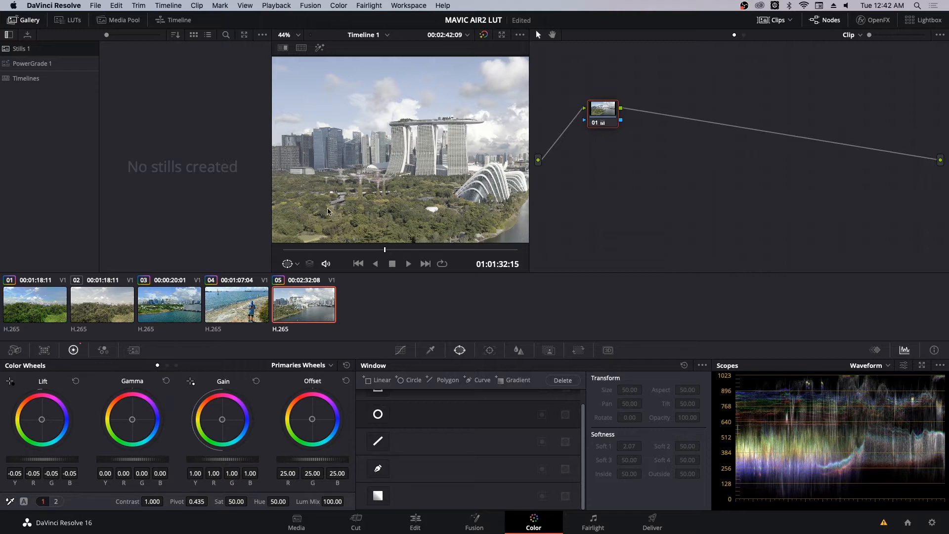
pyautogui.moveTo(366, 218)
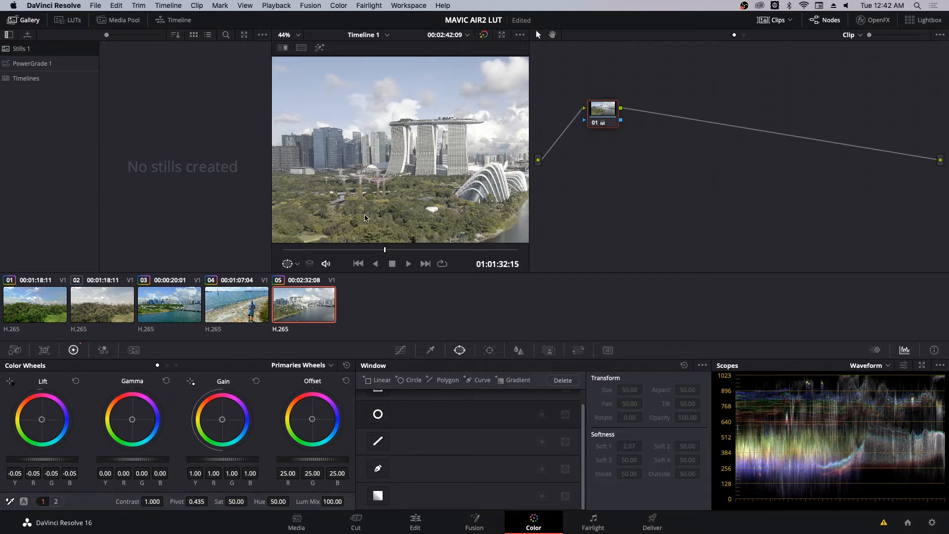
pyautogui.moveTo(576, 145)
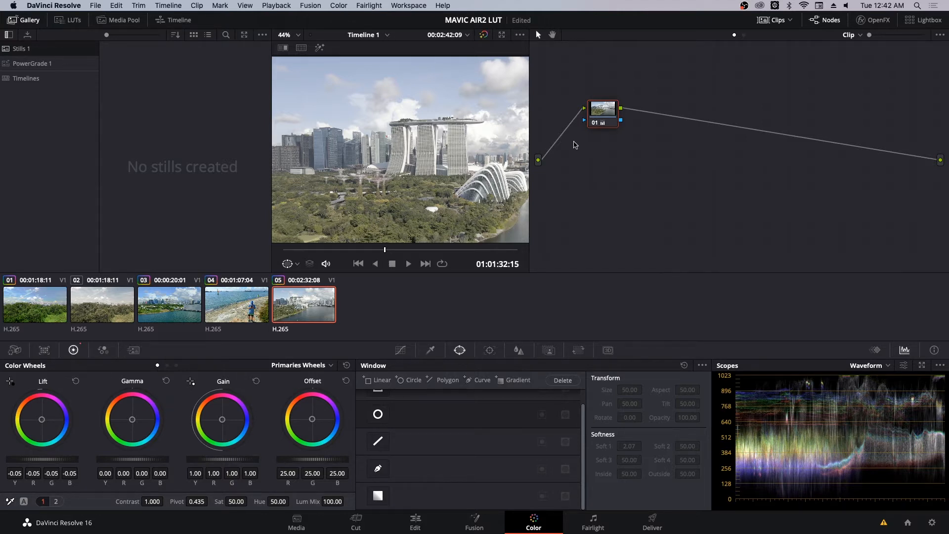
# Use node context menus to label node 01 Exposure and add node 02.
pyautogui.rightClick(602, 109)
pyautogui.write('Exposure')
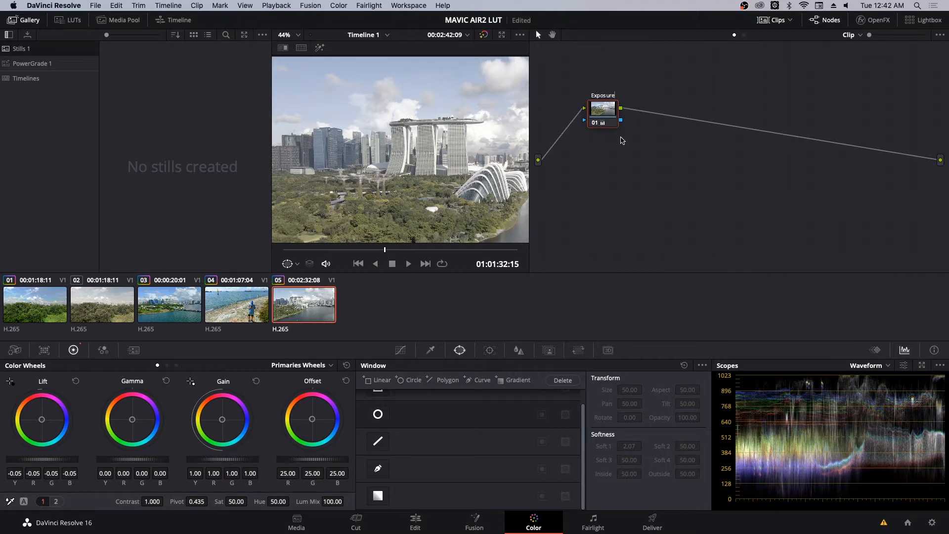
pyautogui.rightClick(618, 170)
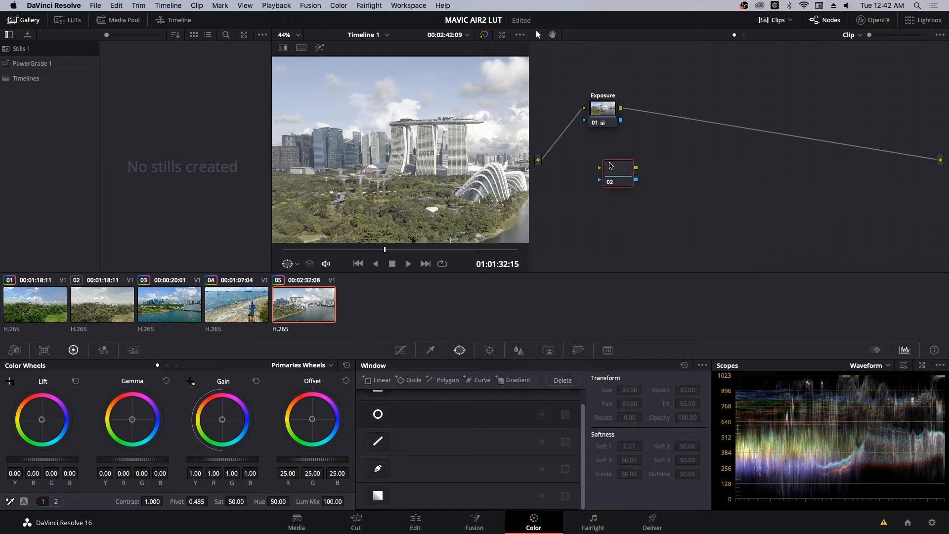
# Insert node 02 after Exposure and switch its Curves panel to Custom.
pyautogui.moveTo(617, 173); pyautogui.dragTo(654, 116)
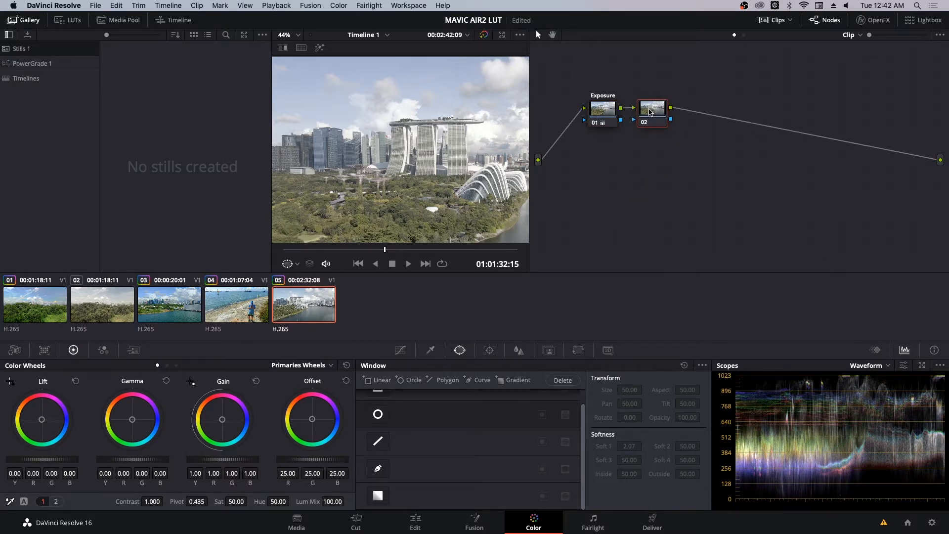
pyautogui.moveTo(650, 110)
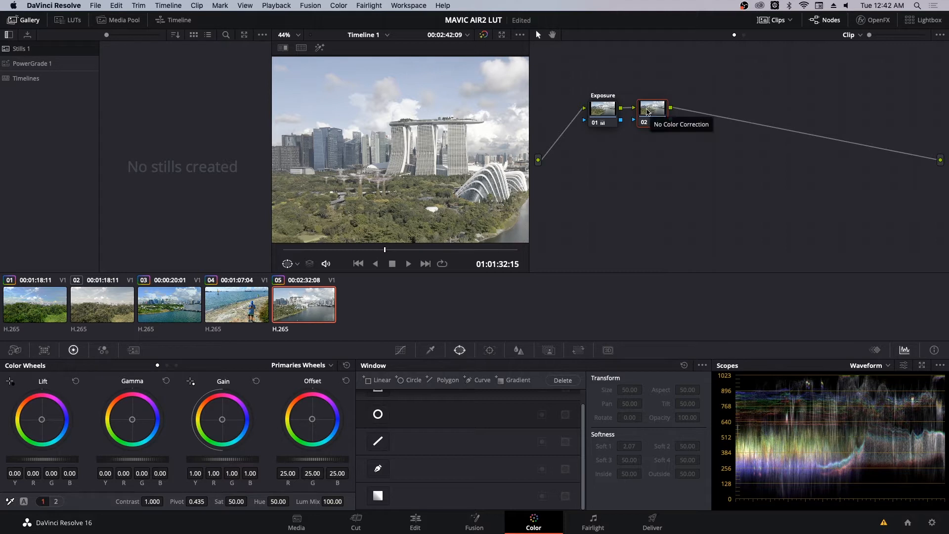
pyautogui.moveTo(400, 350)
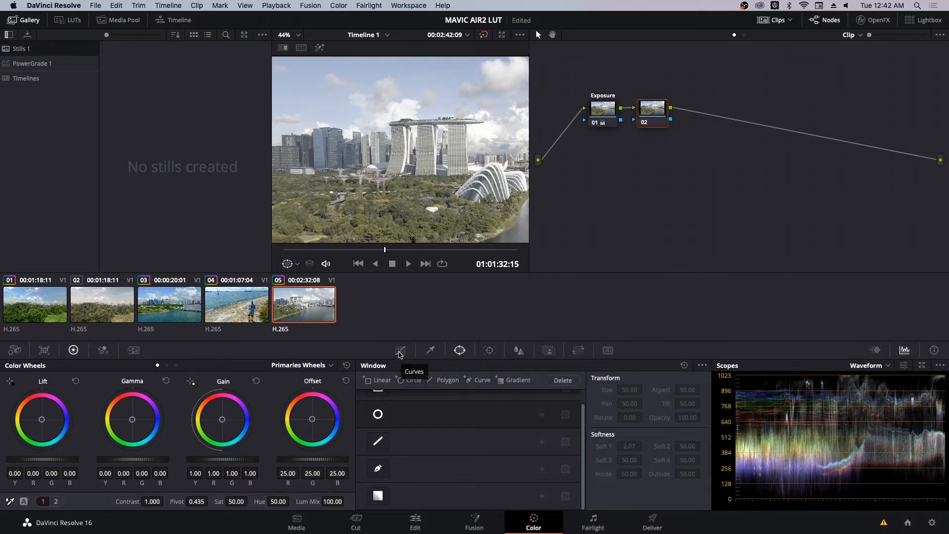
pyautogui.click(400, 350)
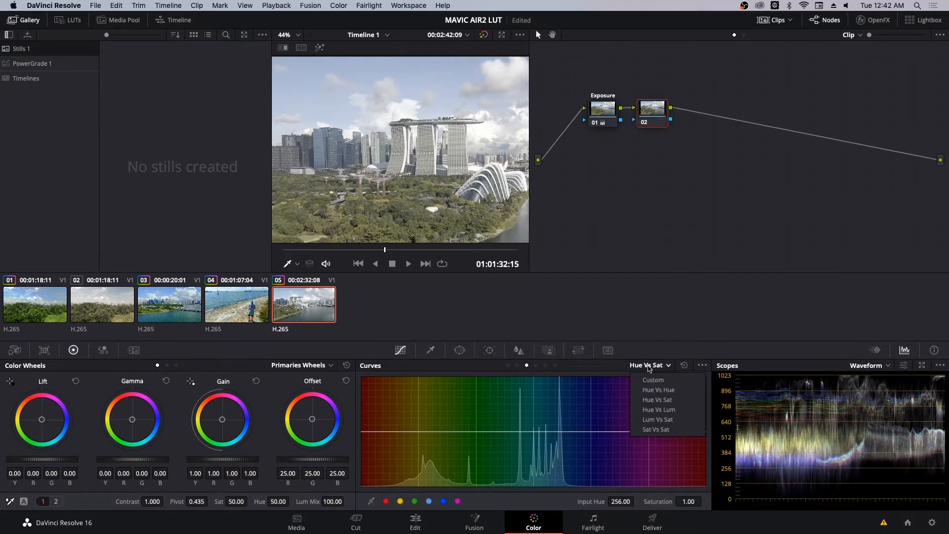
pyautogui.click(653, 380)
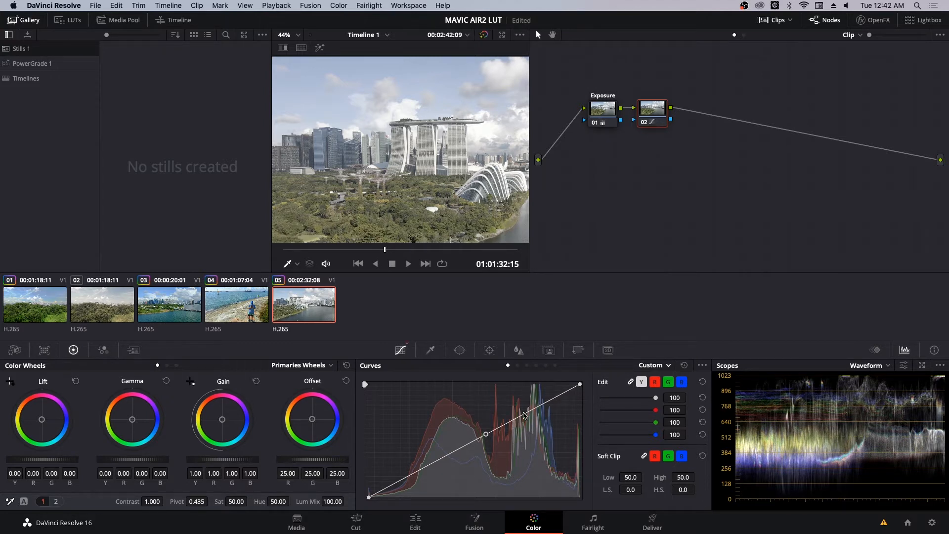
pyautogui.moveTo(572, 393)
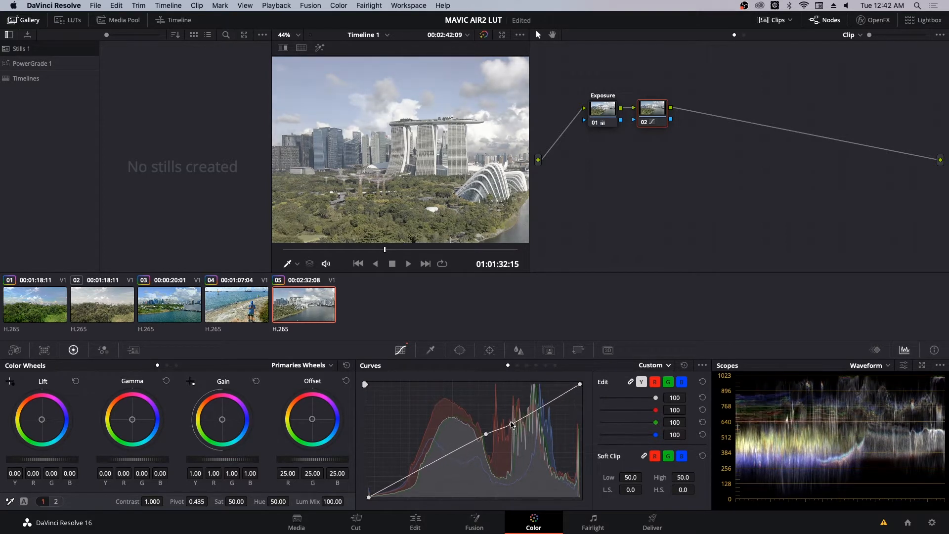
# Add and tune highlight and shadow points on node 02's custom curve into an S-curve.
pyautogui.moveTo(512, 425); pyautogui.dragTo(508, 416)
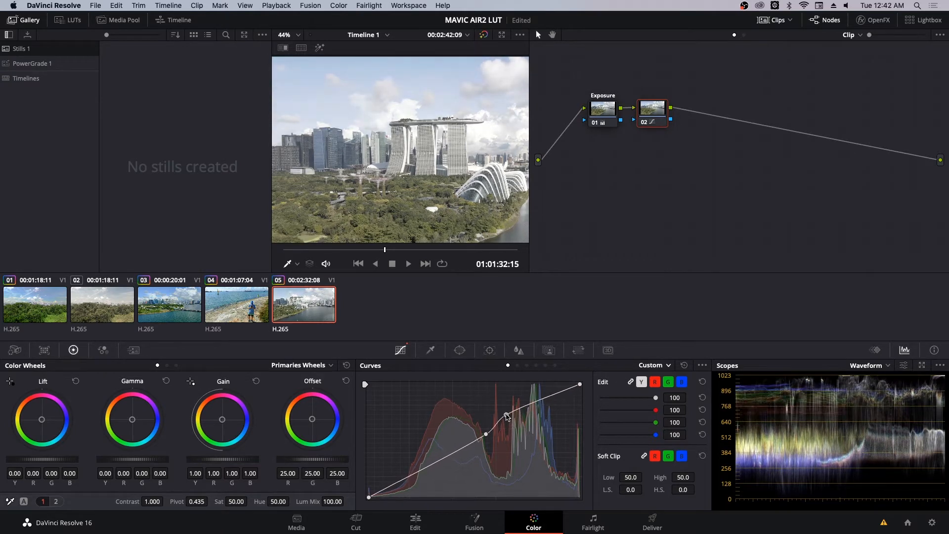
pyautogui.moveTo(507, 416); pyautogui.dragTo(507, 424)
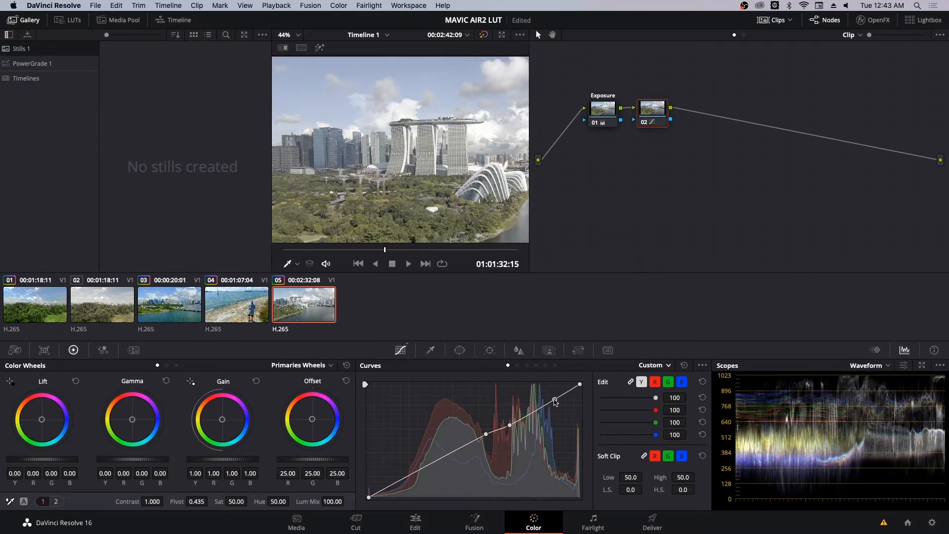
pyautogui.moveTo(552, 402); pyautogui.dragTo(553, 400)
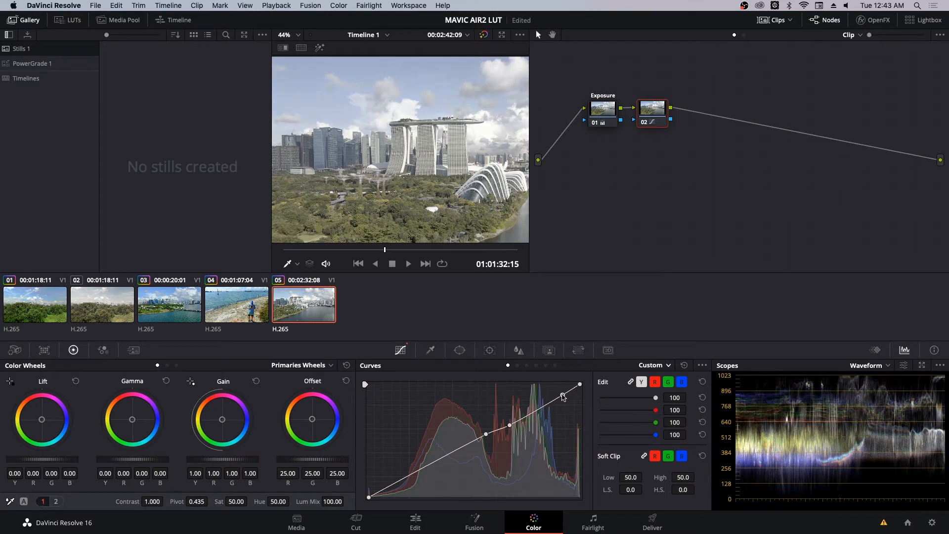
pyautogui.moveTo(563, 397); pyautogui.dragTo(557, 399)
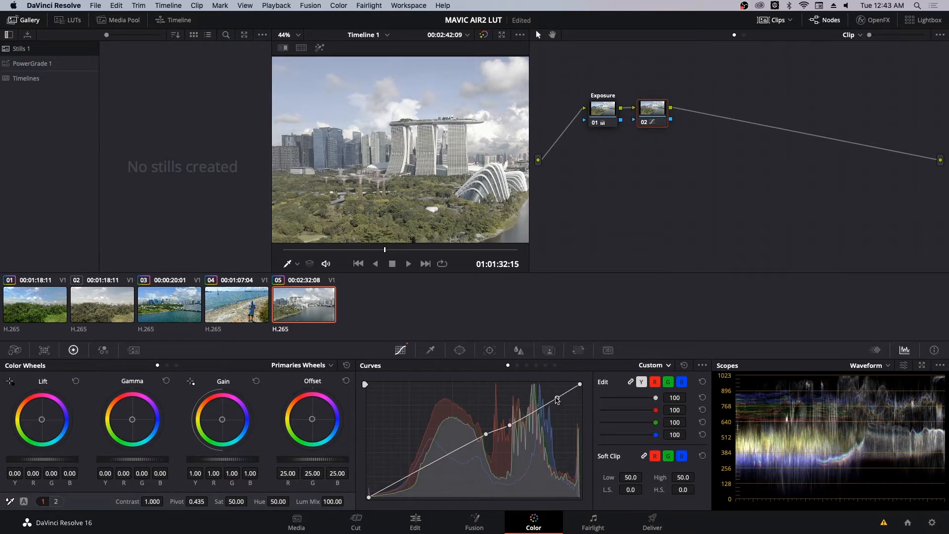
pyautogui.moveTo(555, 400); pyautogui.dragTo(513, 426)
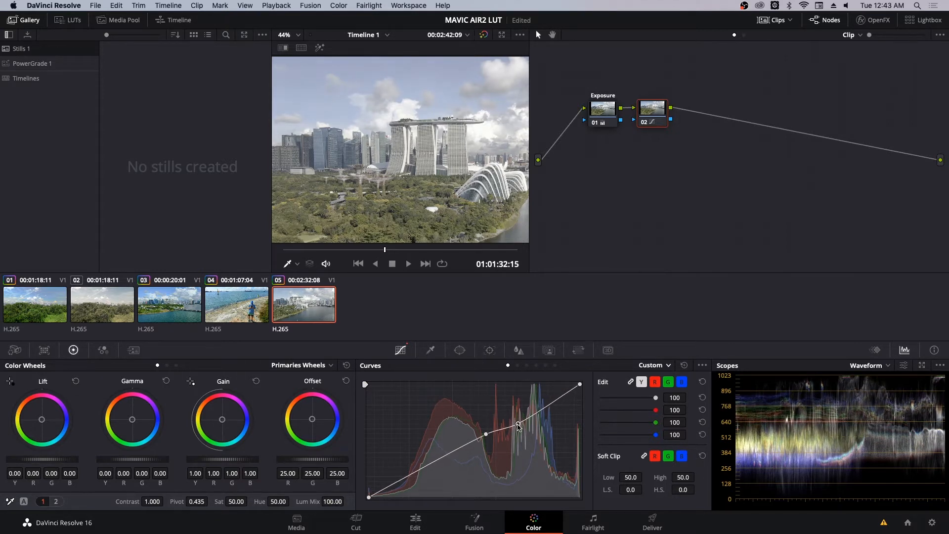
pyautogui.moveTo(518, 426); pyautogui.dragTo(517, 421)
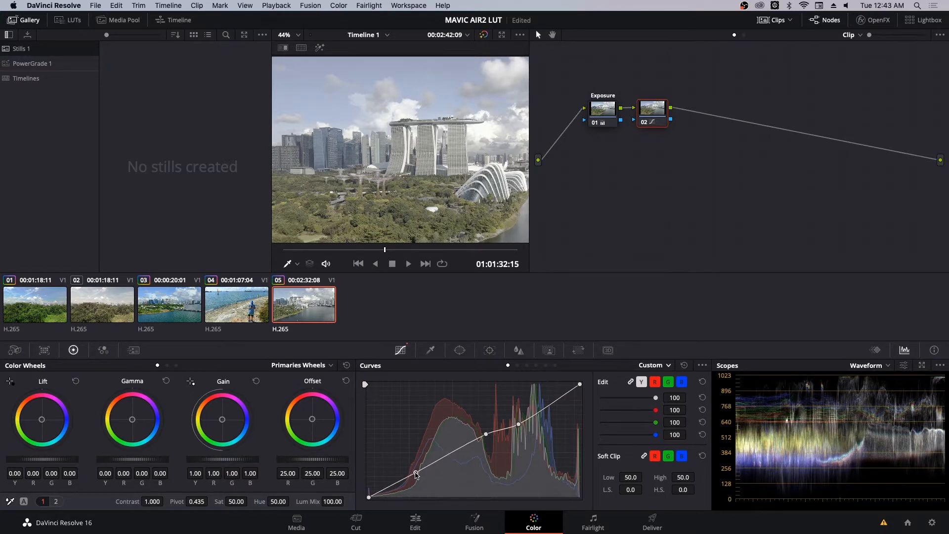
pyautogui.moveTo(415, 473); pyautogui.dragTo(413, 480)
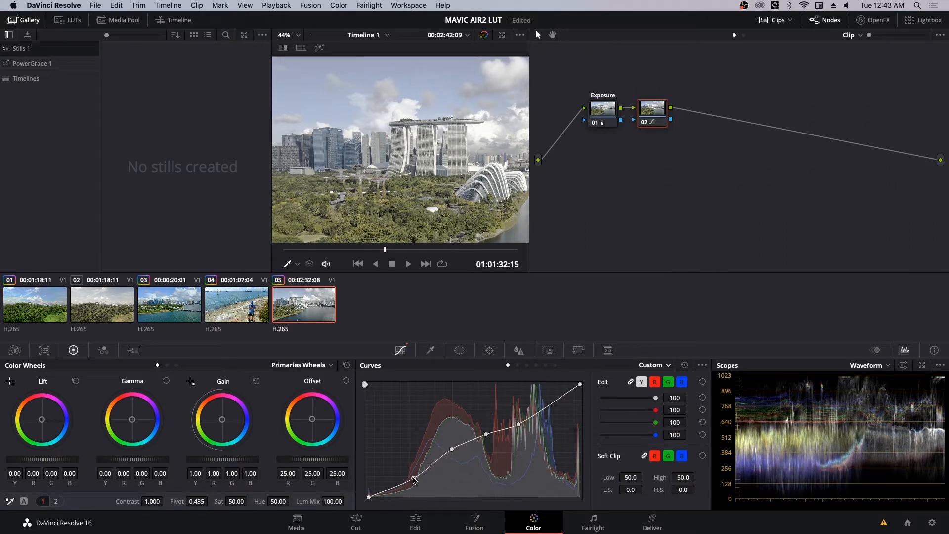
pyautogui.moveTo(414, 480); pyautogui.dragTo(411, 478)
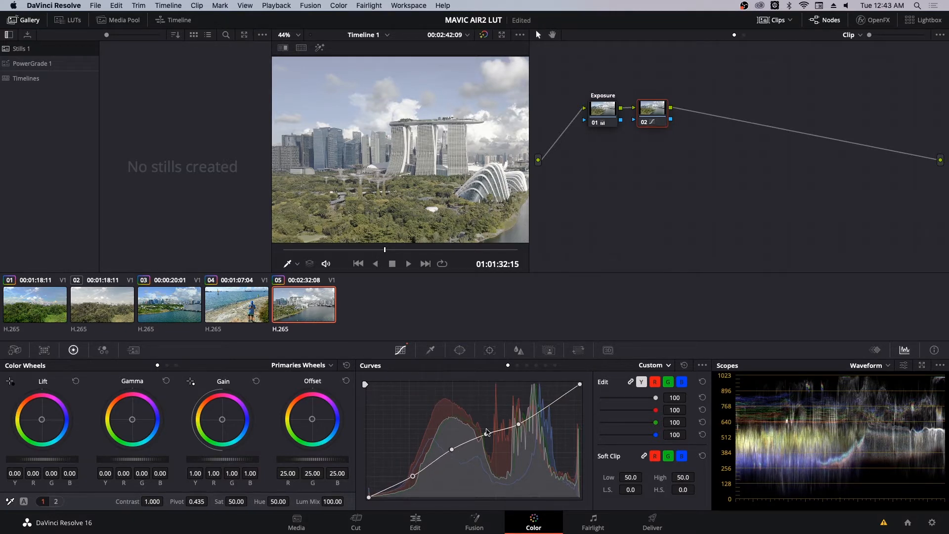
# Open node 02's context menu to label it Clouds fix.
pyautogui.rightClick(651, 109)
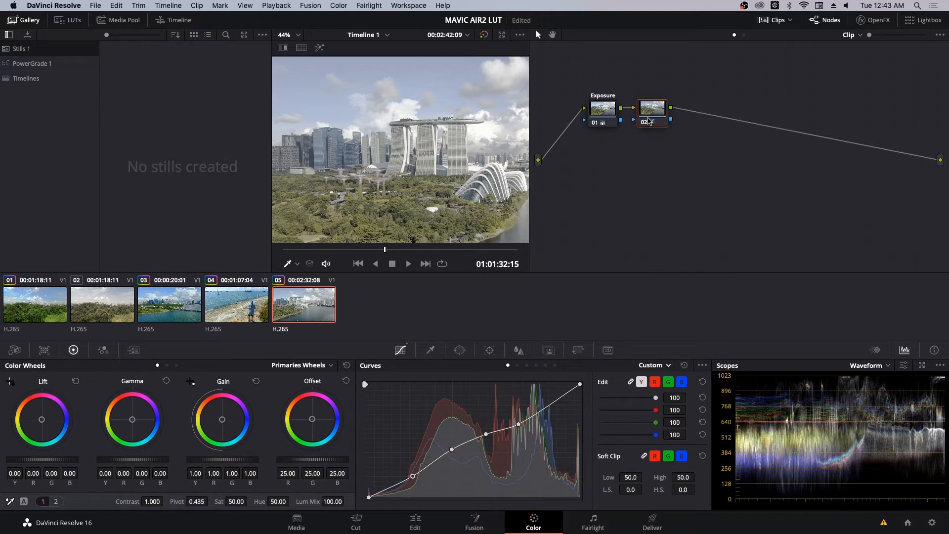
pyautogui.moveTo(655, 122)
pyautogui.write('Clouds fix')
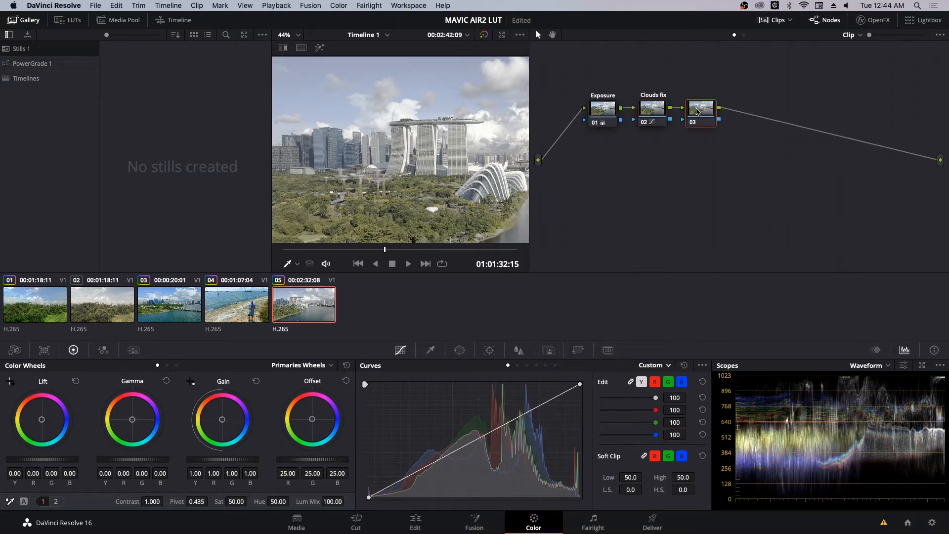
pyautogui.moveTo(703, 108)
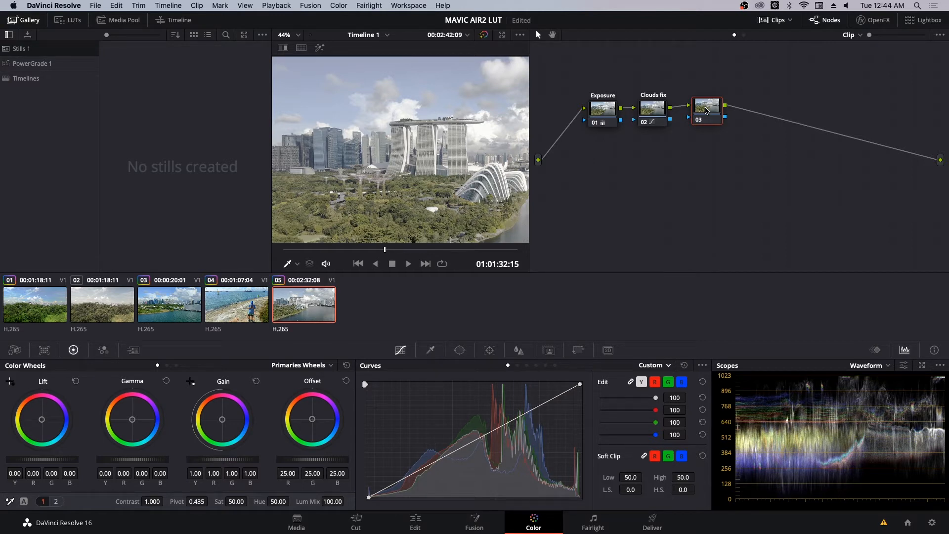
pyautogui.moveTo(205, 484)
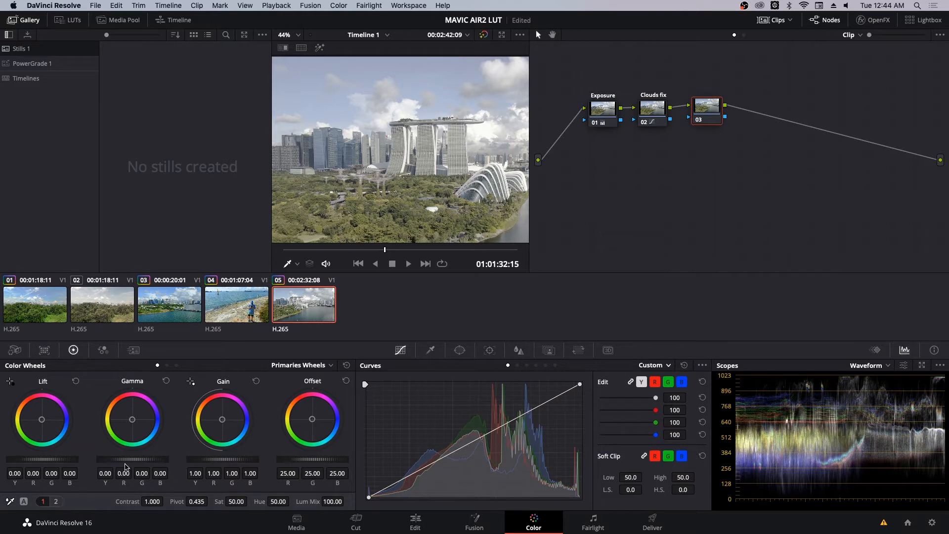
# Raise node 03's Col Boost to 28 on the second primaries page.
pyautogui.click(56, 501)
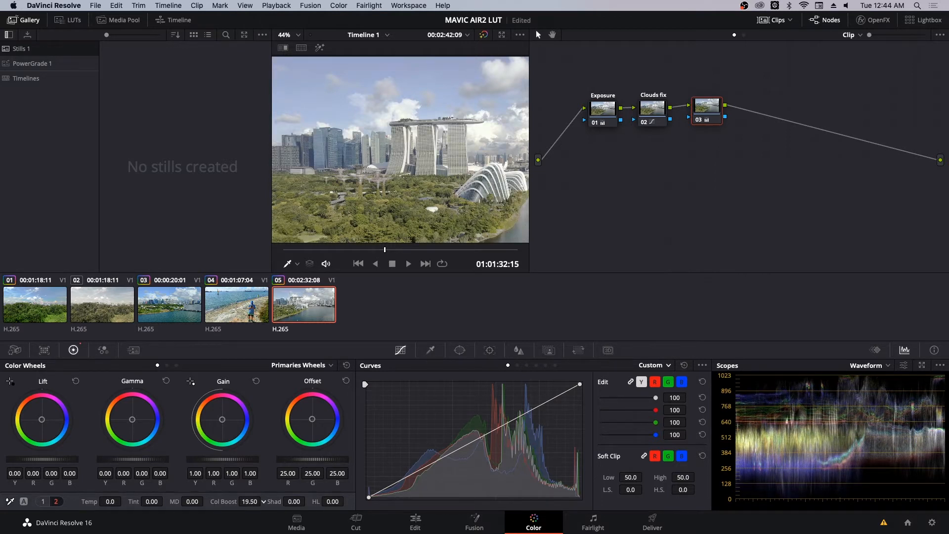
pyautogui.click(264, 501)
pyautogui.write('26')
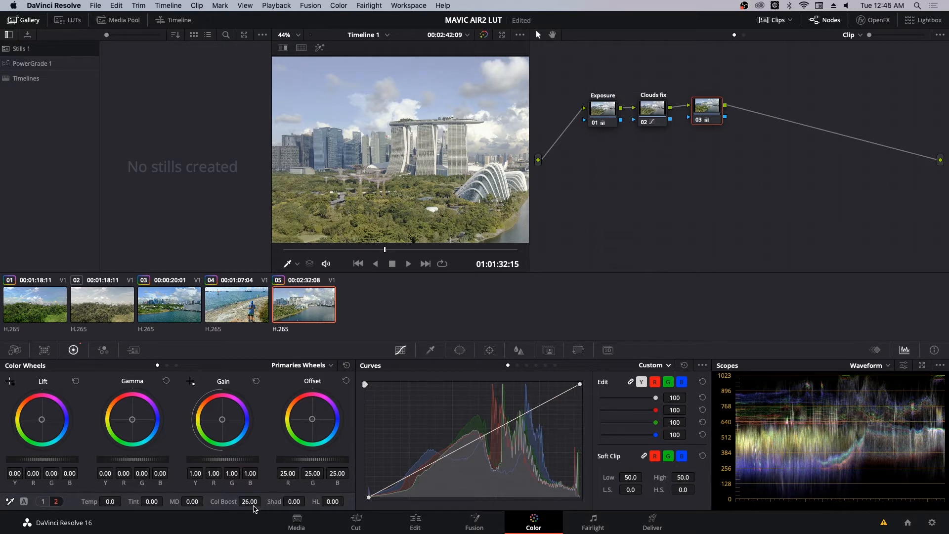
pyautogui.moveTo(249, 501); pyautogui.dragTo(252, 501)
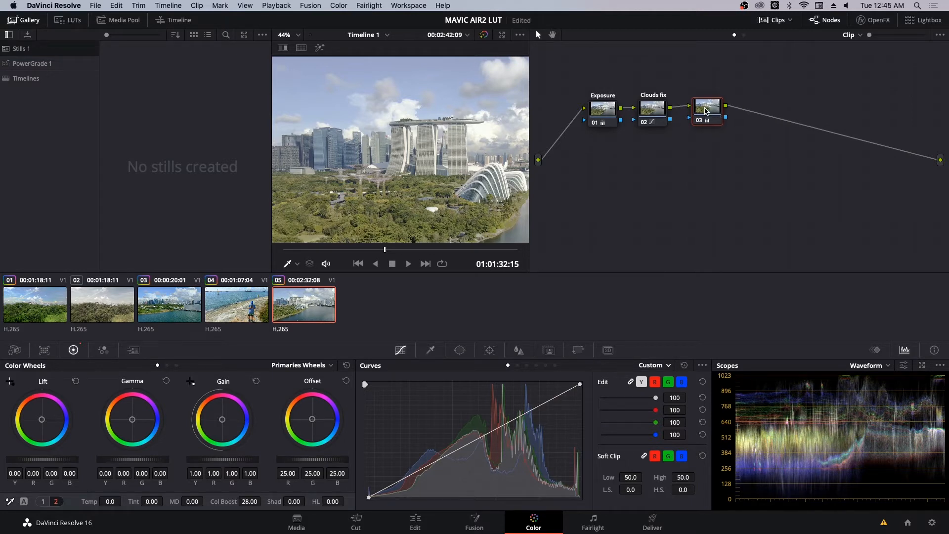
pyautogui.moveTo(707, 110)
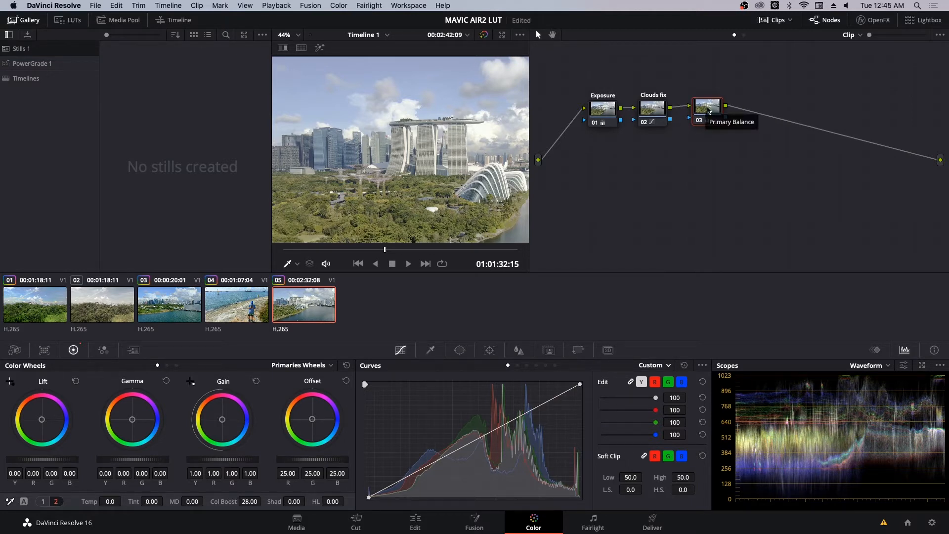
# Start renaming node 03 to Col boost from its context menu.
pyautogui.rightClick(707, 108)
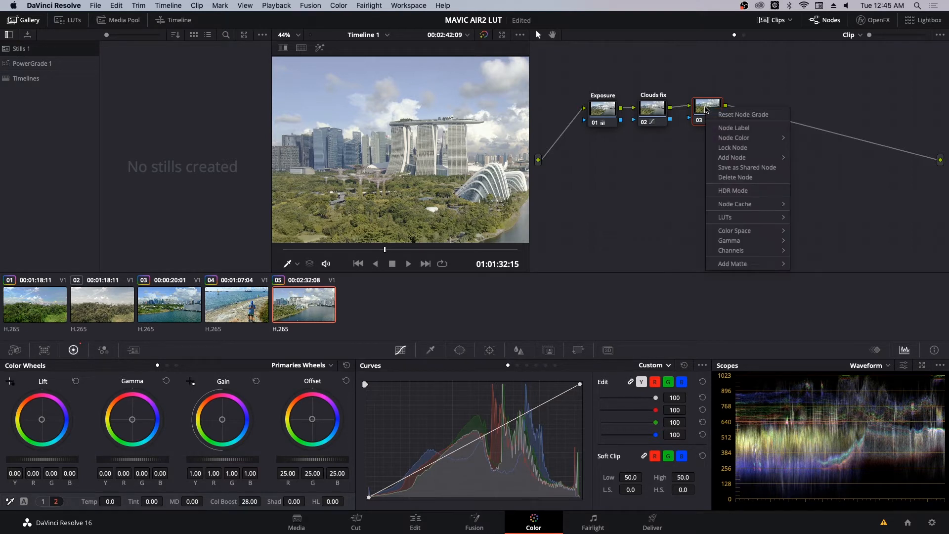
pyautogui.click(721, 131)
pyautogui.write('Col boost')
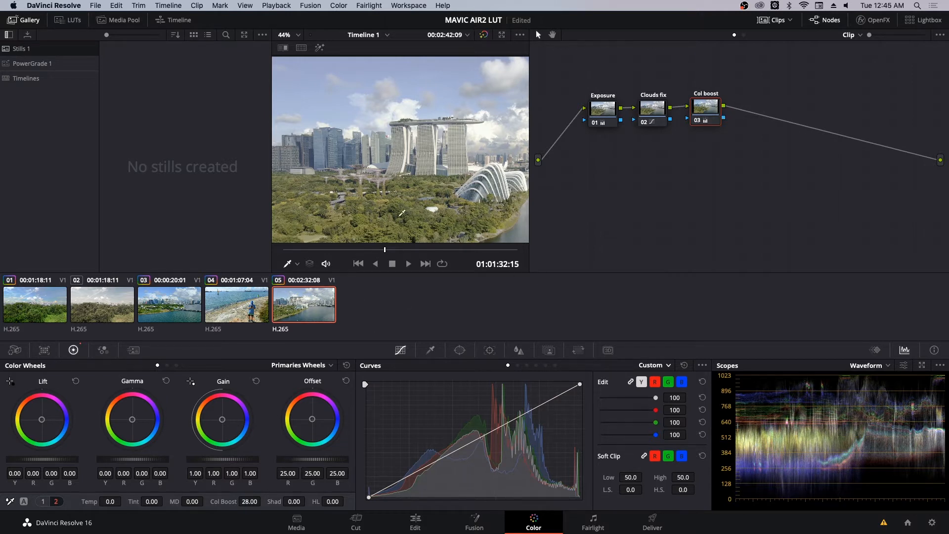
pyautogui.moveTo(380, 196)
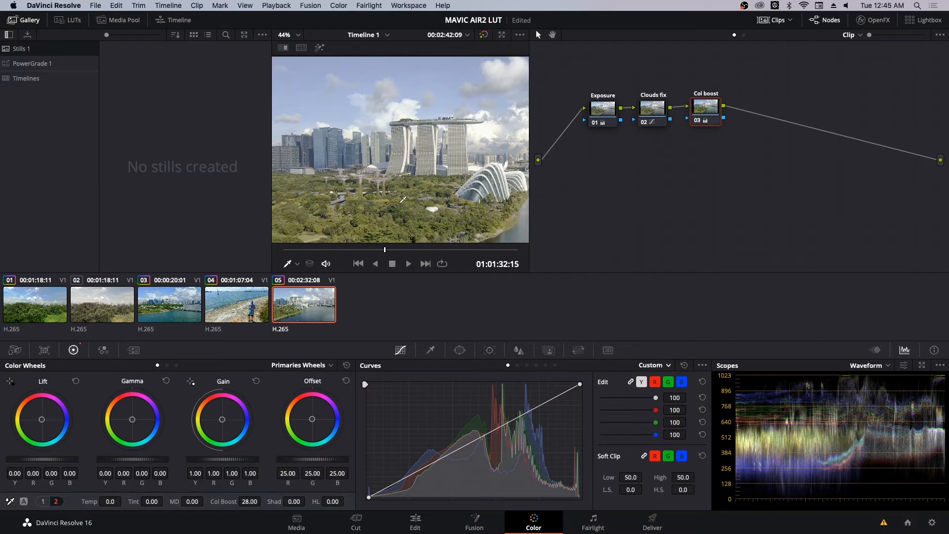
pyautogui.moveTo(384, 203)
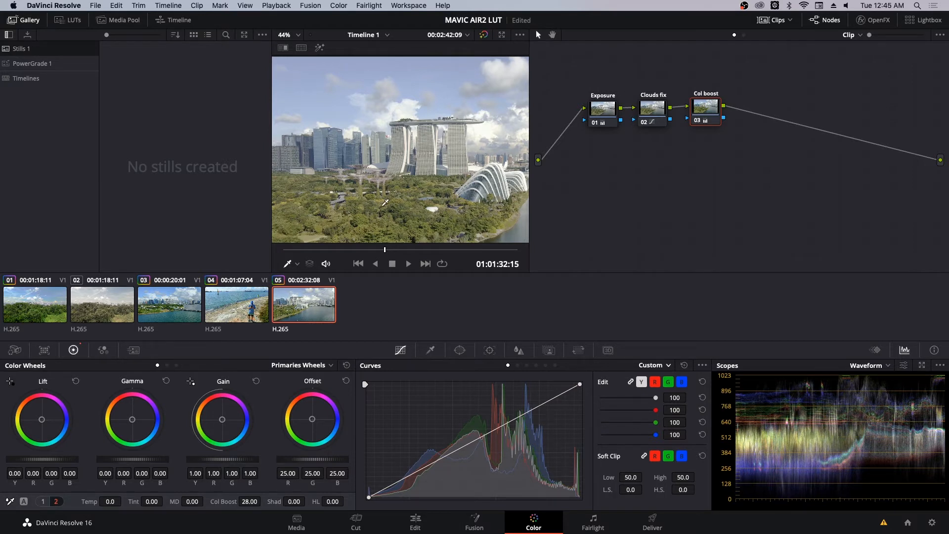
pyautogui.moveTo(436, 80)
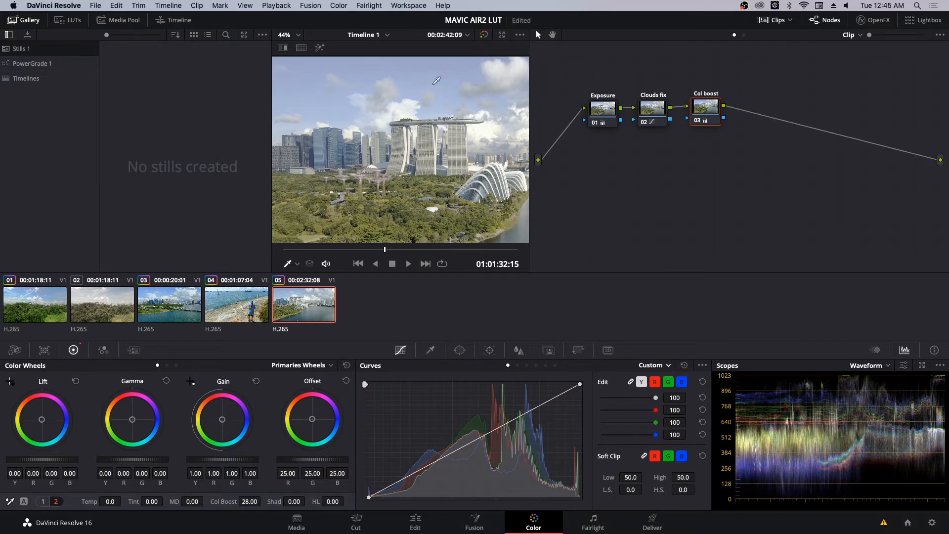
pyautogui.moveTo(347, 96)
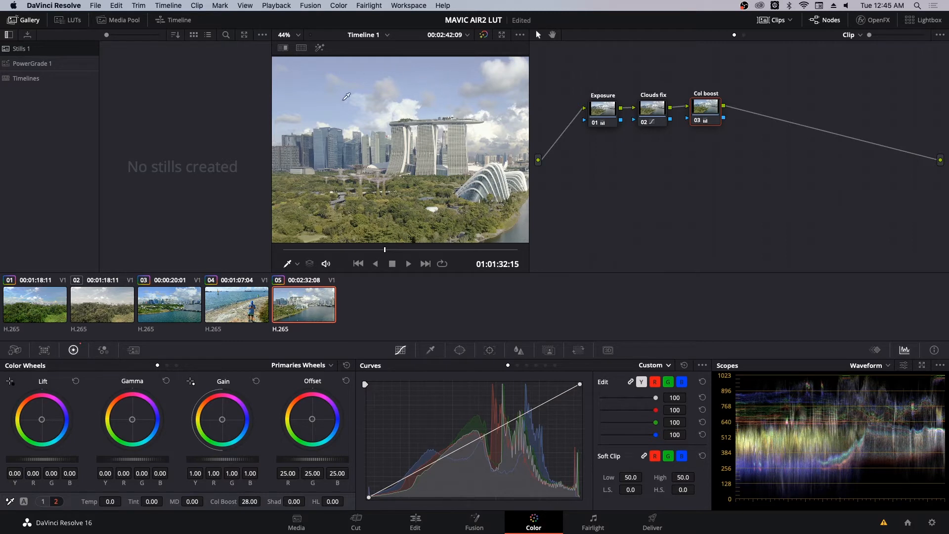
pyautogui.moveTo(318, 105)
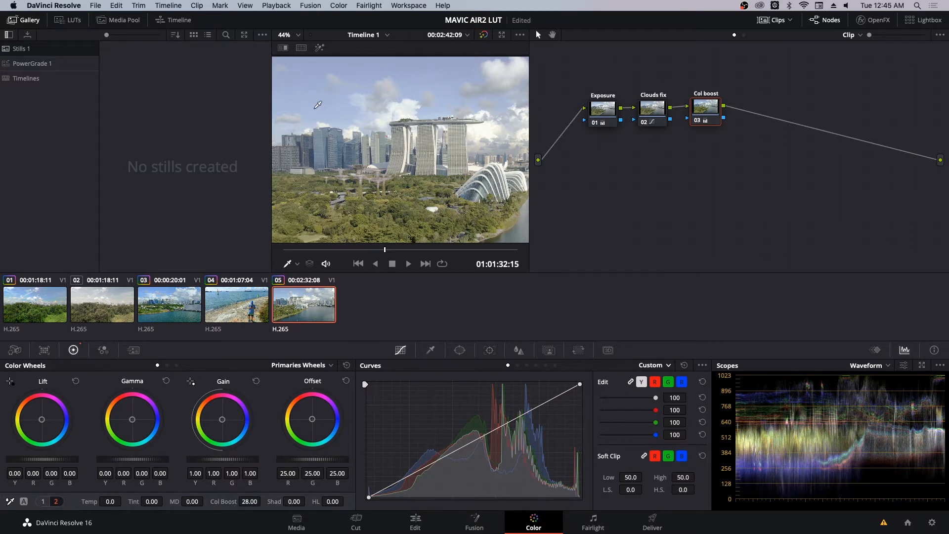
pyautogui.moveTo(308, 101)
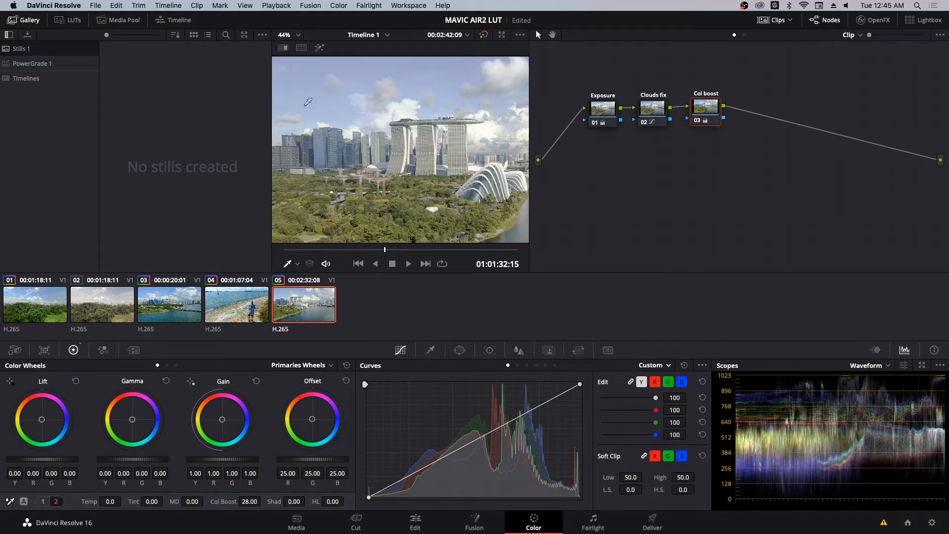
pyautogui.moveTo(340, 105)
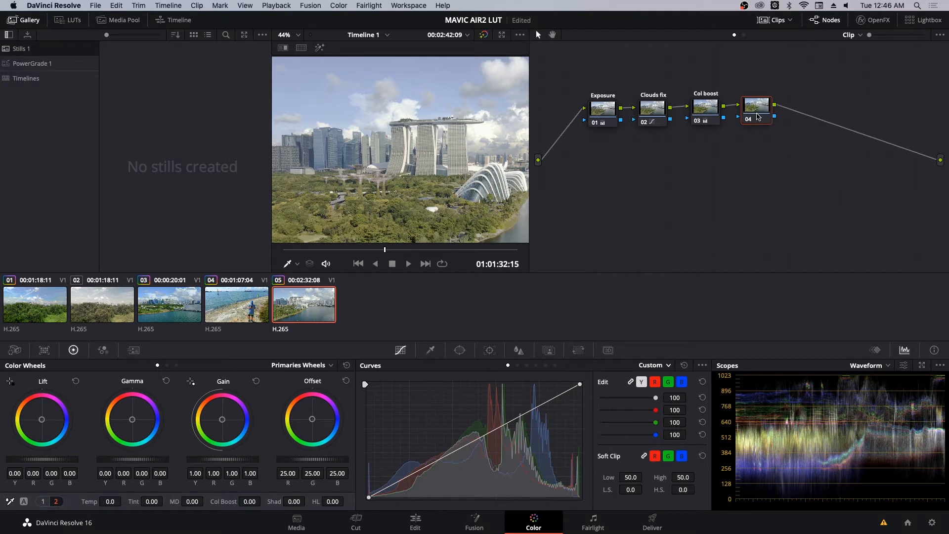
pyautogui.moveTo(756, 115)
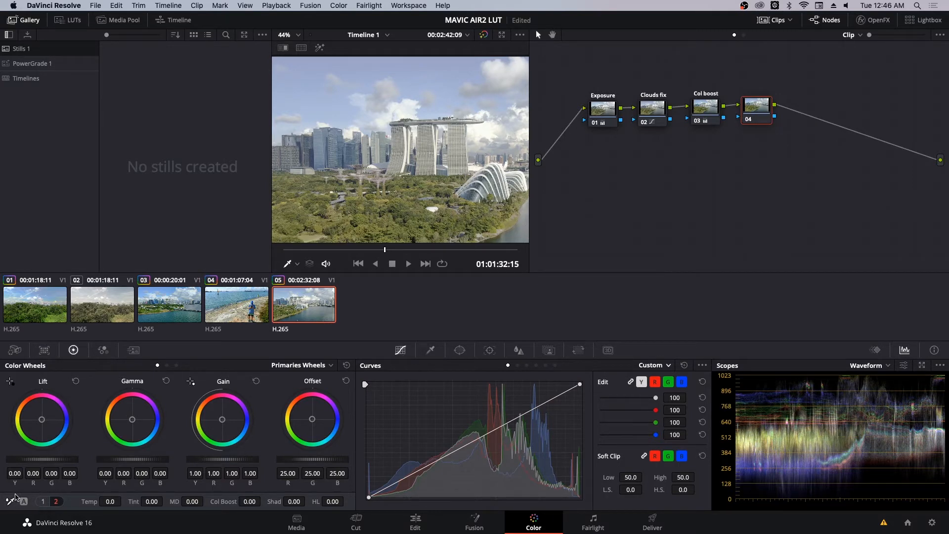
pyautogui.moveTo(8, 515)
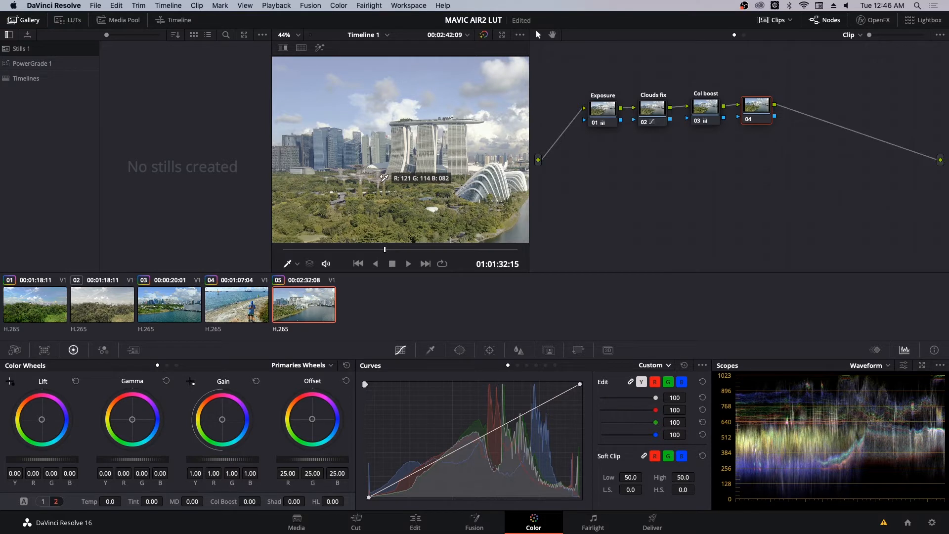
pyautogui.moveTo(386, 163)
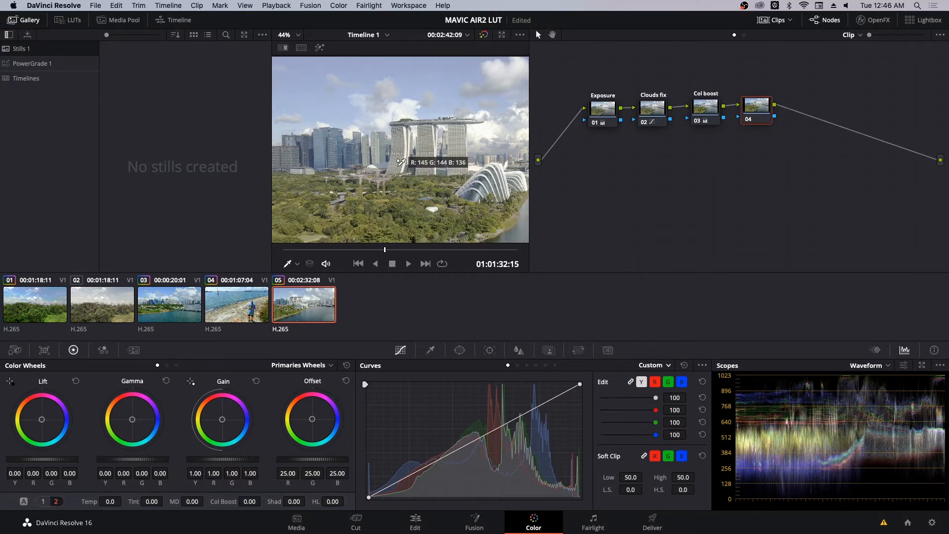
pyautogui.moveTo(412, 149)
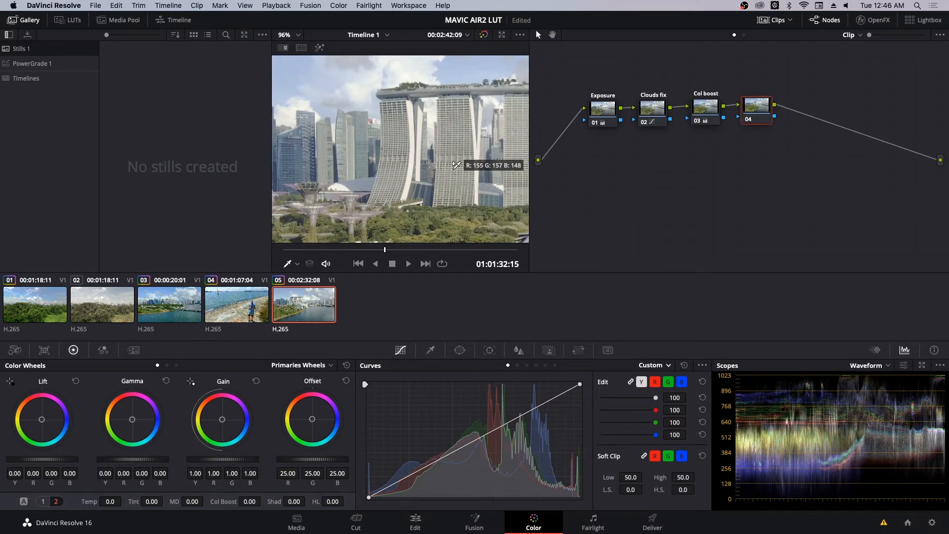
pyautogui.moveTo(467, 177)
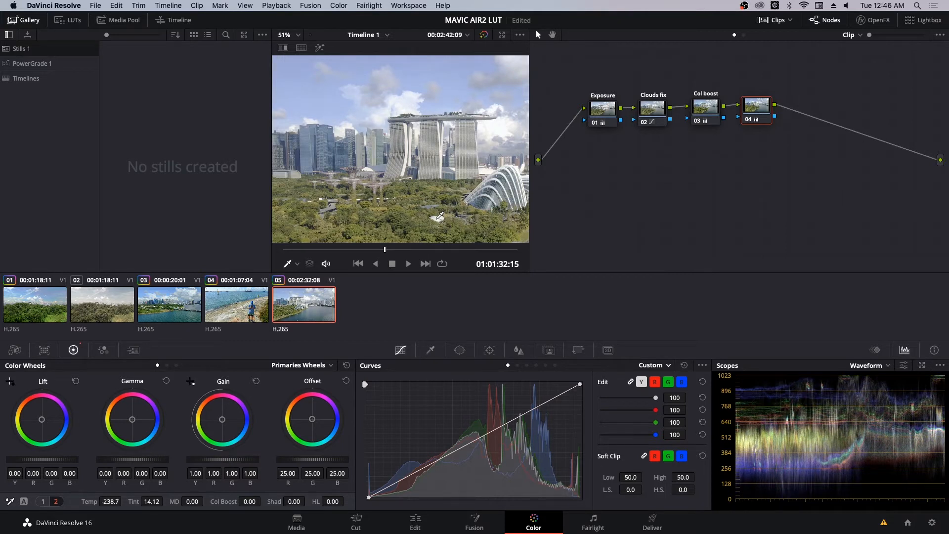
pyautogui.moveTo(401, 104)
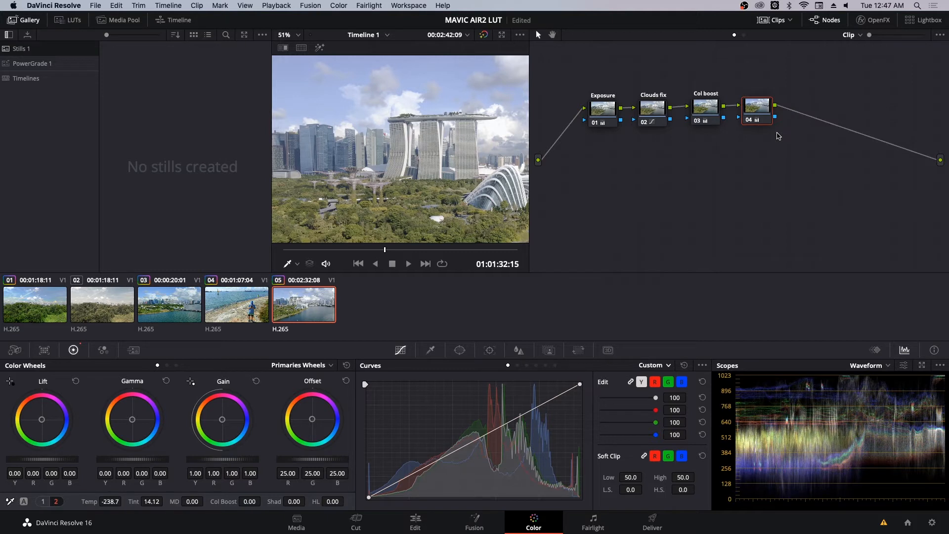
# Enter 'White' as node 04's white balance label.
pyautogui.write('White b...')
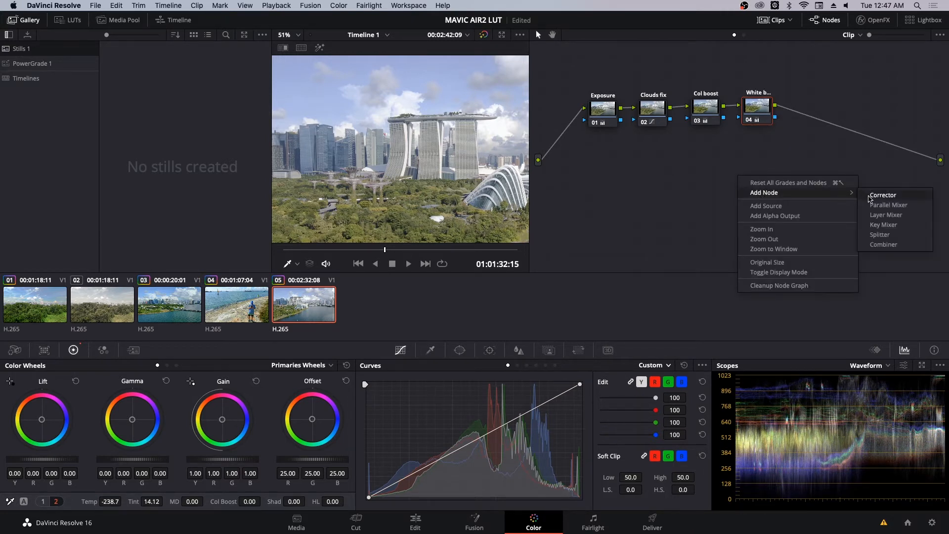
# Add corrector node 05 and move it below the node chain.
pyautogui.click(883, 194)
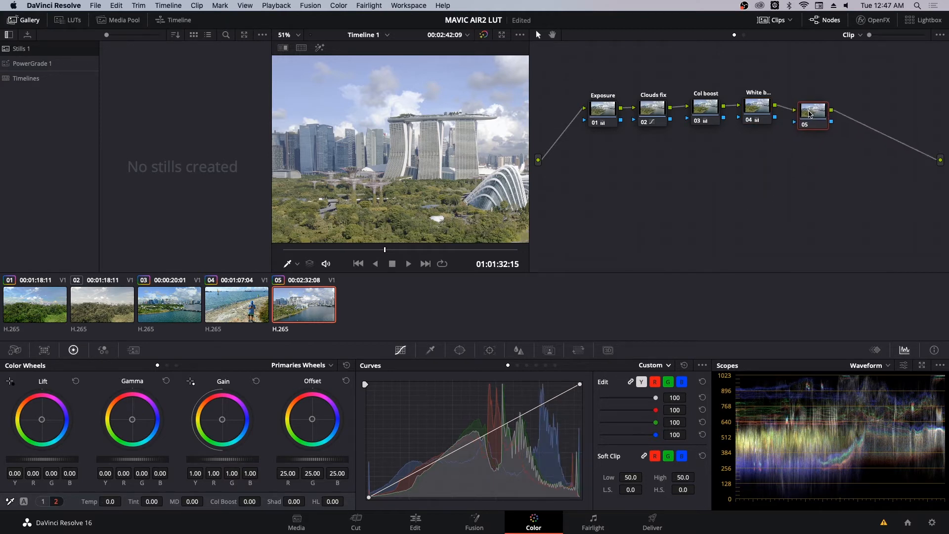
pyautogui.moveTo(812, 114); pyautogui.dragTo(605, 151)
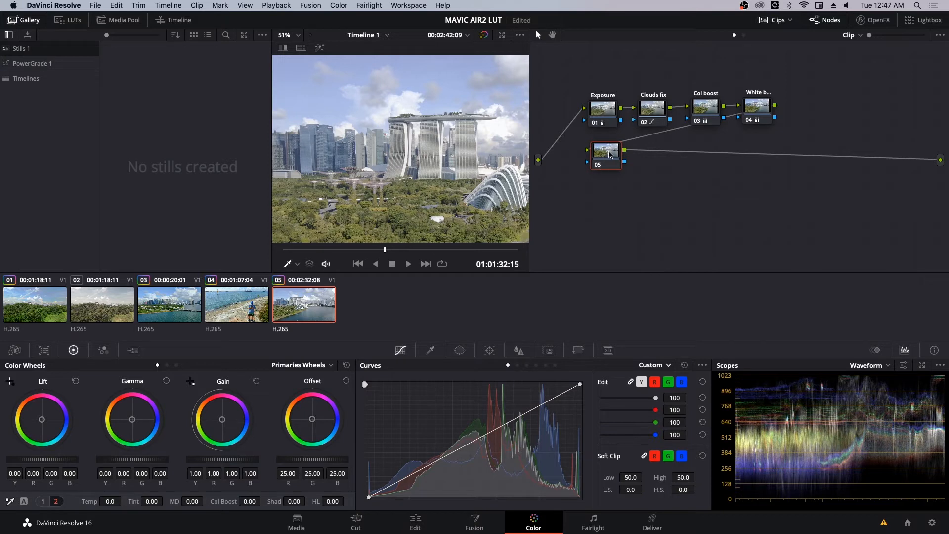
pyautogui.moveTo(606, 156)
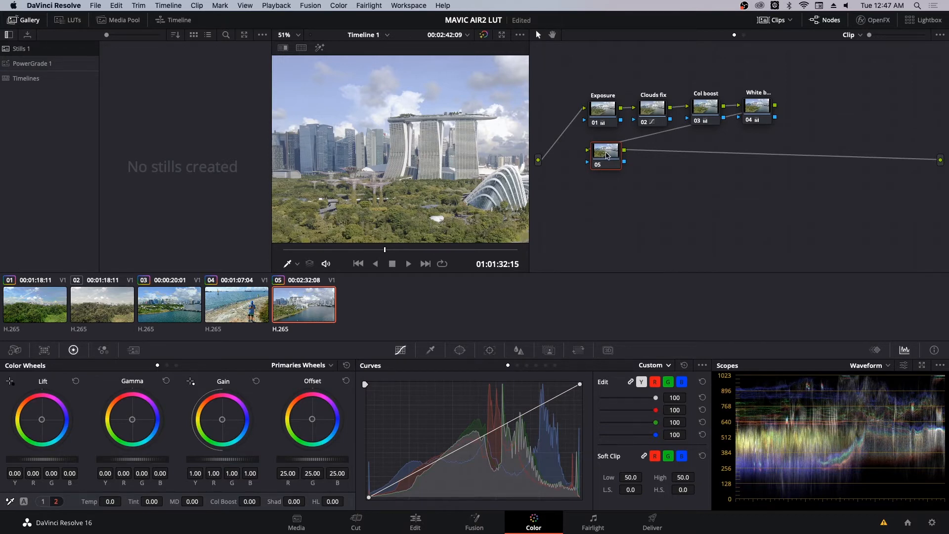
pyautogui.moveTo(606, 156)
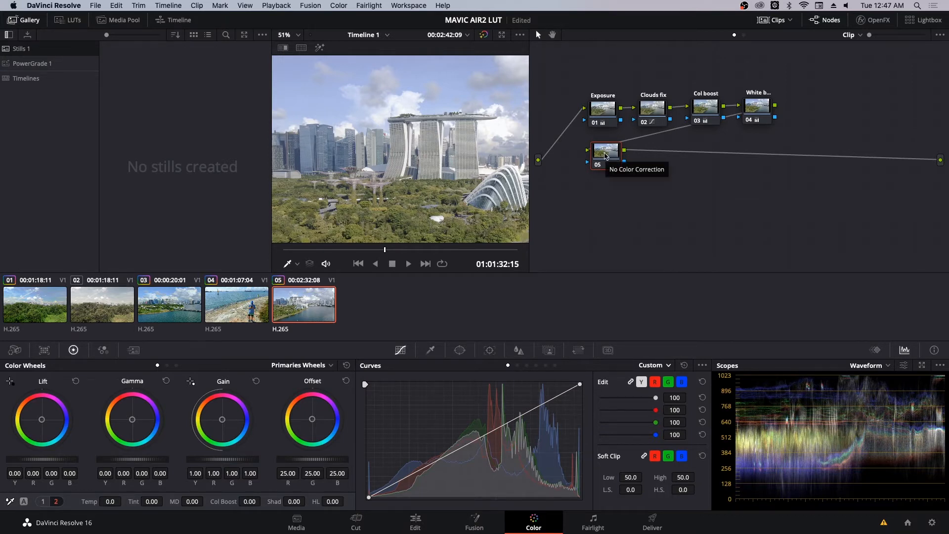
pyautogui.moveTo(180, 468)
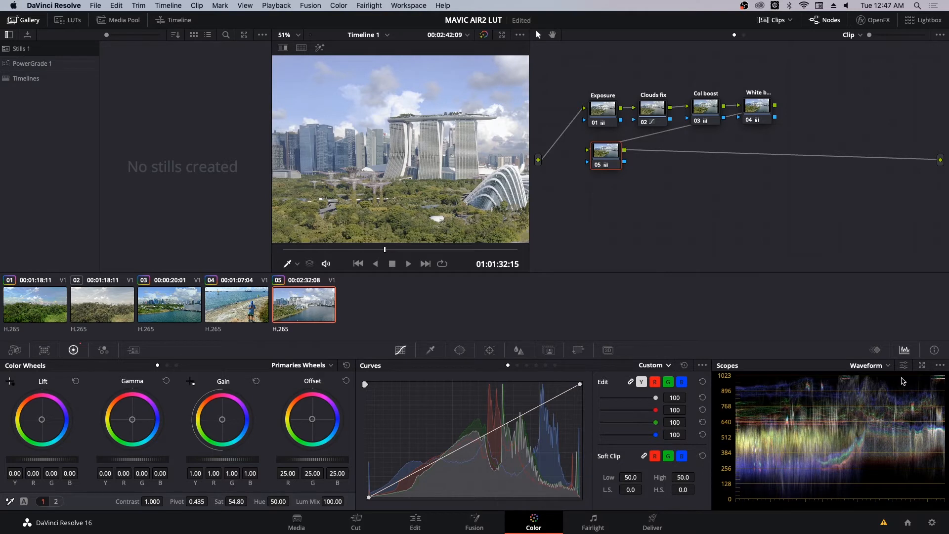
# Switch the scope to Vectorscope and set node 05's saturation to exactly 70.
pyautogui.click(887, 365)
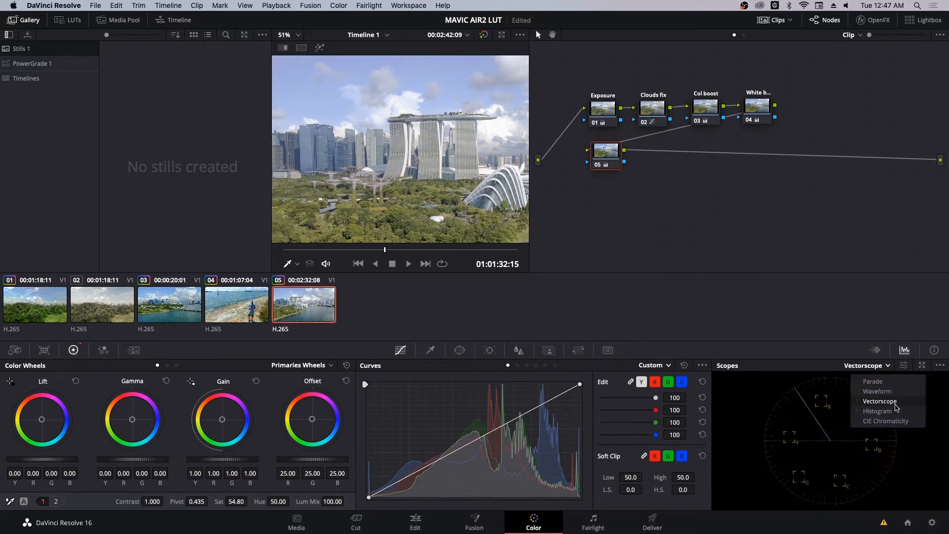
pyautogui.click(879, 401)
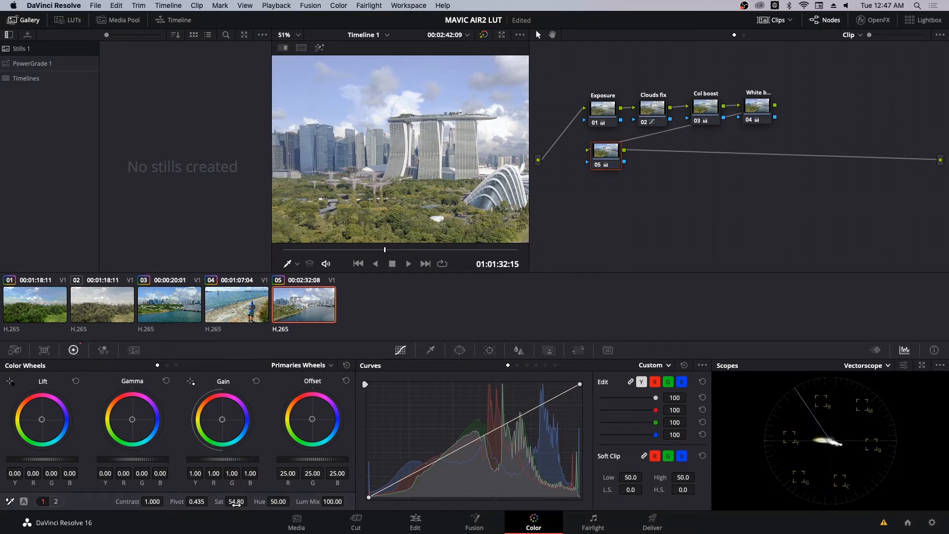
pyautogui.moveTo(236, 501); pyautogui.dragTo(237, 499)
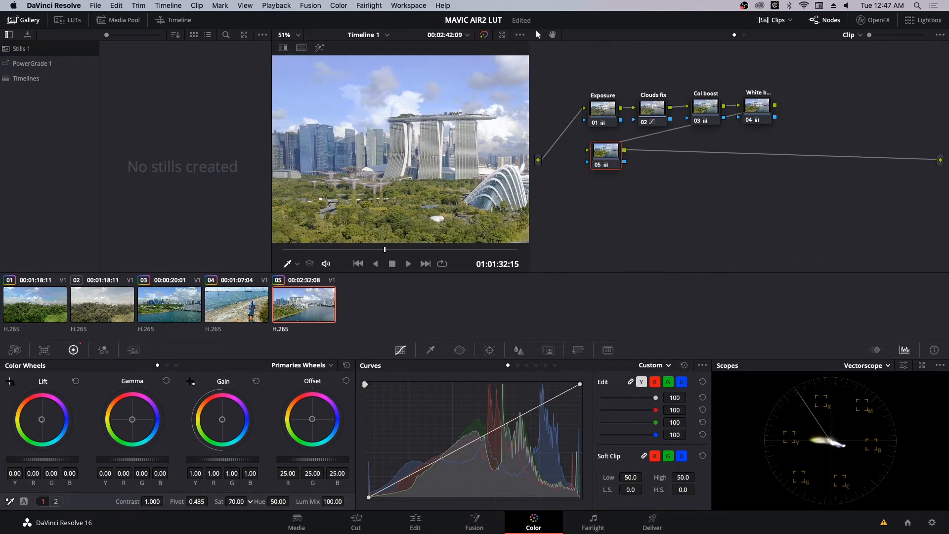
pyautogui.moveTo(236, 501); pyautogui.dragTo(235, 502)
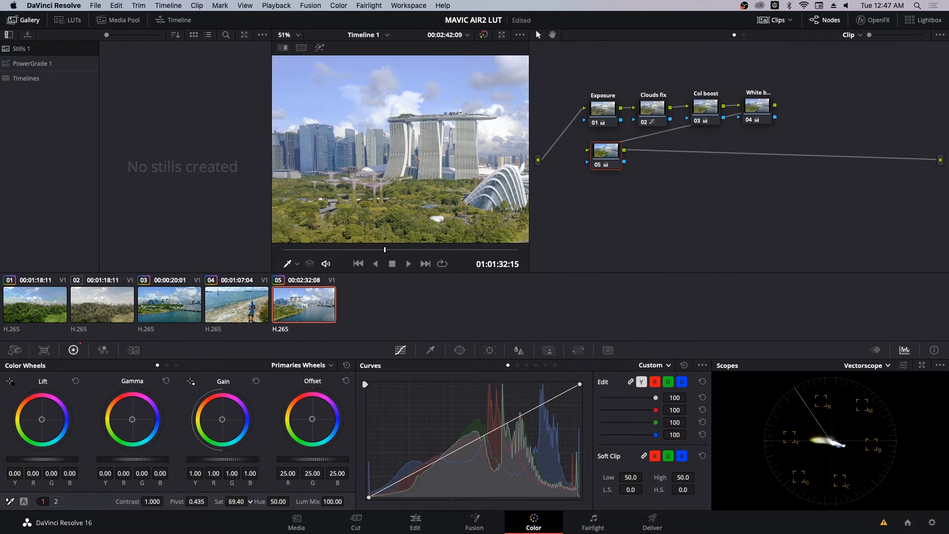
pyautogui.click(242, 500)
pyautogui.write('70')
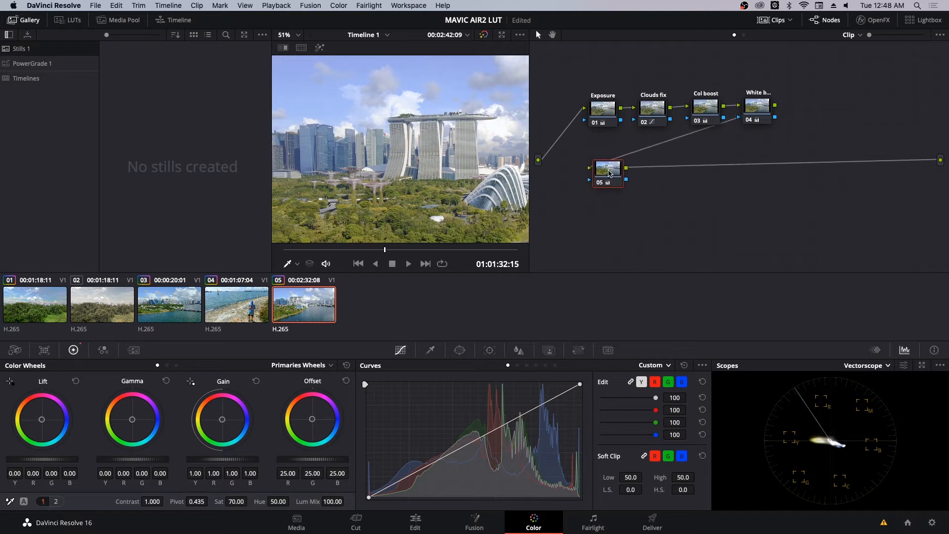
# Shift node 05 left and bring up the node graph menu to add node 06.
pyautogui.moveTo(607, 170); pyautogui.dragTo(591, 165)
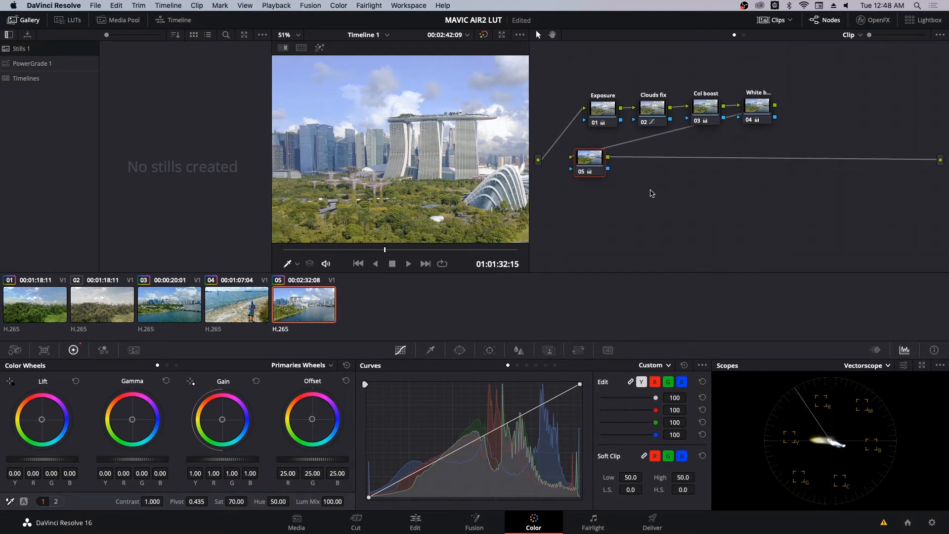
pyautogui.rightClick(651, 193)
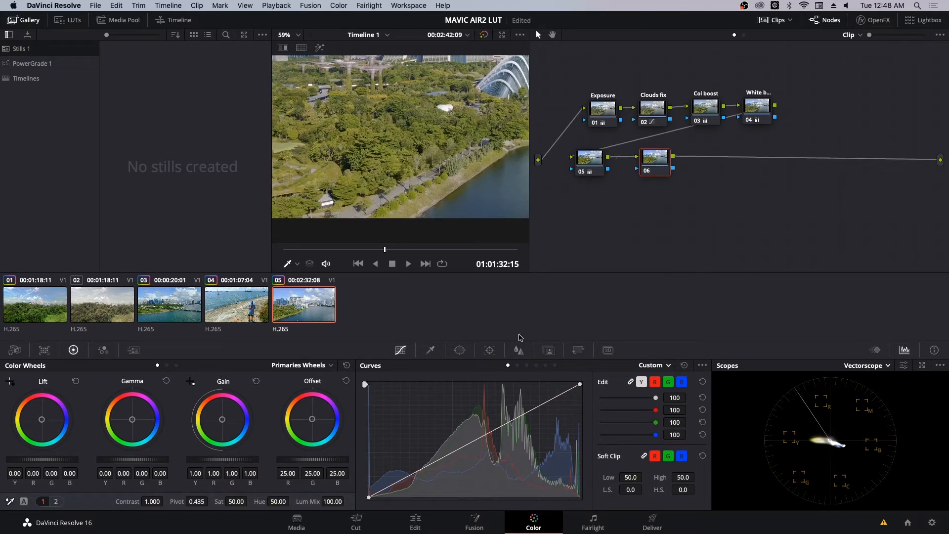
# Switch node 06's curve to Hue Vs Hue and set range points around yellow.
pyautogui.click(654, 365)
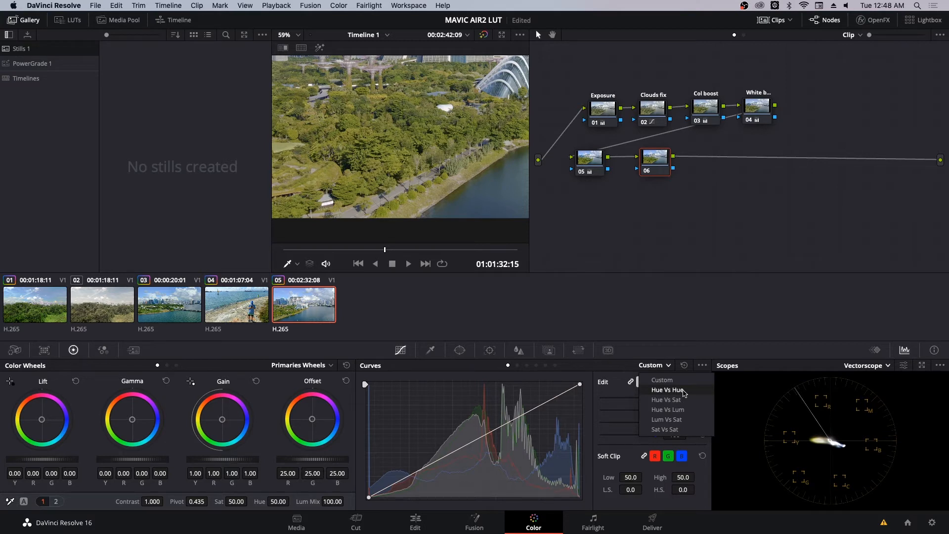
pyautogui.click(666, 390)
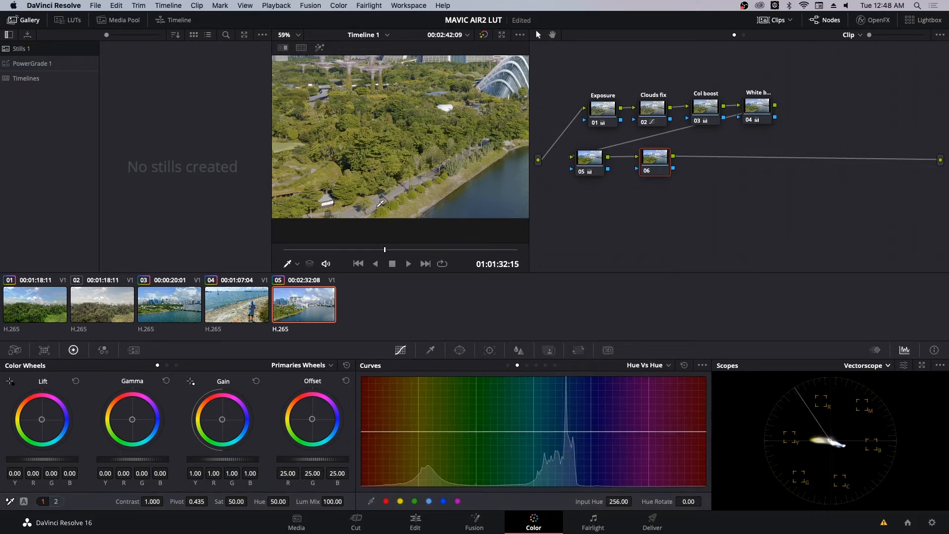
pyautogui.moveTo(415, 259)
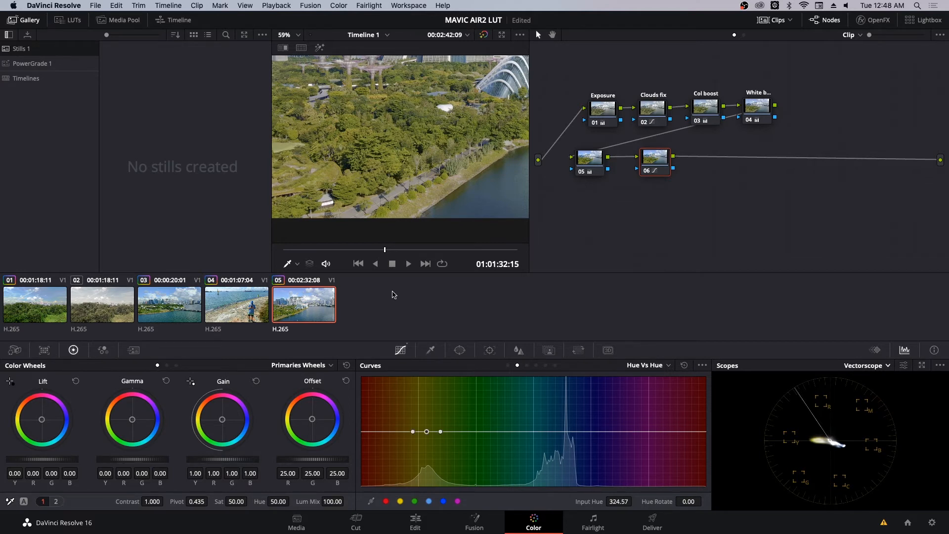
pyautogui.moveTo(456, 458)
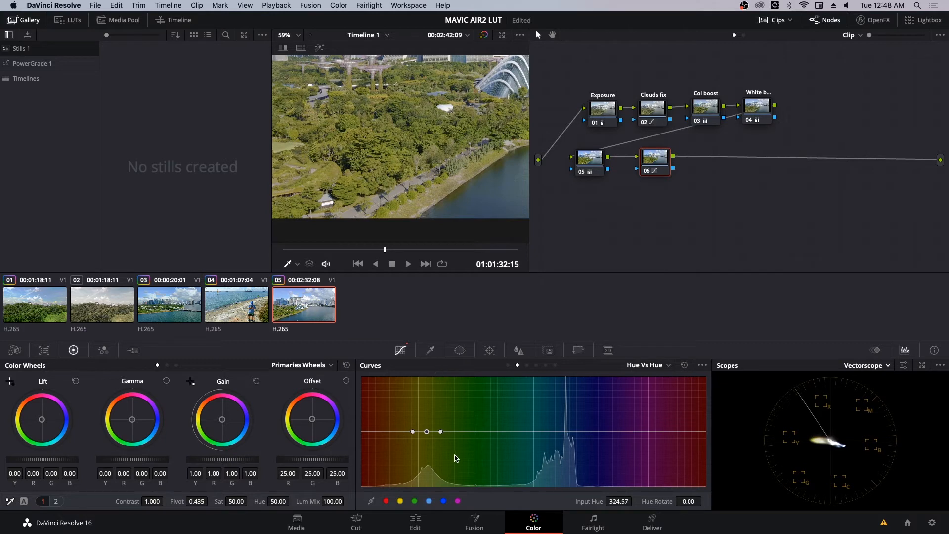
pyautogui.moveTo(414, 433)
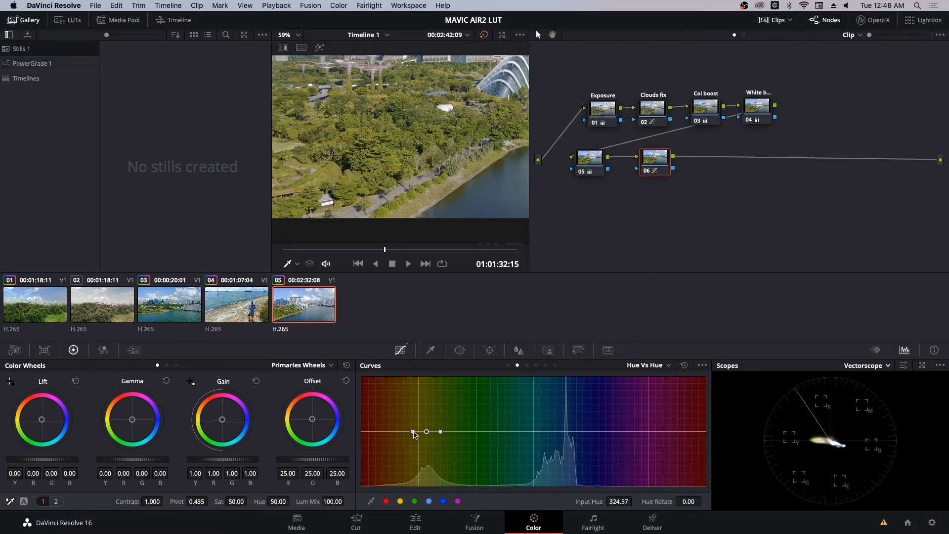
pyautogui.moveTo(413, 434); pyautogui.dragTo(406, 433)
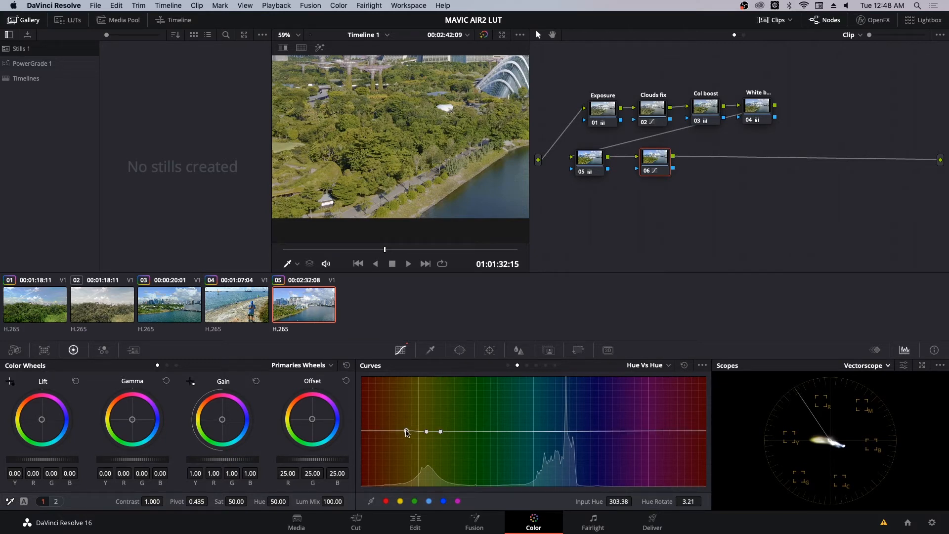
pyautogui.moveTo(405, 431); pyautogui.dragTo(405, 435)
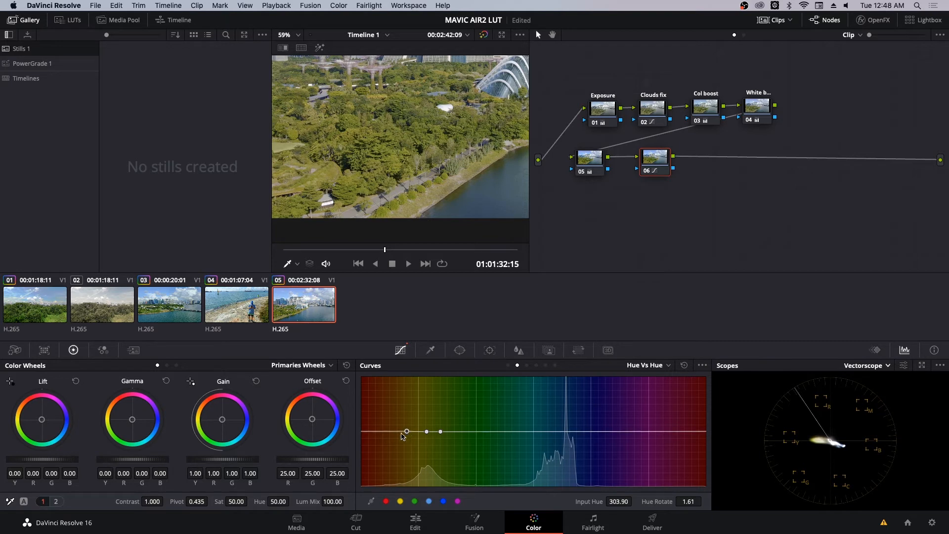
pyautogui.moveTo(440, 431); pyautogui.dragTo(445, 433)
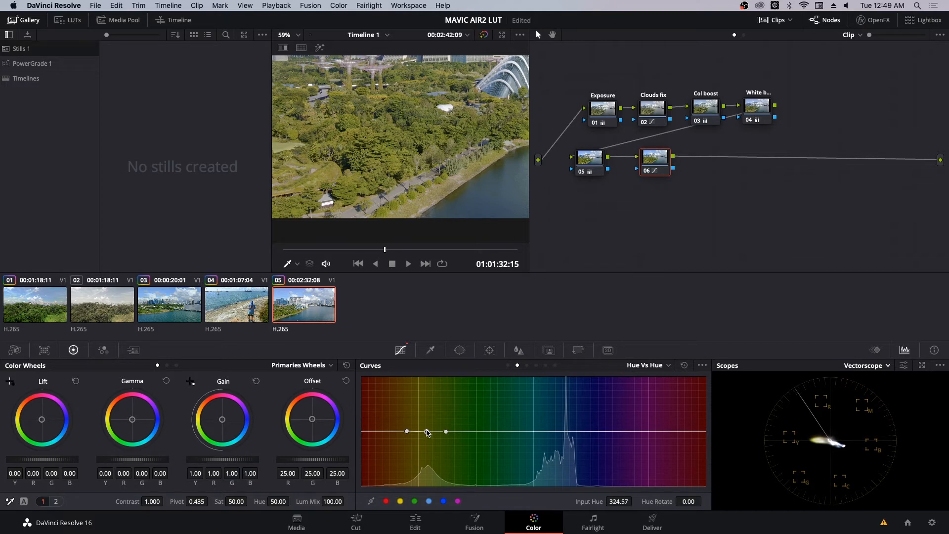
# Drag the yellow hue point down to a Hue Rotate of about −20.89.
pyautogui.moveTo(426, 431); pyautogui.dragTo(426, 436)
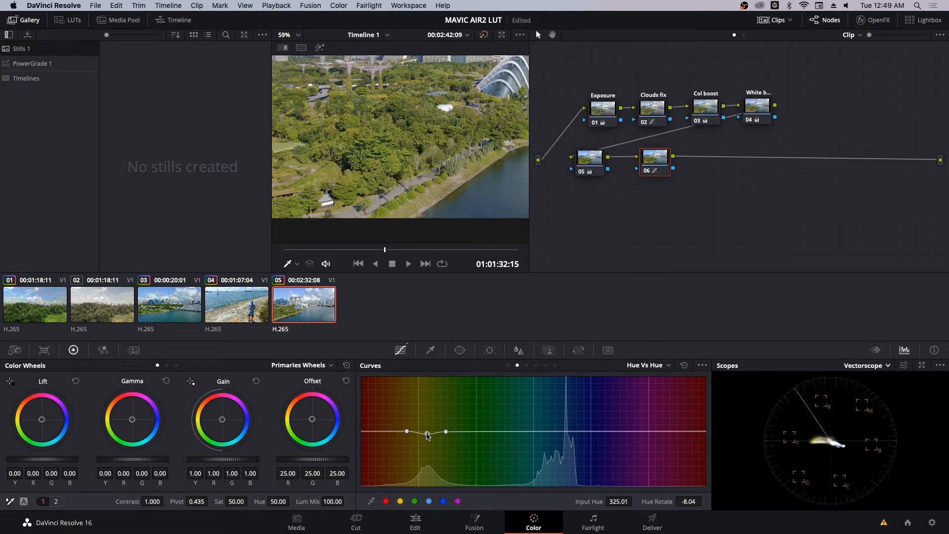
pyautogui.moveTo(427, 434); pyautogui.dragTo(427, 438)
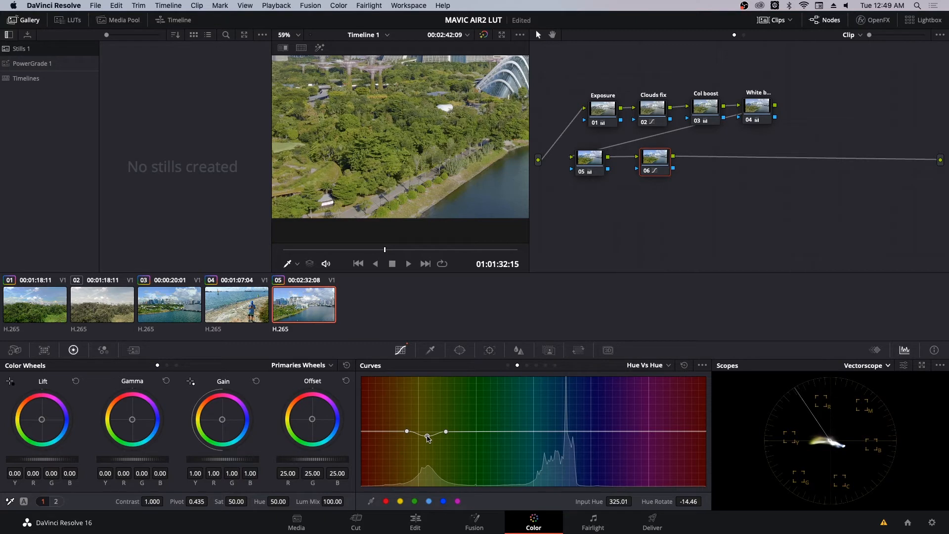
pyautogui.moveTo(427, 437); pyautogui.dragTo(425, 433)
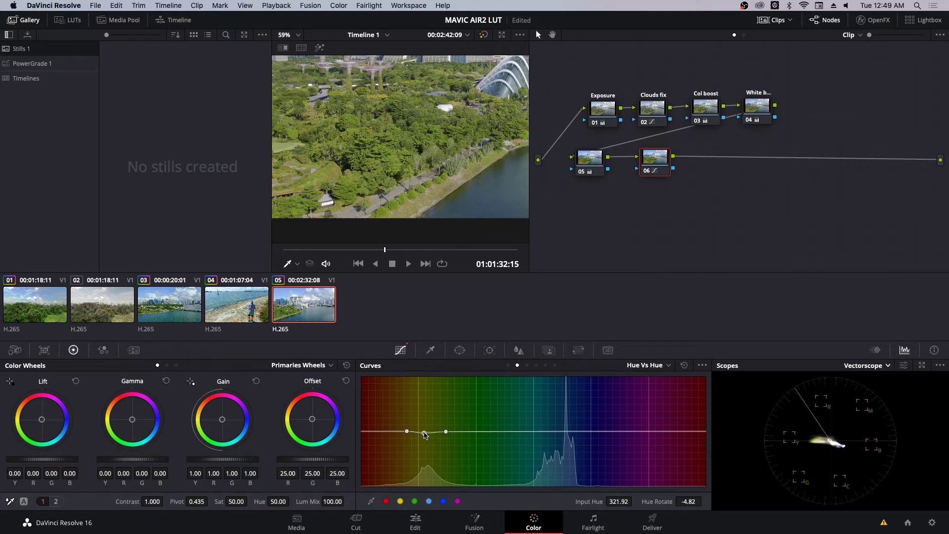
pyautogui.moveTo(426, 434); pyautogui.dragTo(426, 440)
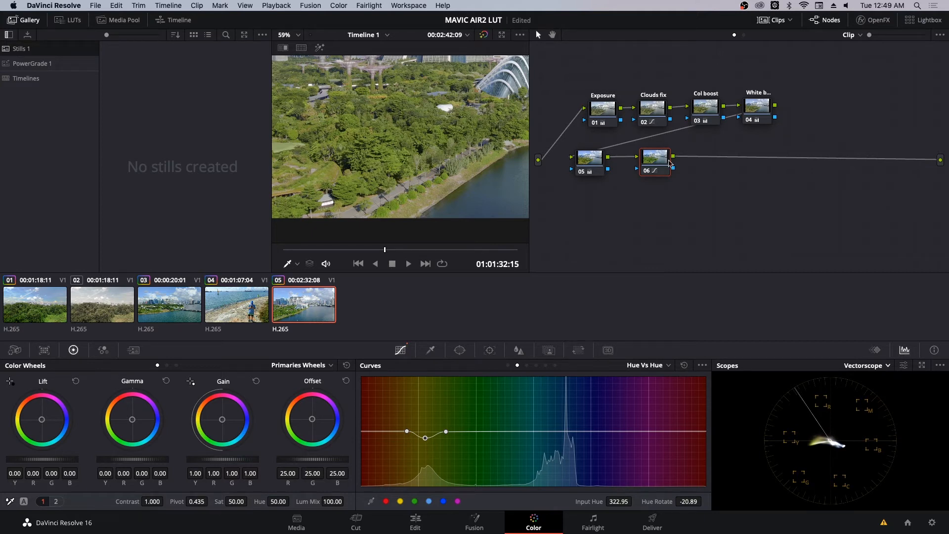
pyautogui.moveTo(654, 160); pyautogui.dragTo(649, 170)
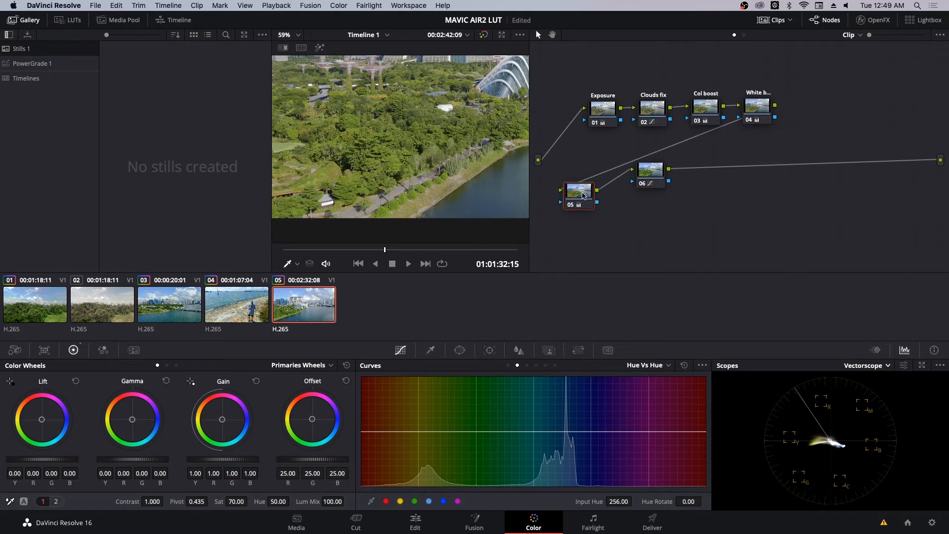
# Label node 05 'saturation' and node 06 'hue shift'.
pyautogui.rightClick(578, 193)
pyautogui.write('saturation')
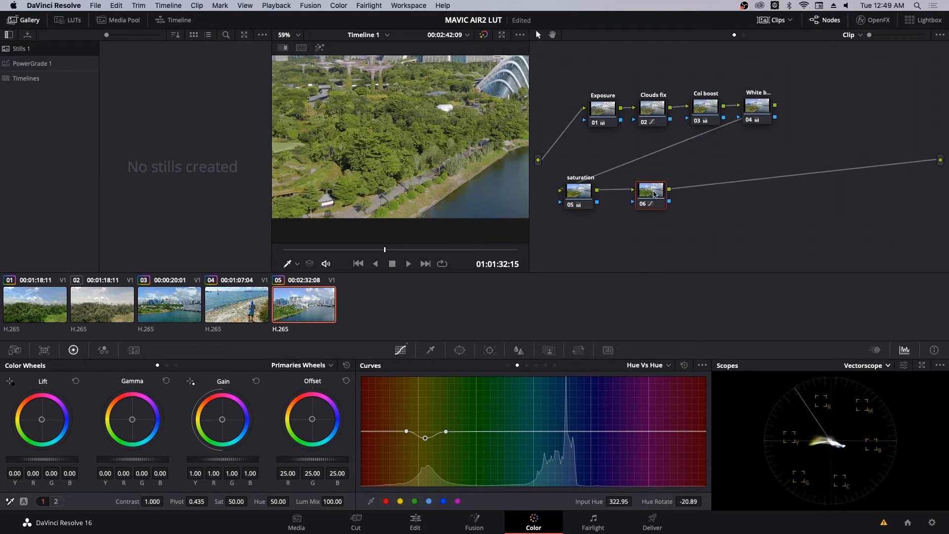
pyautogui.rightClick(650, 193)
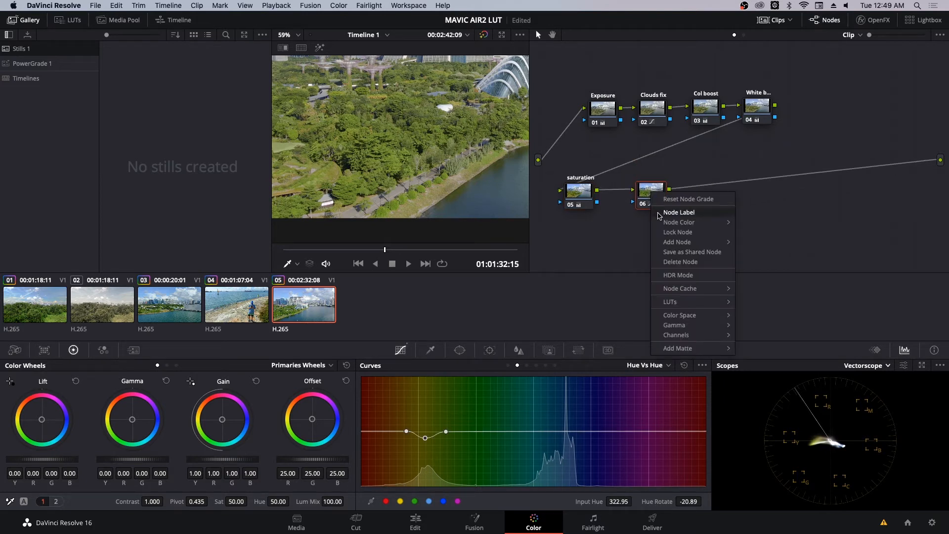
pyautogui.click(650, 193)
pyautogui.write('hue shift')
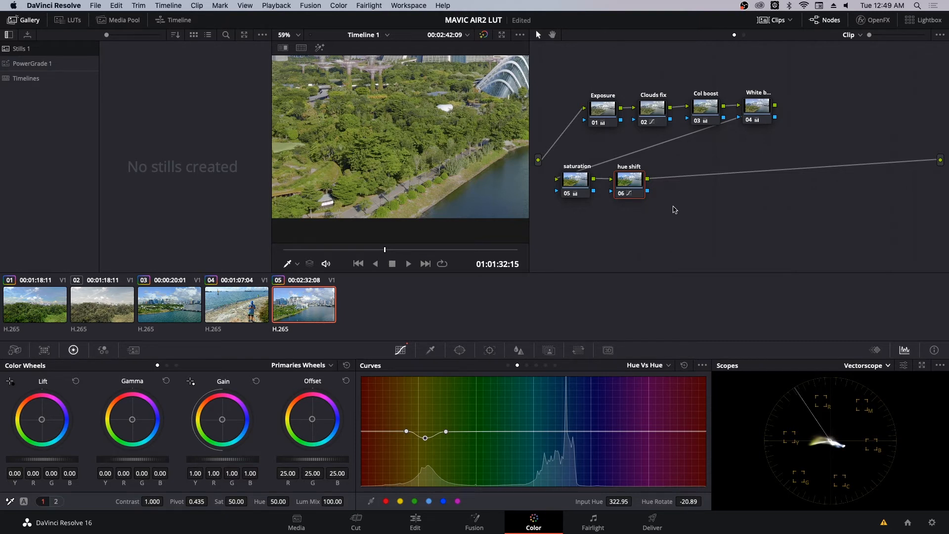
pyautogui.moveTo(680, 206)
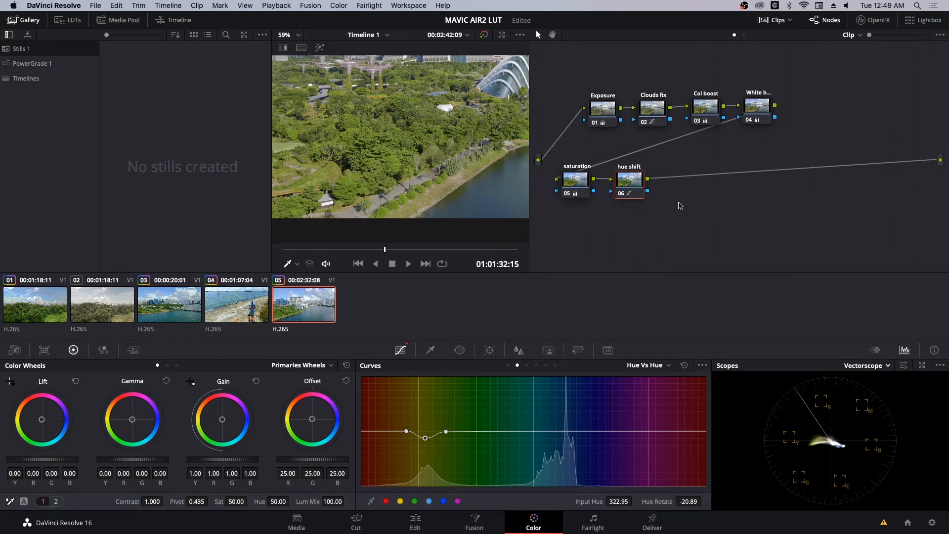
# Add a Corrector node 07 and connect it after the hue shift node.
pyautogui.rightClick(680, 206)
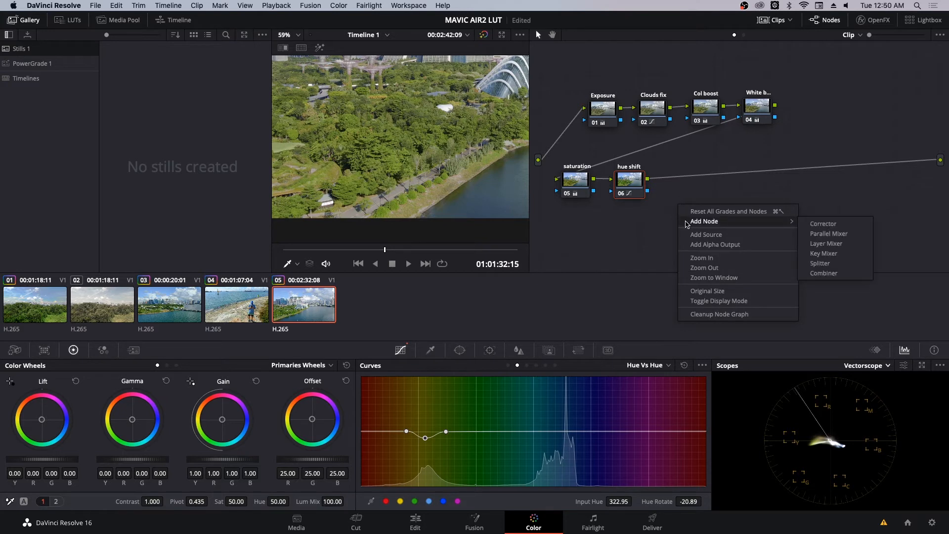
pyautogui.click(823, 223)
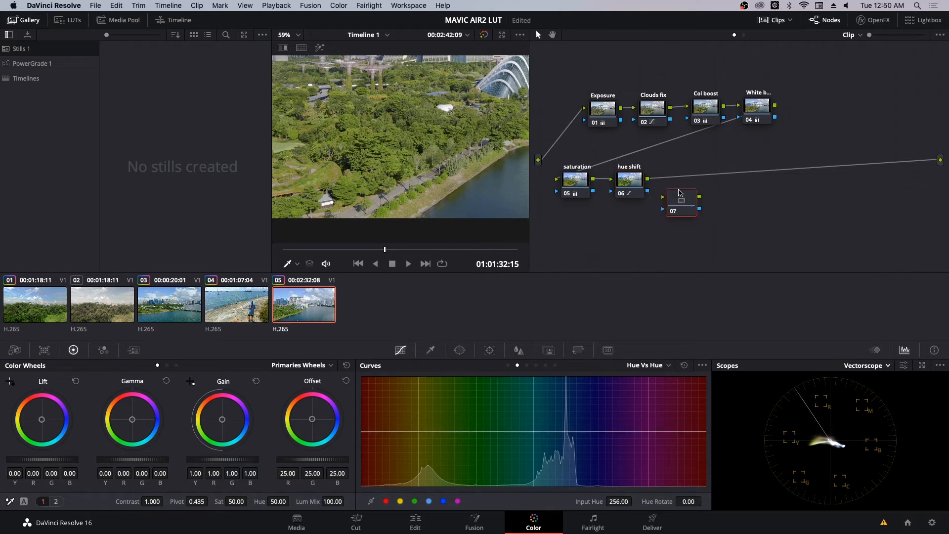
pyautogui.click(680, 181)
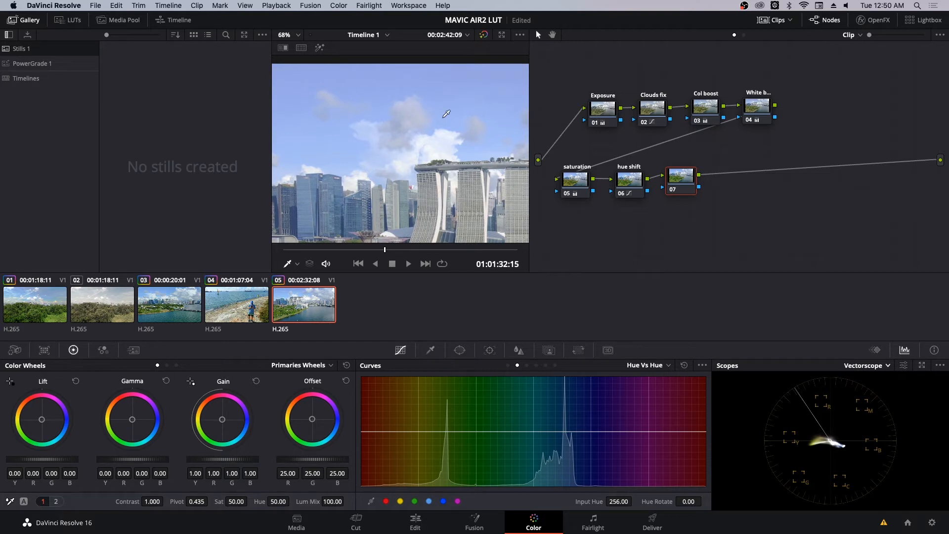
pyautogui.moveTo(676, 388)
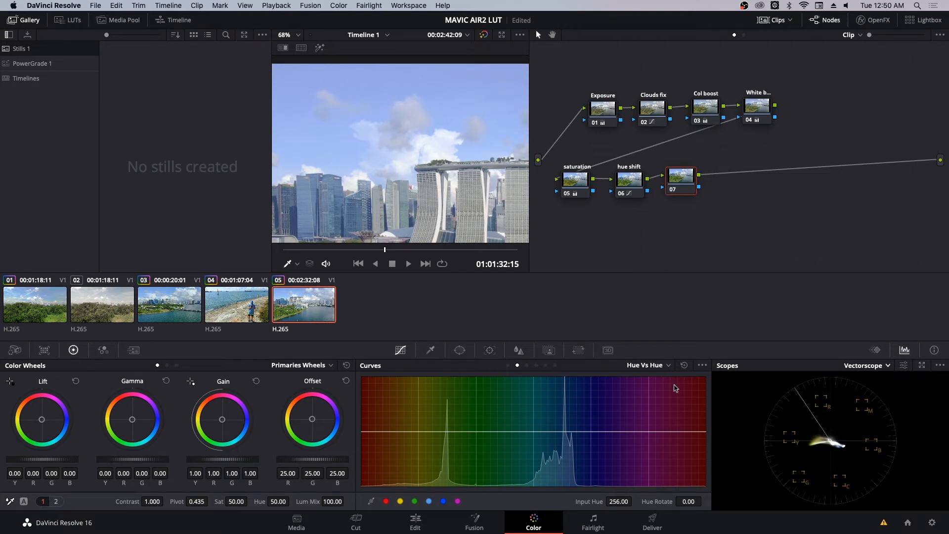
pyautogui.moveTo(659, 367)
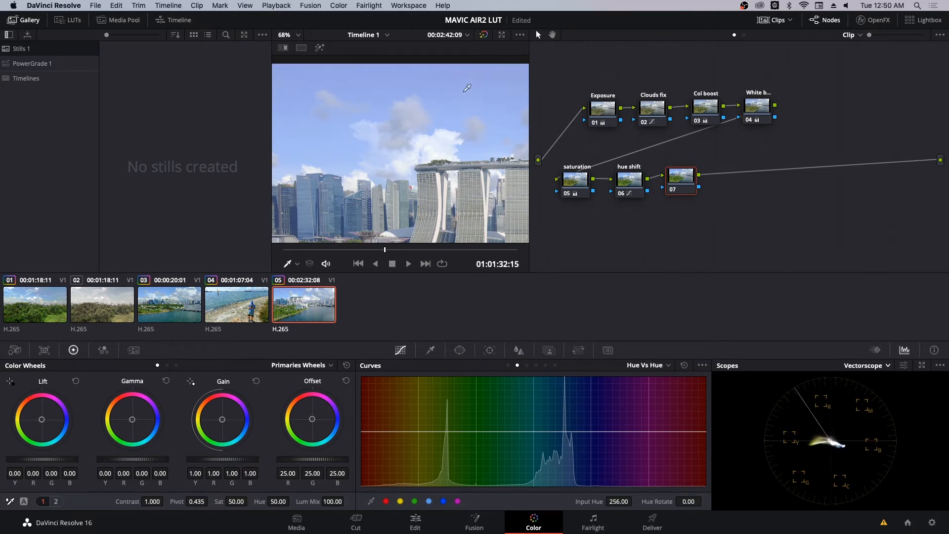
# Set node 07's Curves mode to Hue Vs Sat.
pyautogui.click(648, 365)
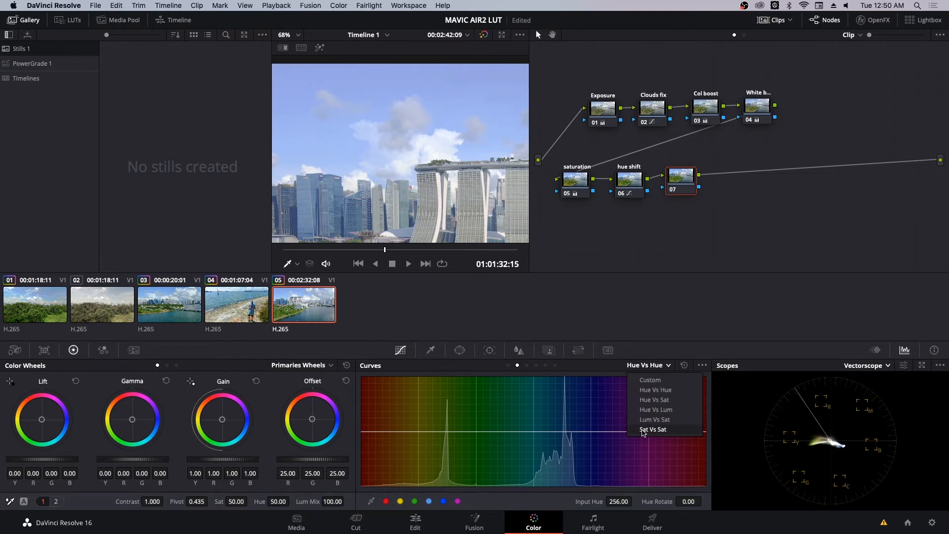
pyautogui.moveTo(656, 409)
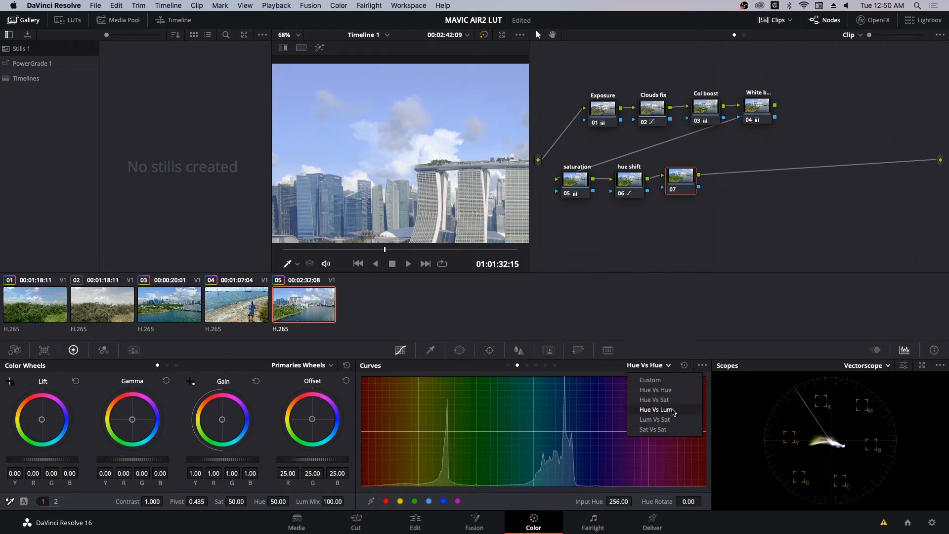
pyautogui.moveTo(656, 400)
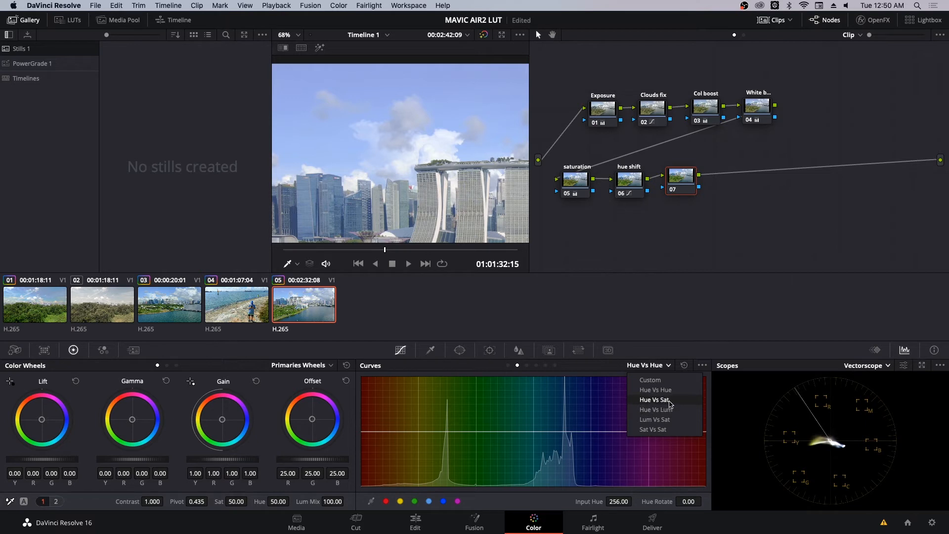
pyautogui.click(654, 399)
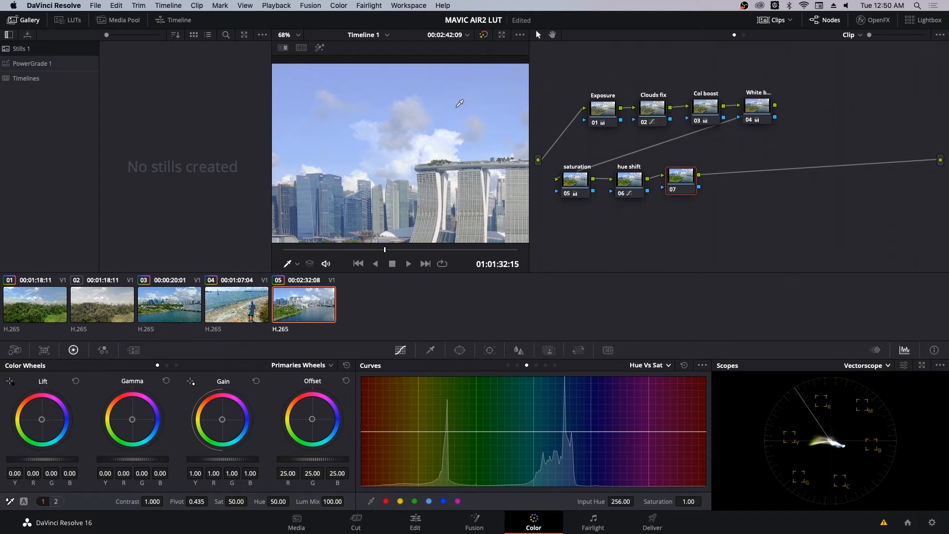
pyautogui.moveTo(454, 88)
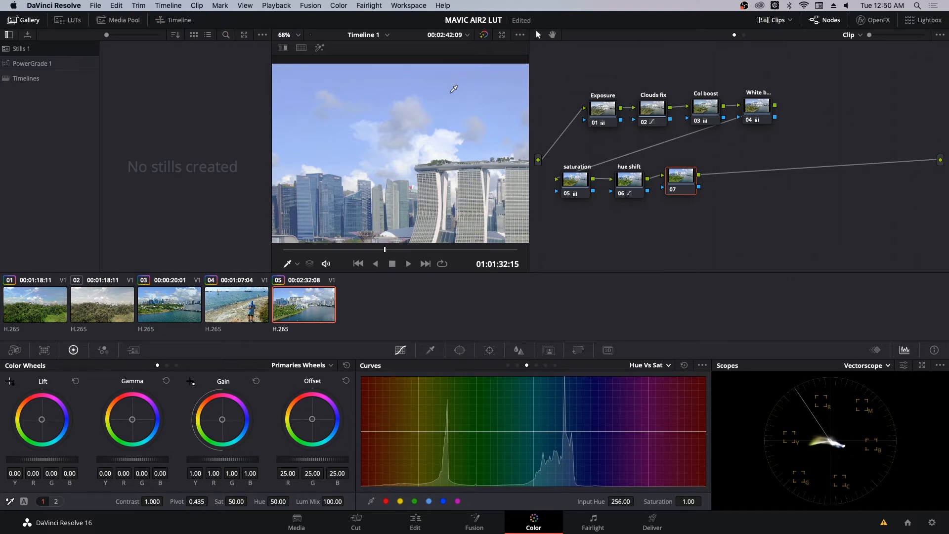
pyautogui.moveTo(454, 92)
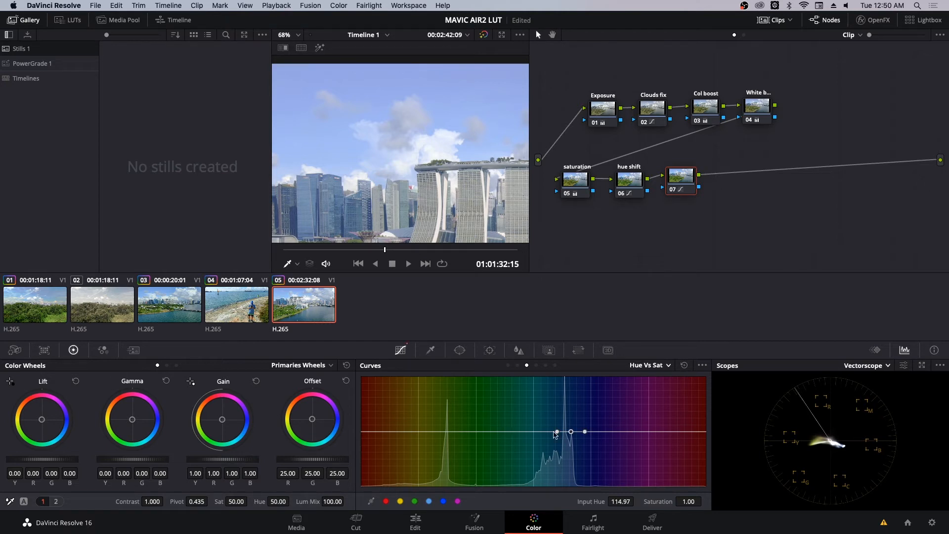
# Widen the blue hue range and raise its center point to Saturation 1.33.
pyautogui.moveTo(570, 432); pyautogui.dragTo(556, 433)
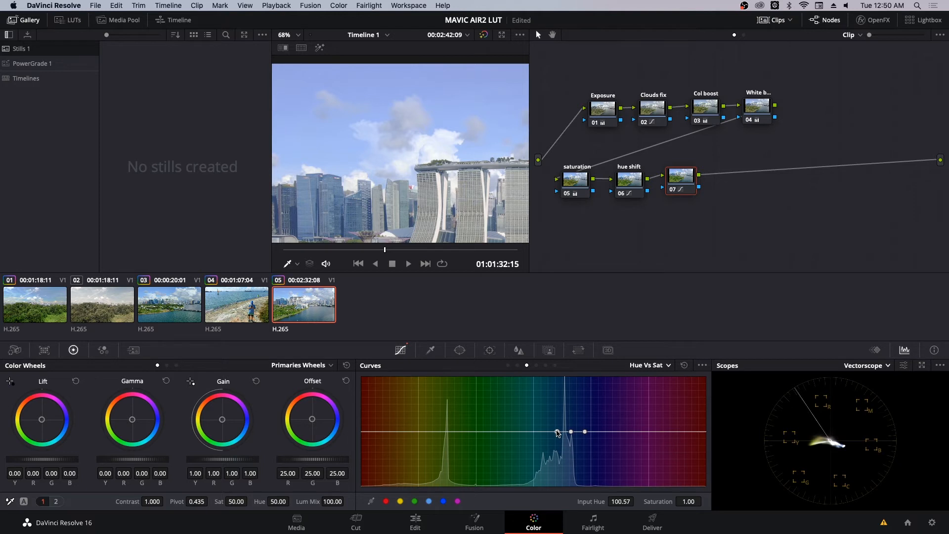
pyautogui.moveTo(556, 432); pyautogui.dragTo(550, 432)
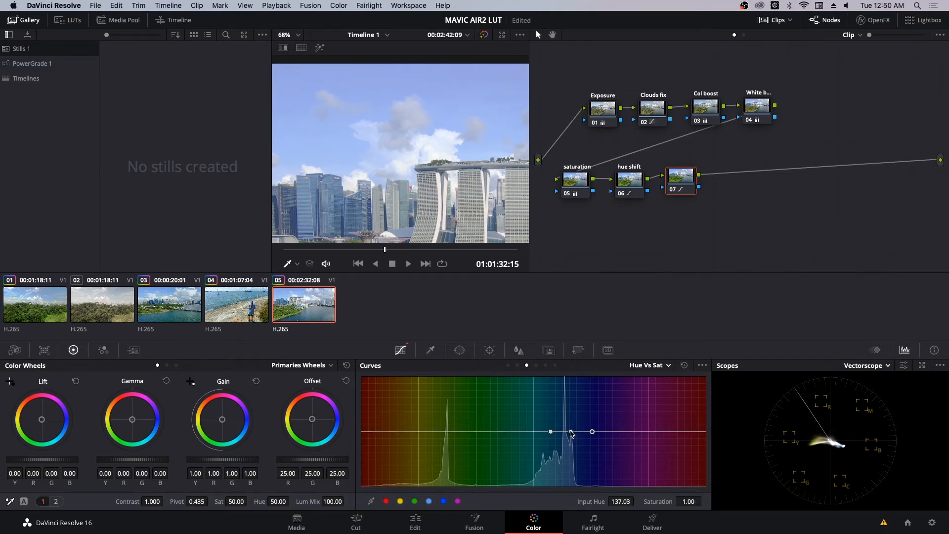
pyautogui.moveTo(572, 429); pyautogui.dragTo(569, 432)
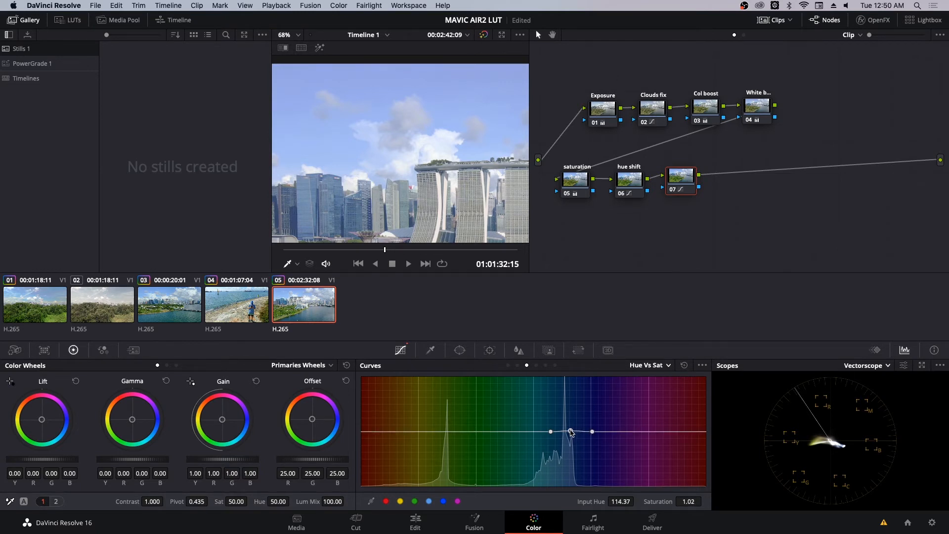
pyautogui.moveTo(571, 432); pyautogui.dragTo(573, 412)
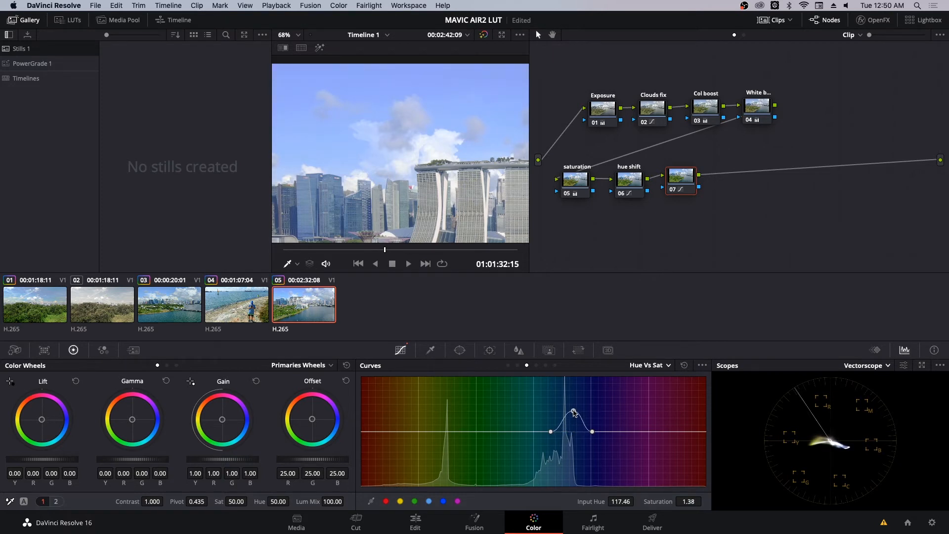
pyautogui.moveTo(574, 412); pyautogui.dragTo(574, 415)
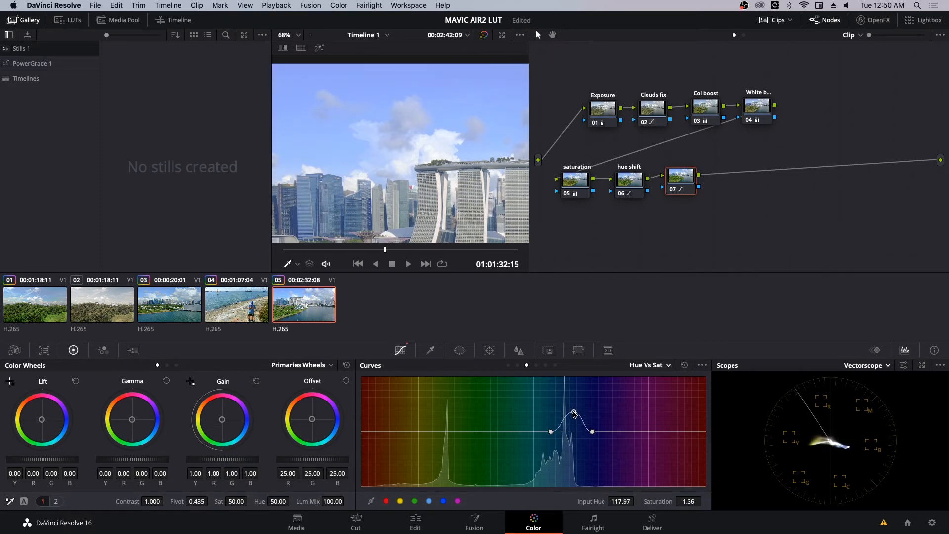
pyautogui.moveTo(574, 414); pyautogui.dragTo(569, 418)
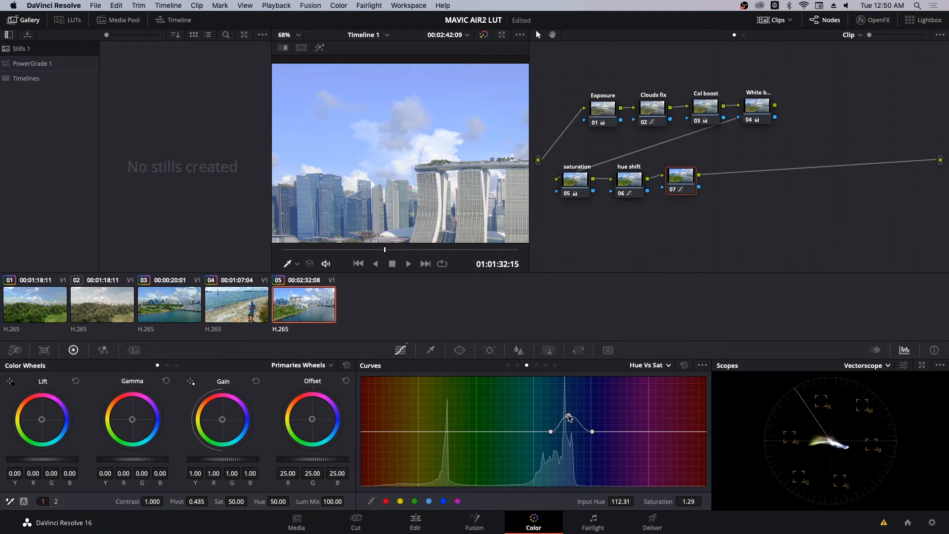
pyautogui.moveTo(569, 421); pyautogui.dragTo(569, 415)
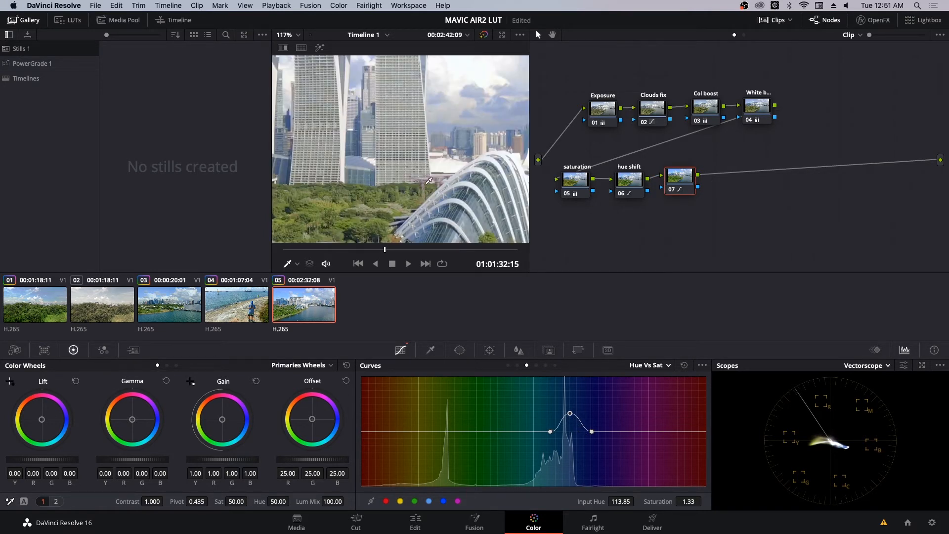
pyautogui.moveTo(384, 162)
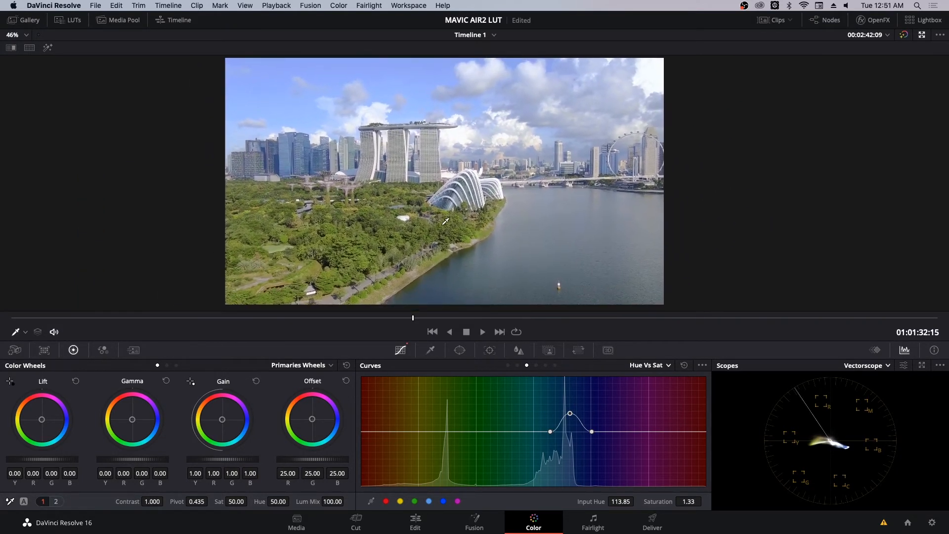
# Play the skyline clip with loop in the enhanced viewer, then stop playback.
pyautogui.click(516, 331)
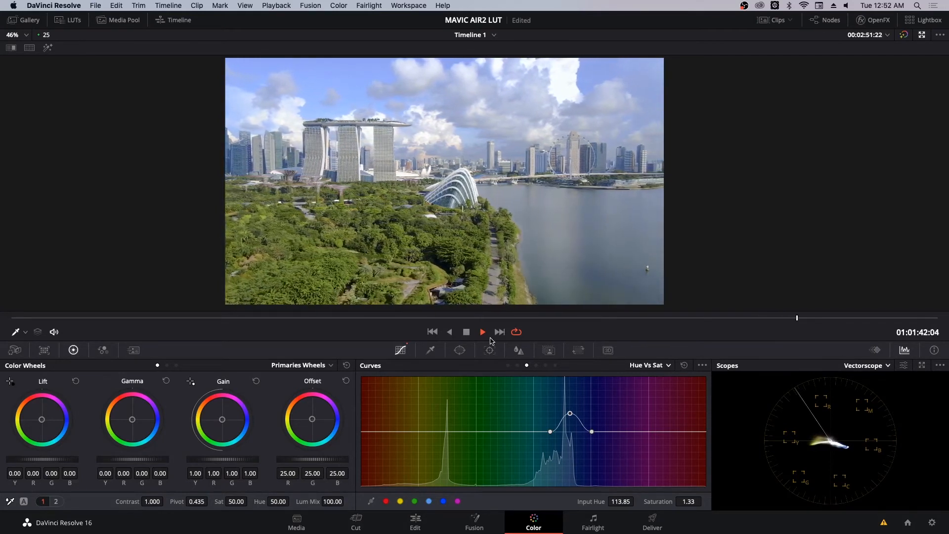
pyautogui.click(482, 331)
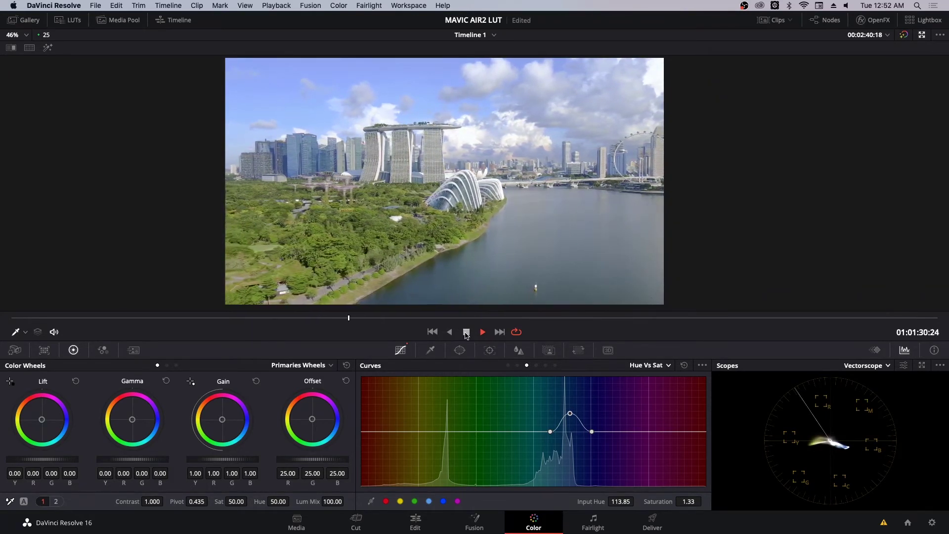
pyautogui.click(482, 332)
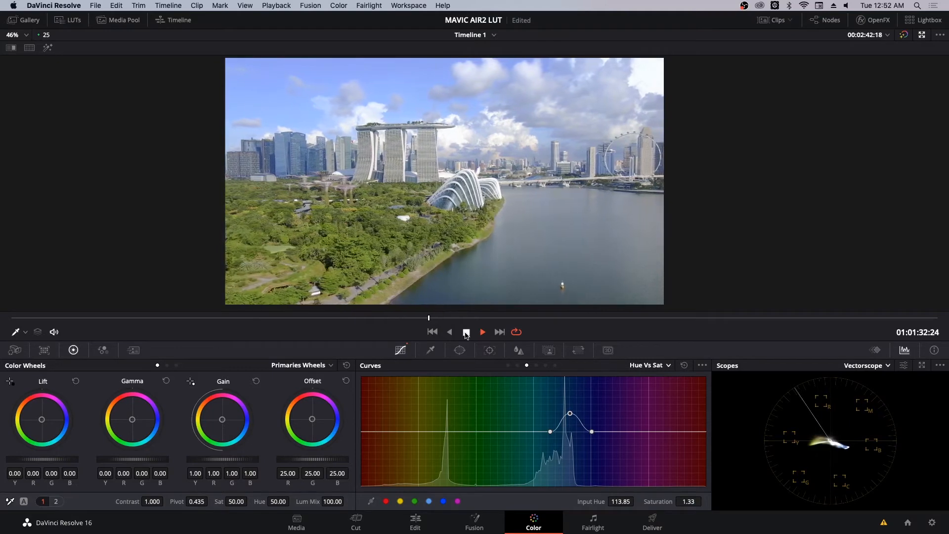
pyautogui.click(467, 331)
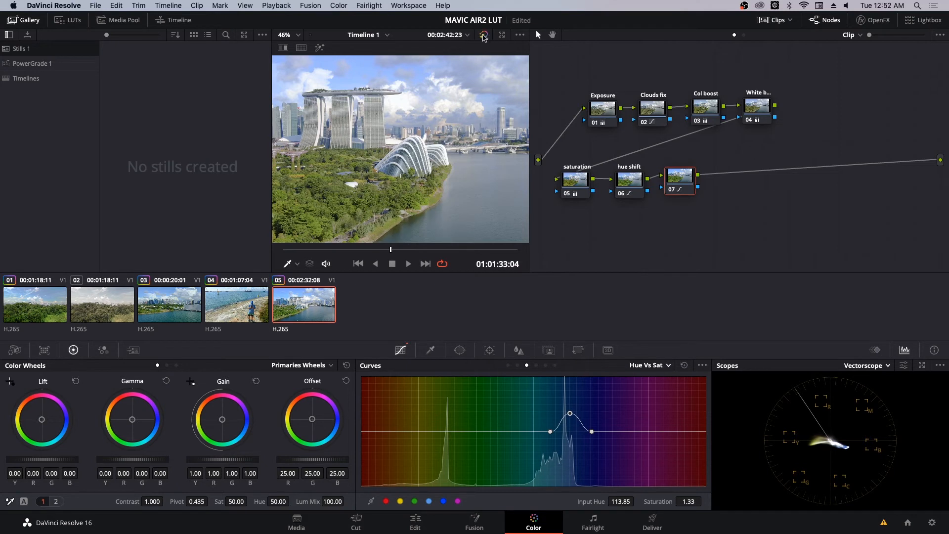
# Exit the enhanced viewer and bring up the Singapore clip's context options.
pyautogui.click(482, 35)
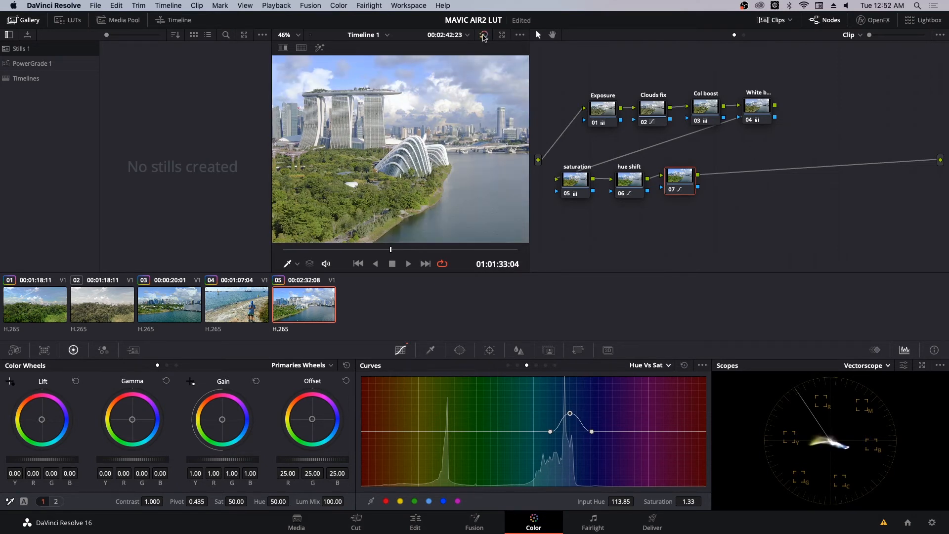
pyautogui.click(481, 35)
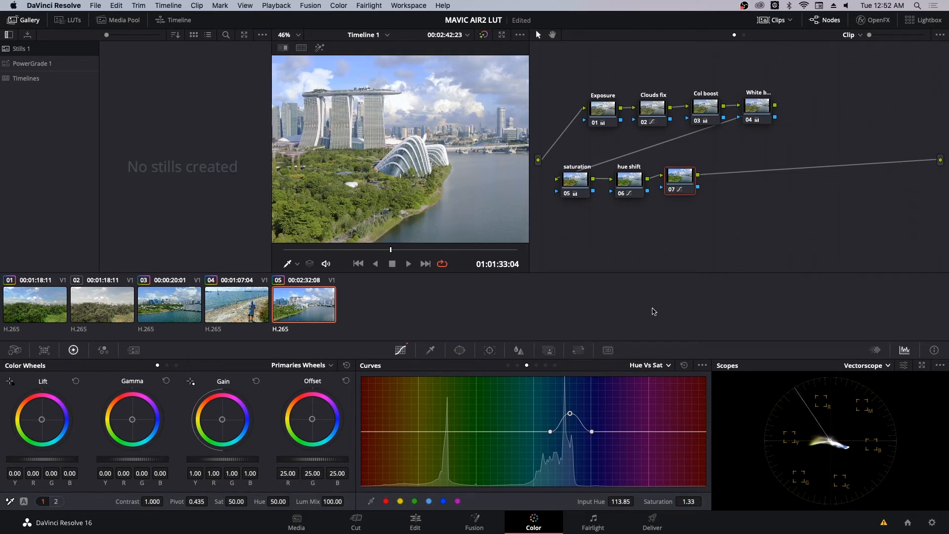
pyautogui.moveTo(617, 289)
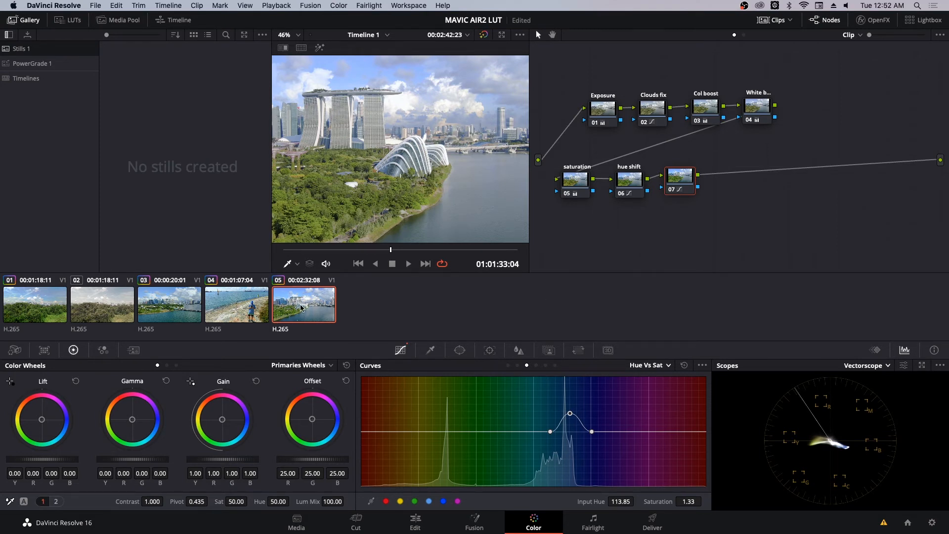
pyautogui.rightClick(303, 308)
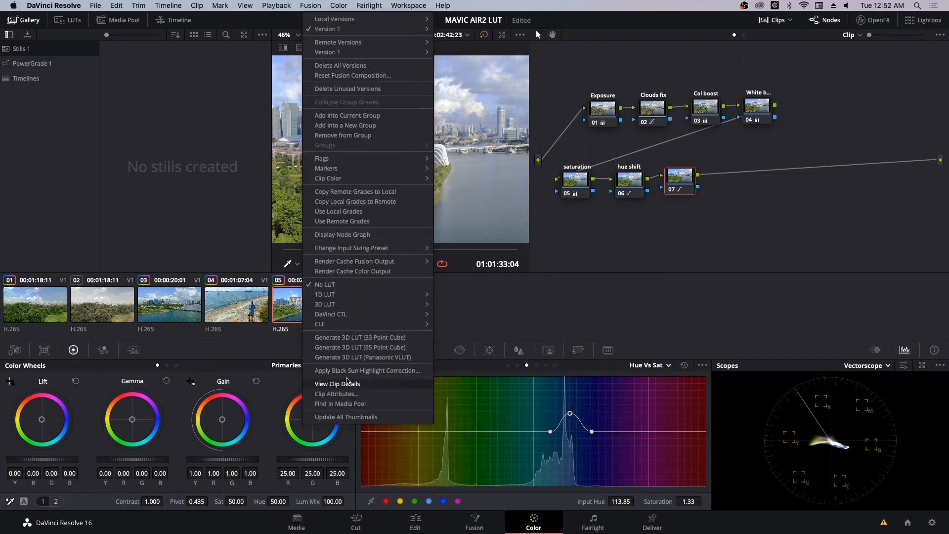
pyautogui.moveTo(360, 347)
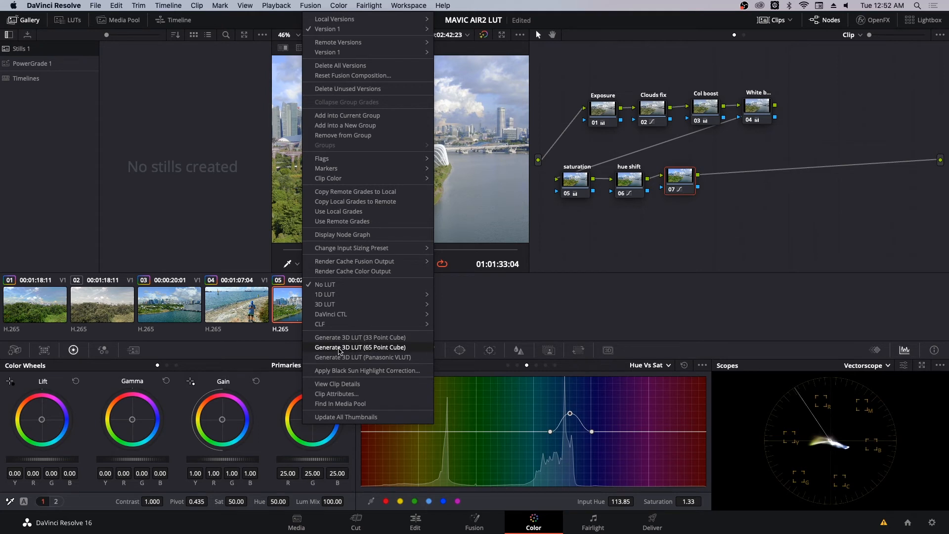
pyautogui.moveTo(349, 337)
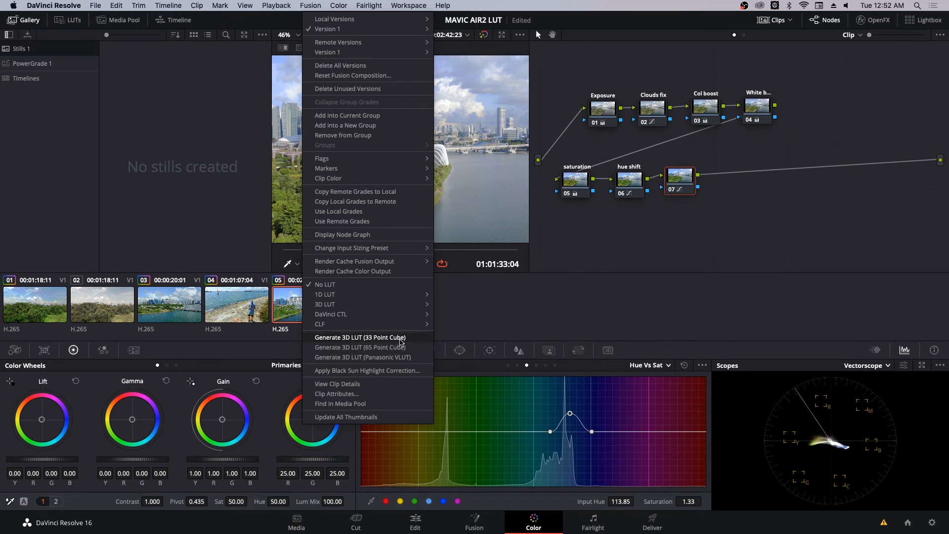
pyautogui.moveTo(360, 347)
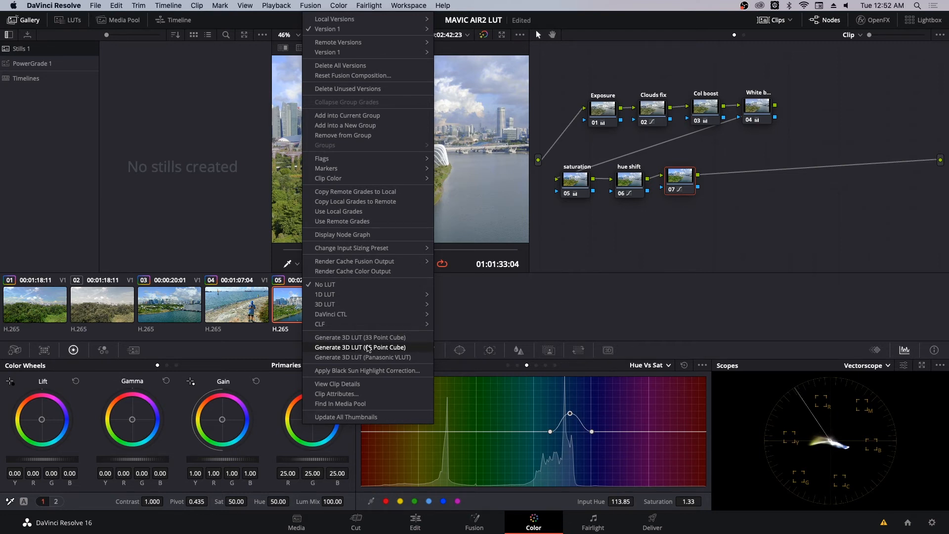
pyautogui.moveTo(359, 347)
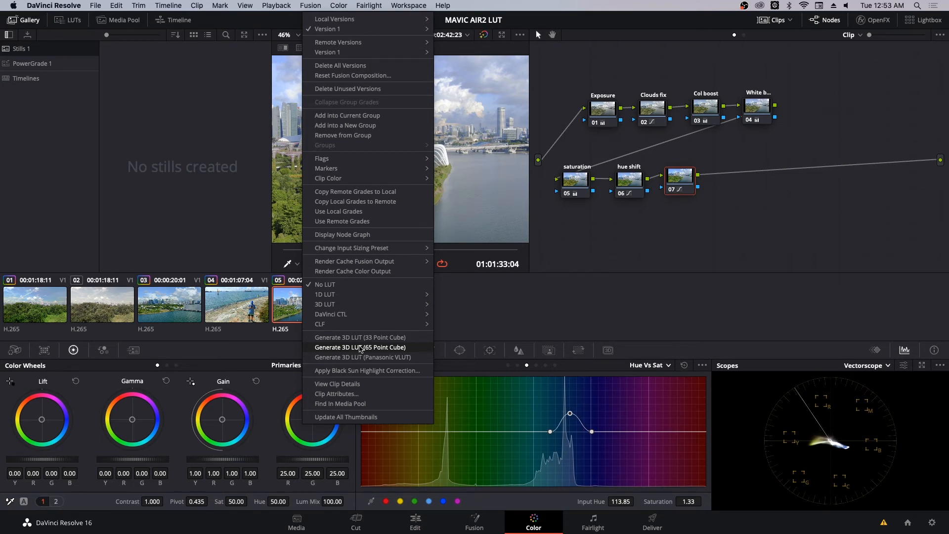
# Export a 65-point 3D LUT saved as 'Mavic Air 2 Horizon Lut' in the LUT folder.
pyautogui.click(360, 347)
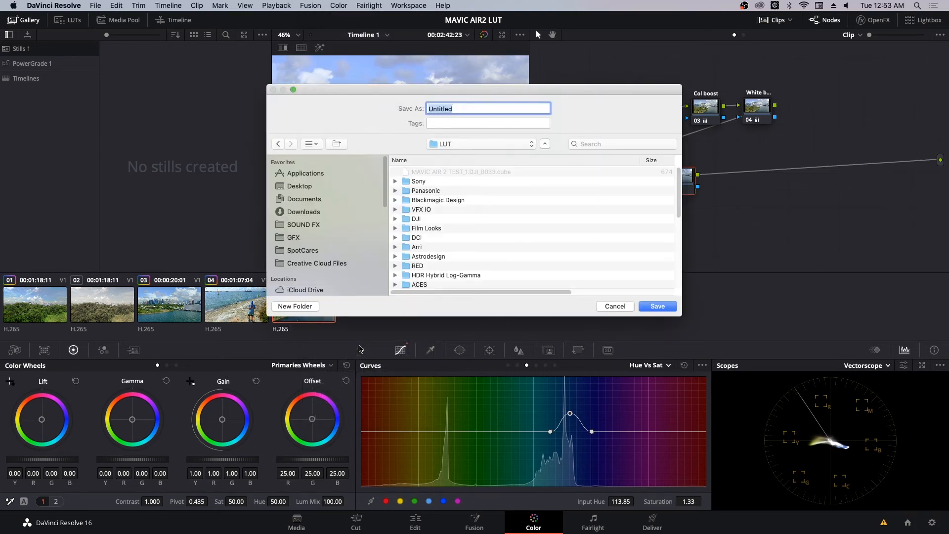
pyautogui.moveTo(471, 147)
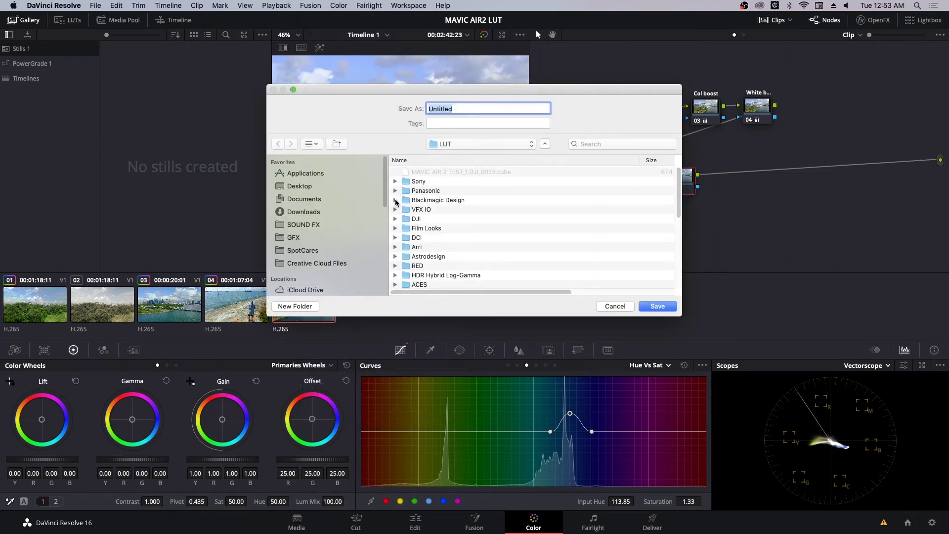
pyautogui.scroll(-3)
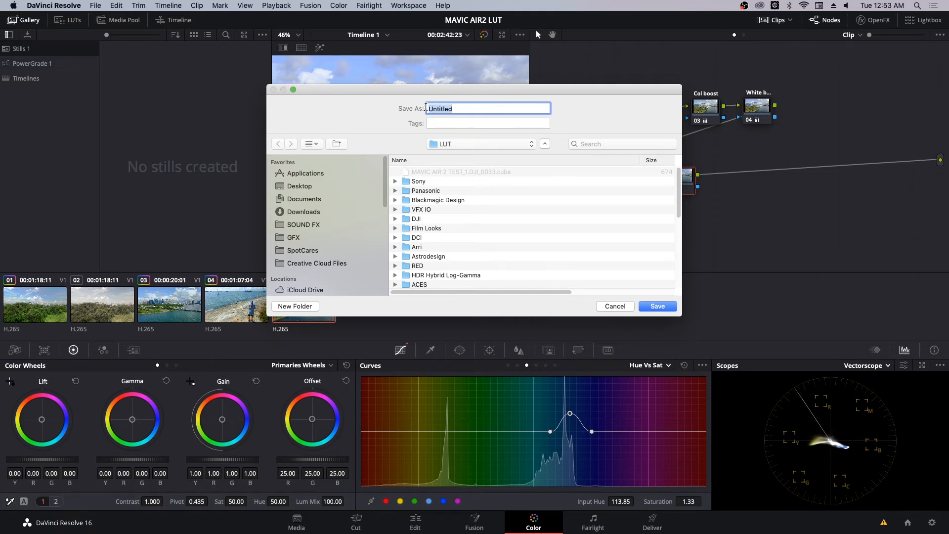
pyautogui.write('Mavic Air 2')
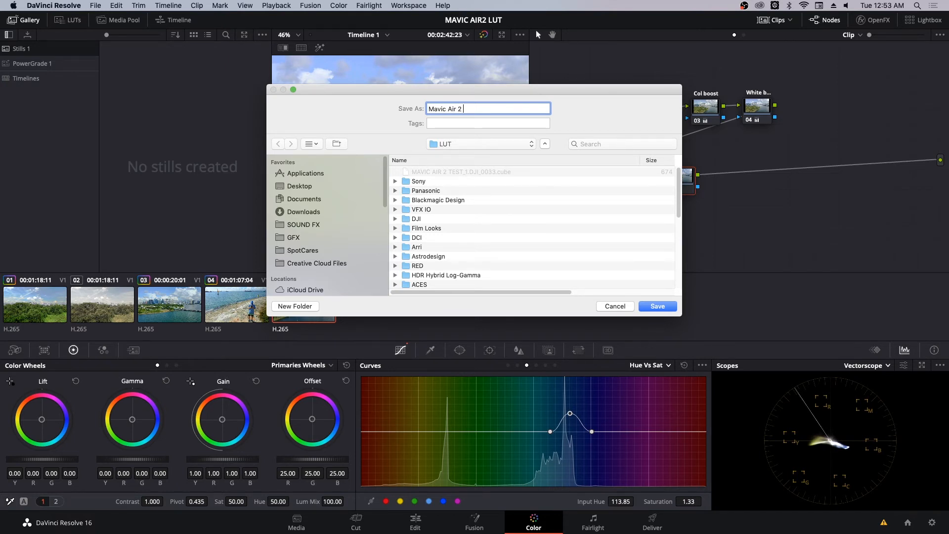
pyautogui.write('Horizon')
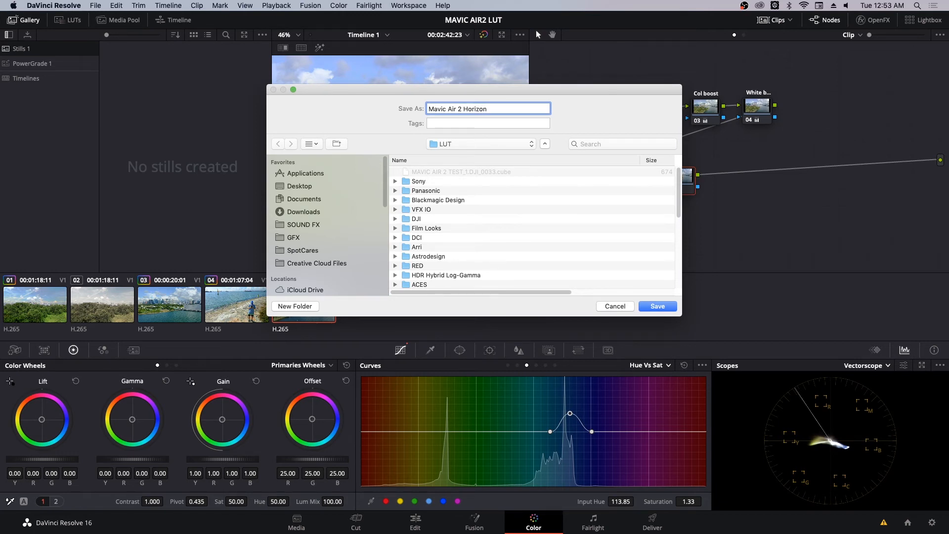
pyautogui.write('Lut')
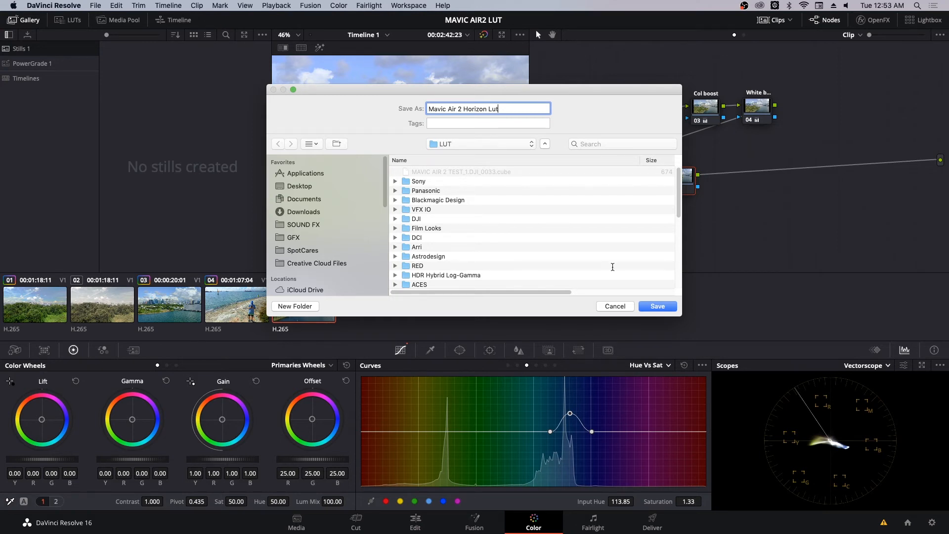
pyautogui.click(657, 306)
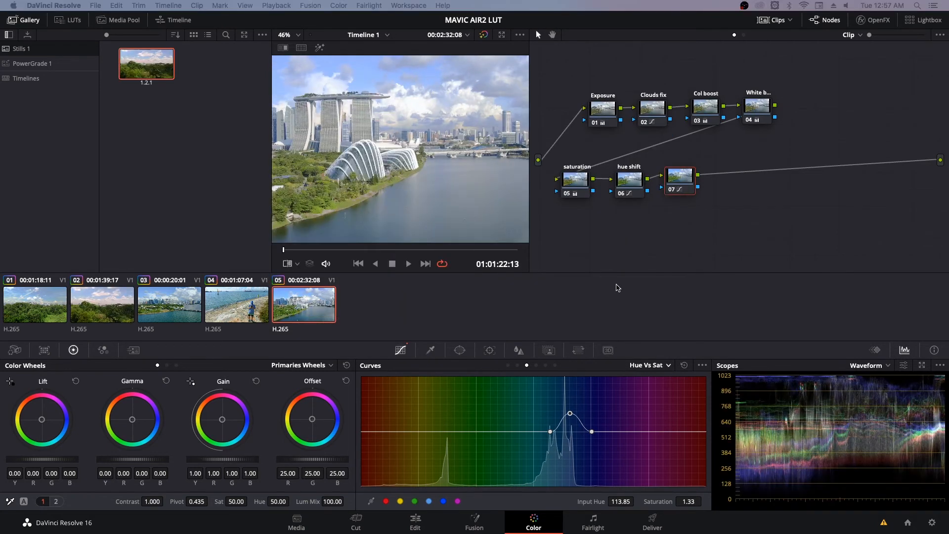
pyautogui.moveTo(620, 236)
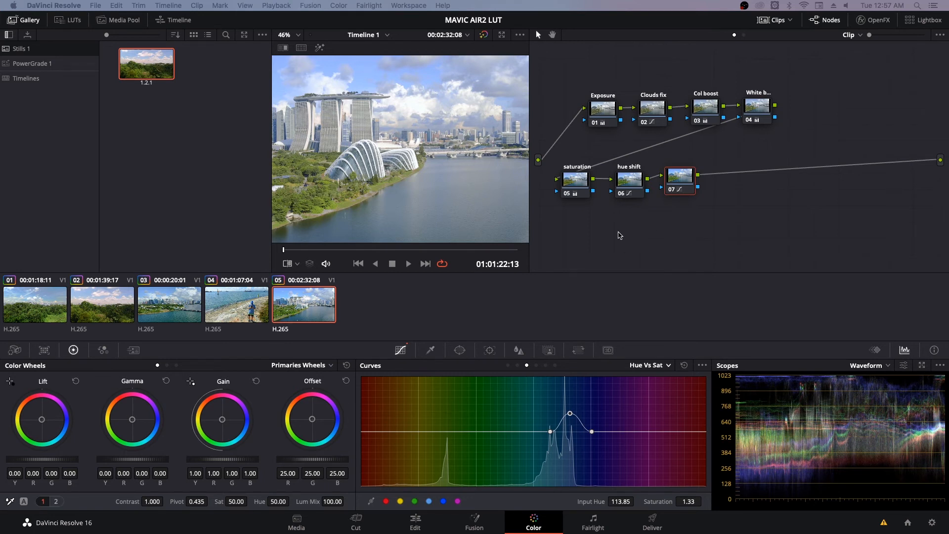
pyautogui.moveTo(466, 296)
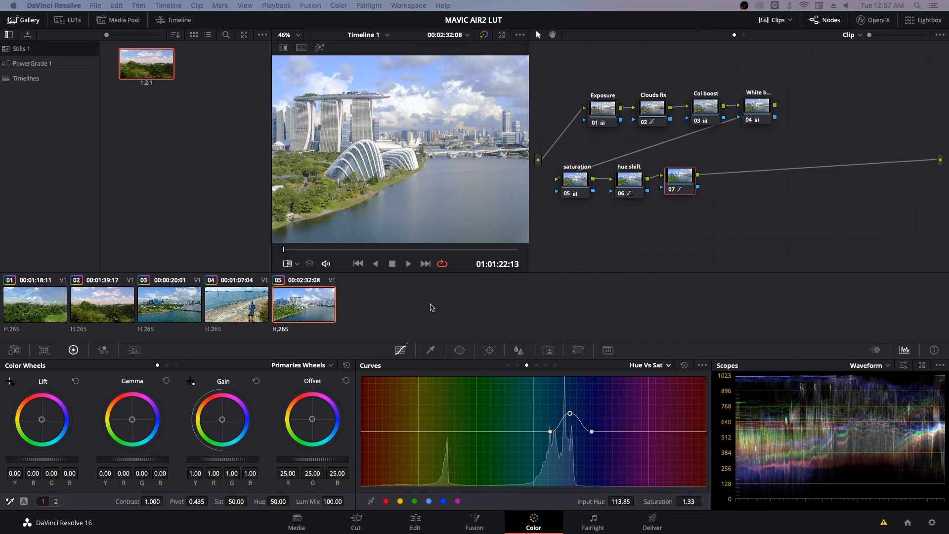
# Append DJI_0017 from the Media Pool to the timeline end, then return to the Color page.
pyautogui.click(415, 519)
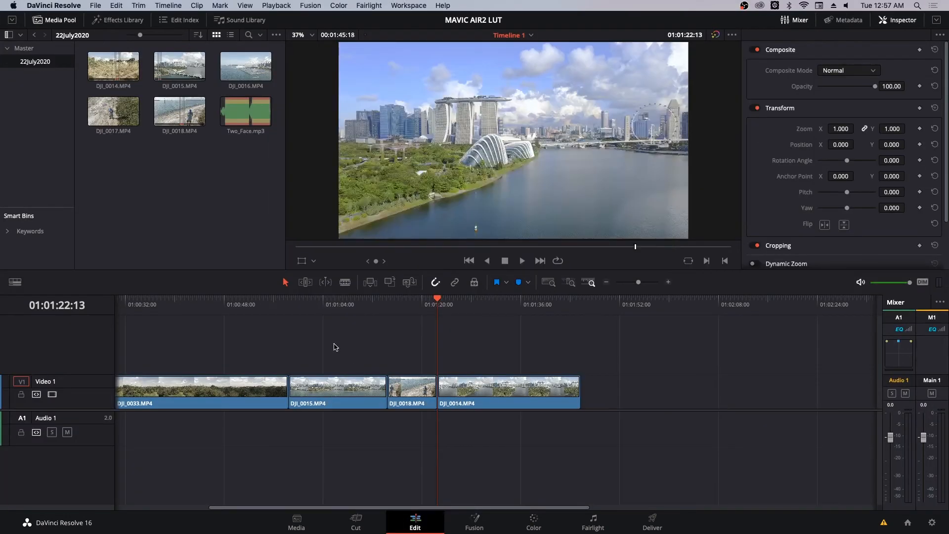
pyautogui.click(179, 111)
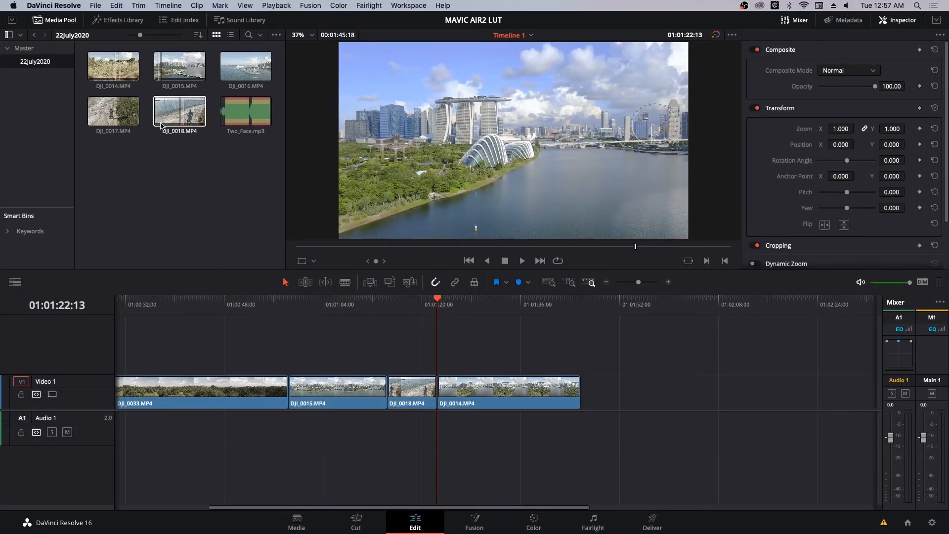
pyautogui.click(118, 117)
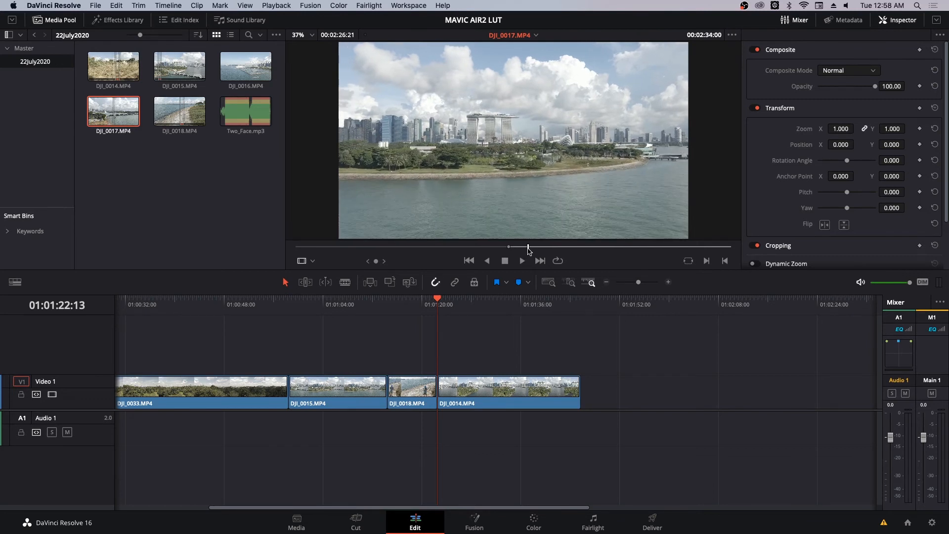
pyautogui.moveTo(113, 112); pyautogui.dragTo(583, 334)
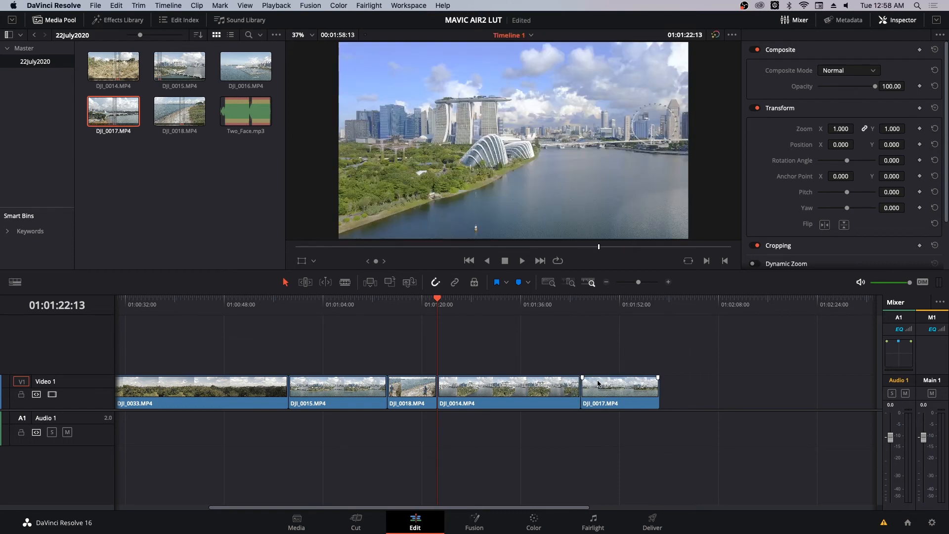
pyautogui.click(534, 526)
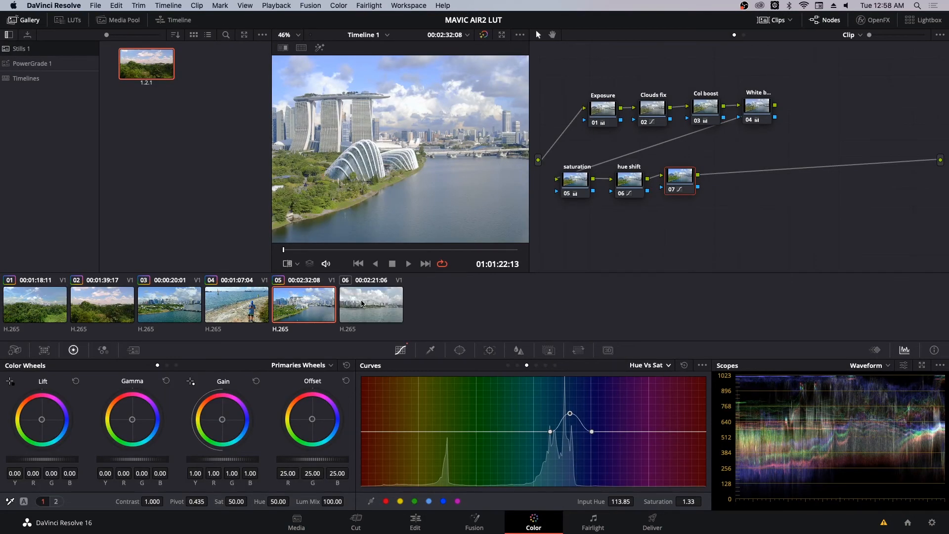
# Select skyline clip 06, lower its Lift to -0.04, and shift node 01 left.
pyautogui.click(370, 305)
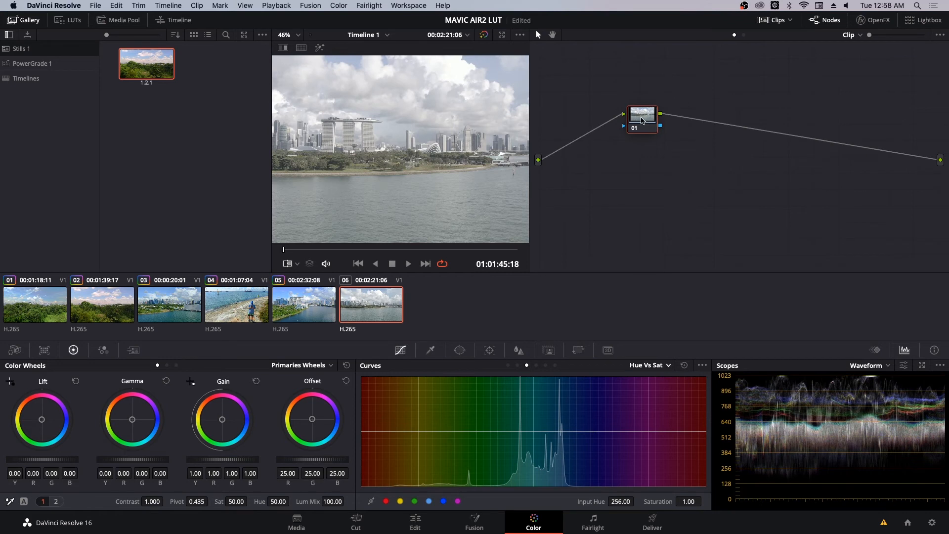
pyautogui.moveTo(876, 380)
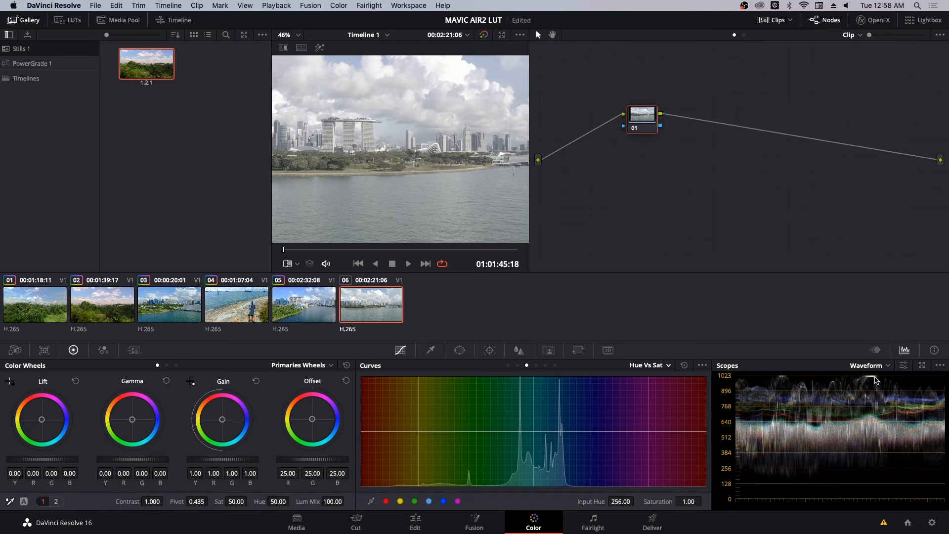
pyautogui.moveTo(804, 493)
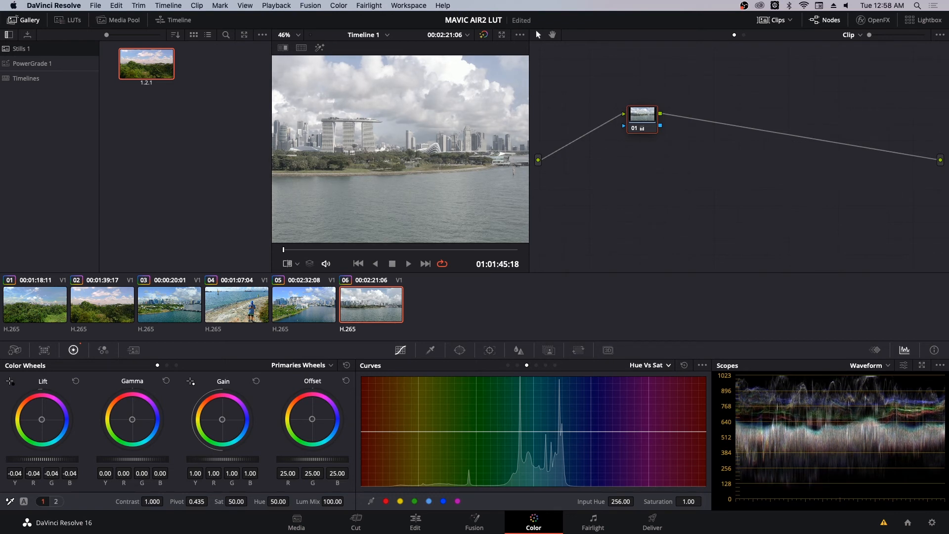
pyautogui.moveTo(642, 120)
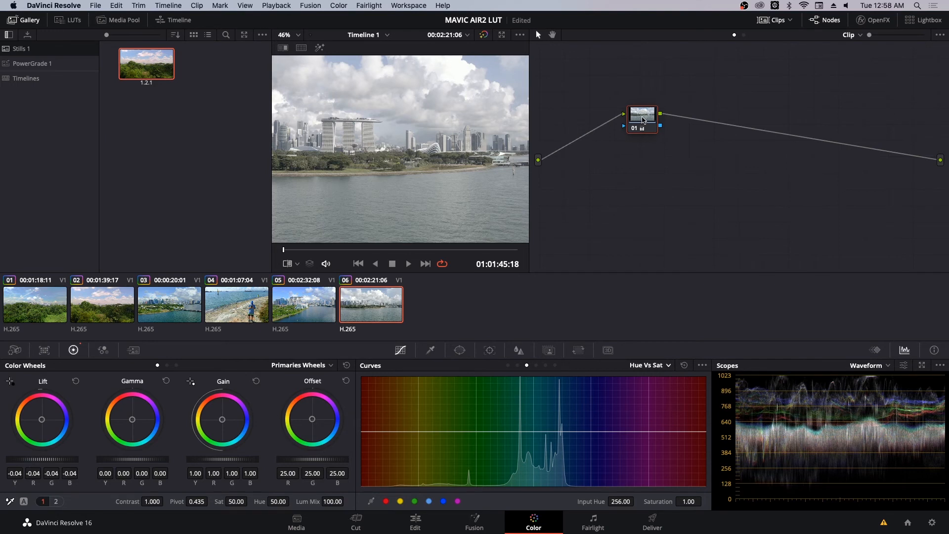
pyautogui.moveTo(641, 119); pyautogui.dragTo(590, 121)
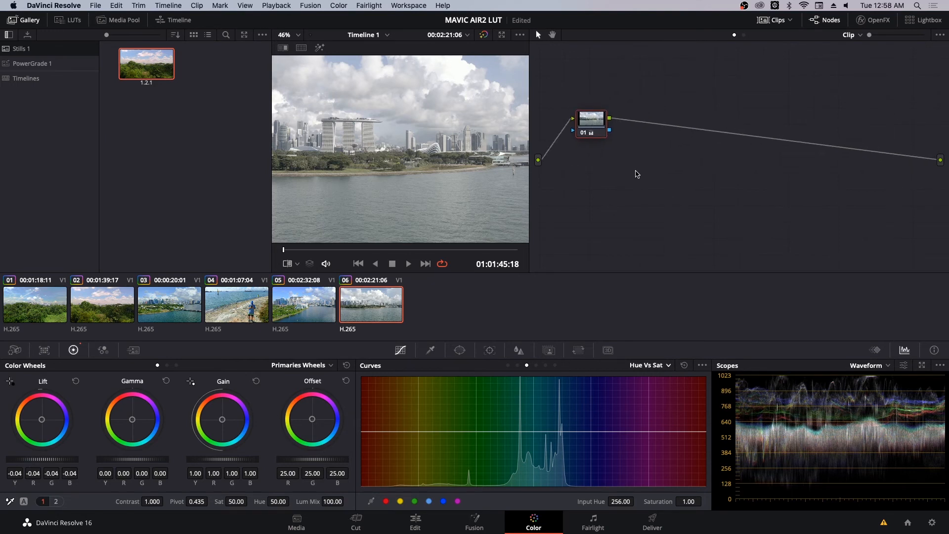
# Add corrector node 02 with the Mavic Air 2 Horizon Lut_5.DJI_0014 3D LUT, nudged right.
pyautogui.rightClick(638, 174)
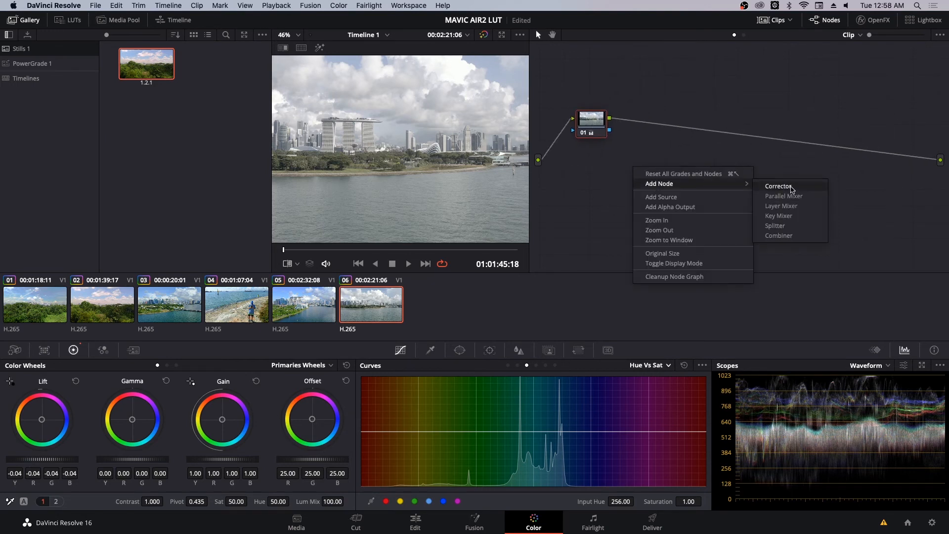
pyautogui.click(778, 186)
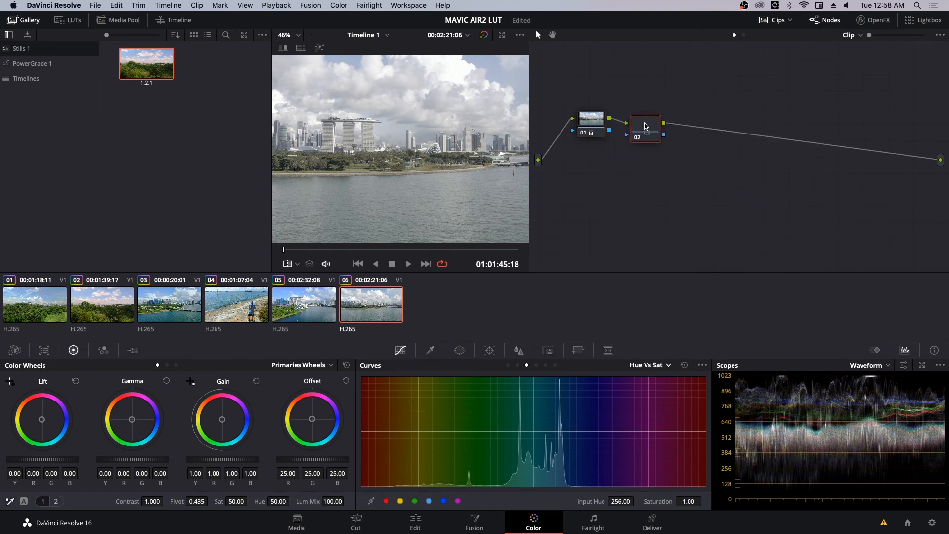
pyautogui.rightClick(645, 126)
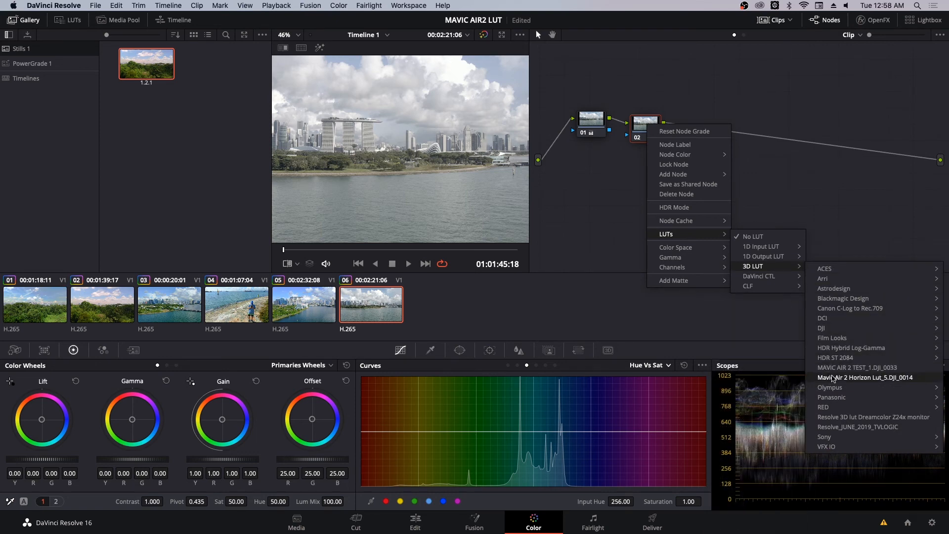
pyautogui.click(862, 377)
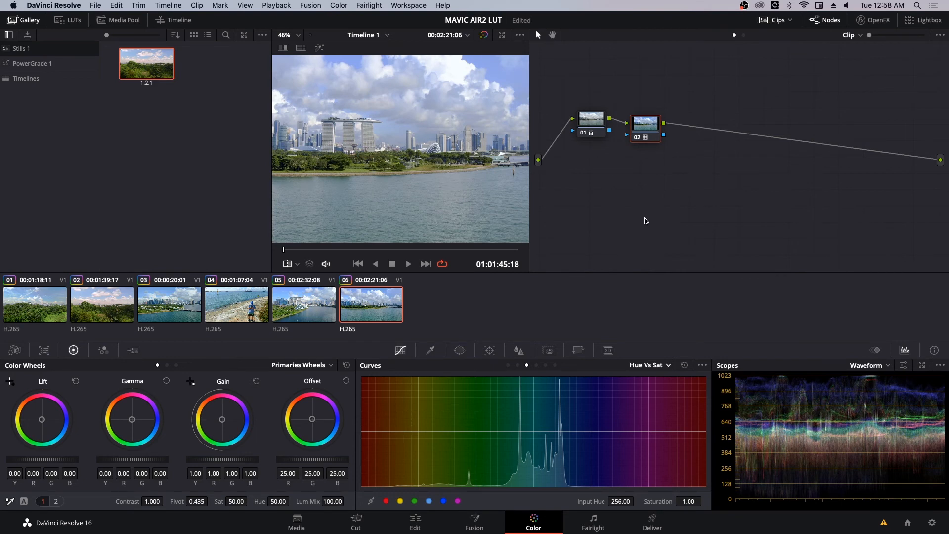
pyautogui.moveTo(494, 177)
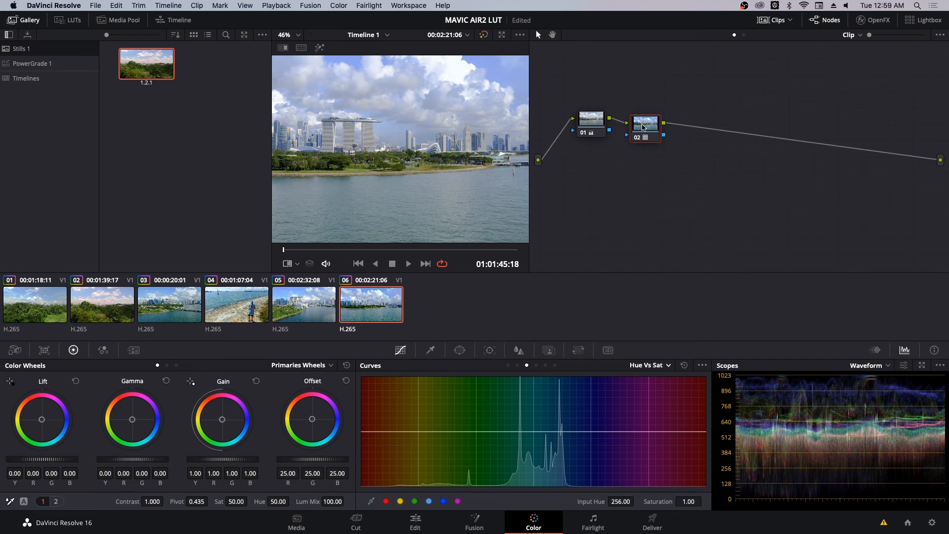
pyautogui.moveTo(644, 124); pyautogui.dragTo(663, 116)
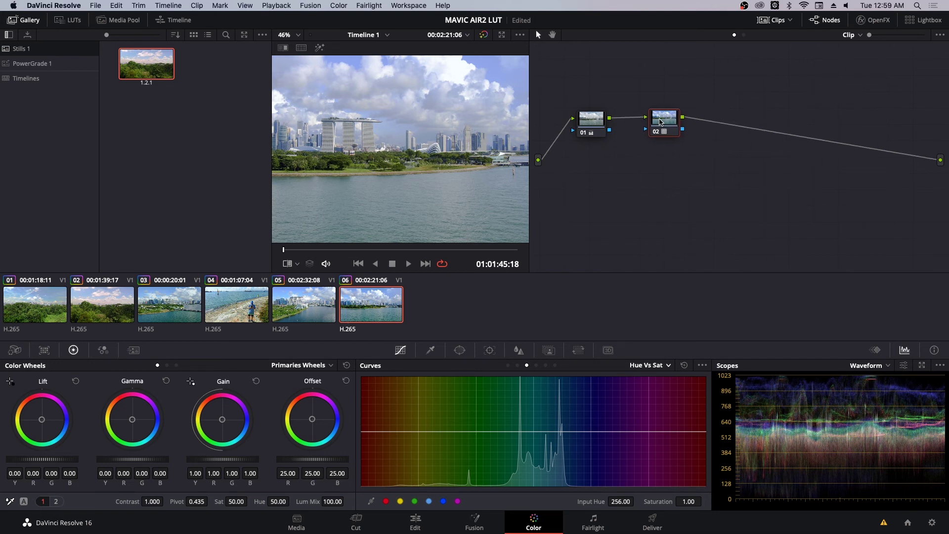
pyautogui.moveTo(626, 242)
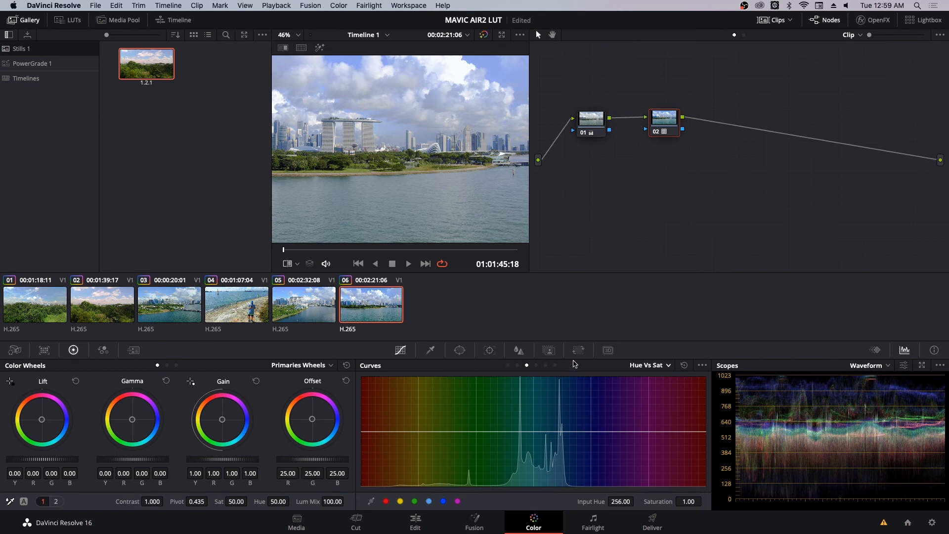
# Set node 02's Key Output Gain to 0.934 and play the clip full screen.
pyautogui.click(549, 350)
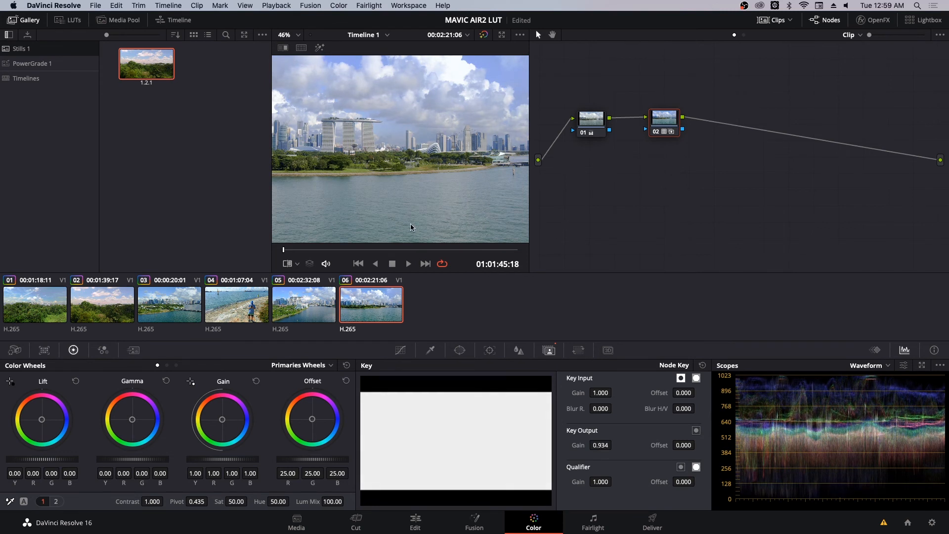
pyautogui.moveTo(417, 244)
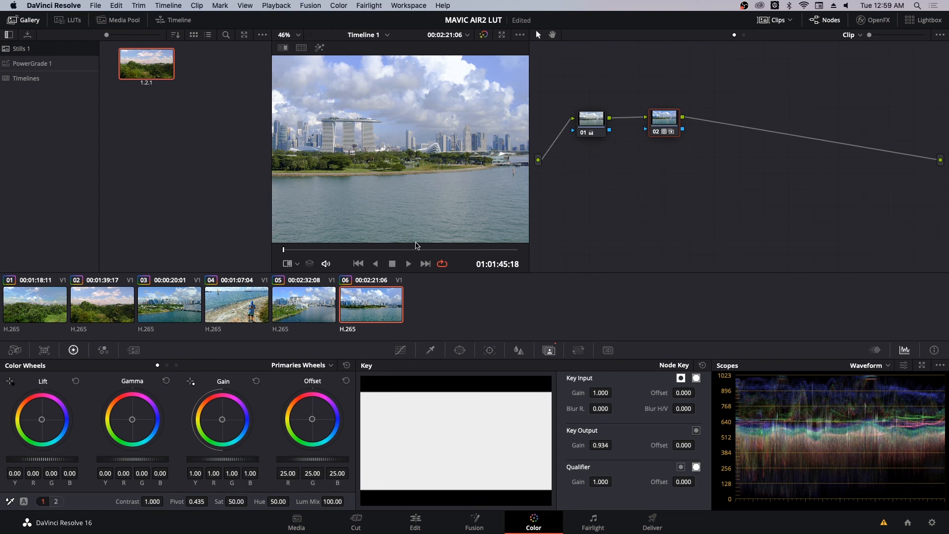
pyautogui.moveTo(409, 240)
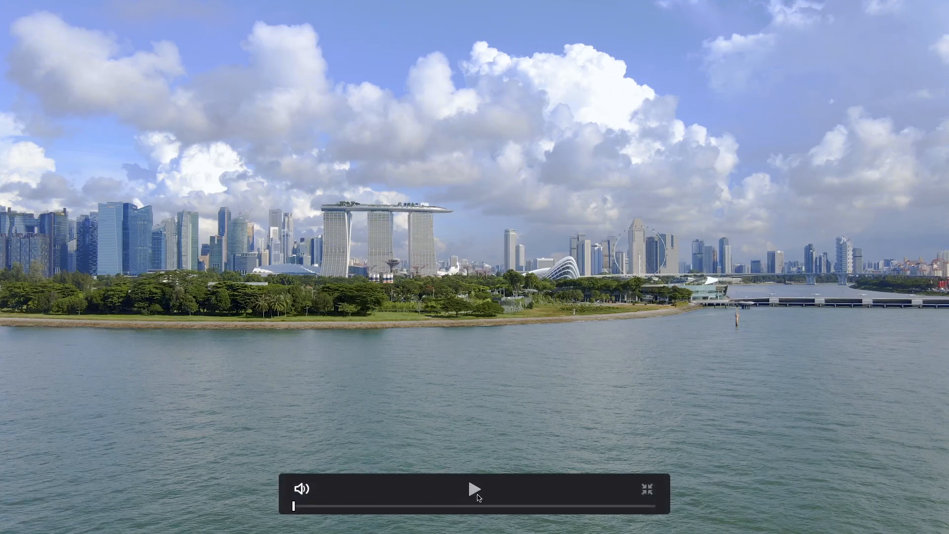
pyautogui.click(476, 489)
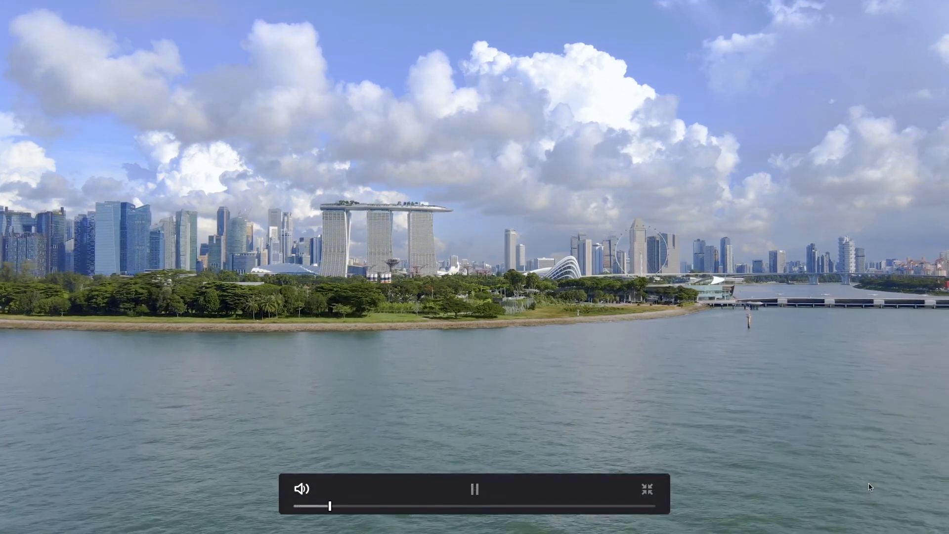